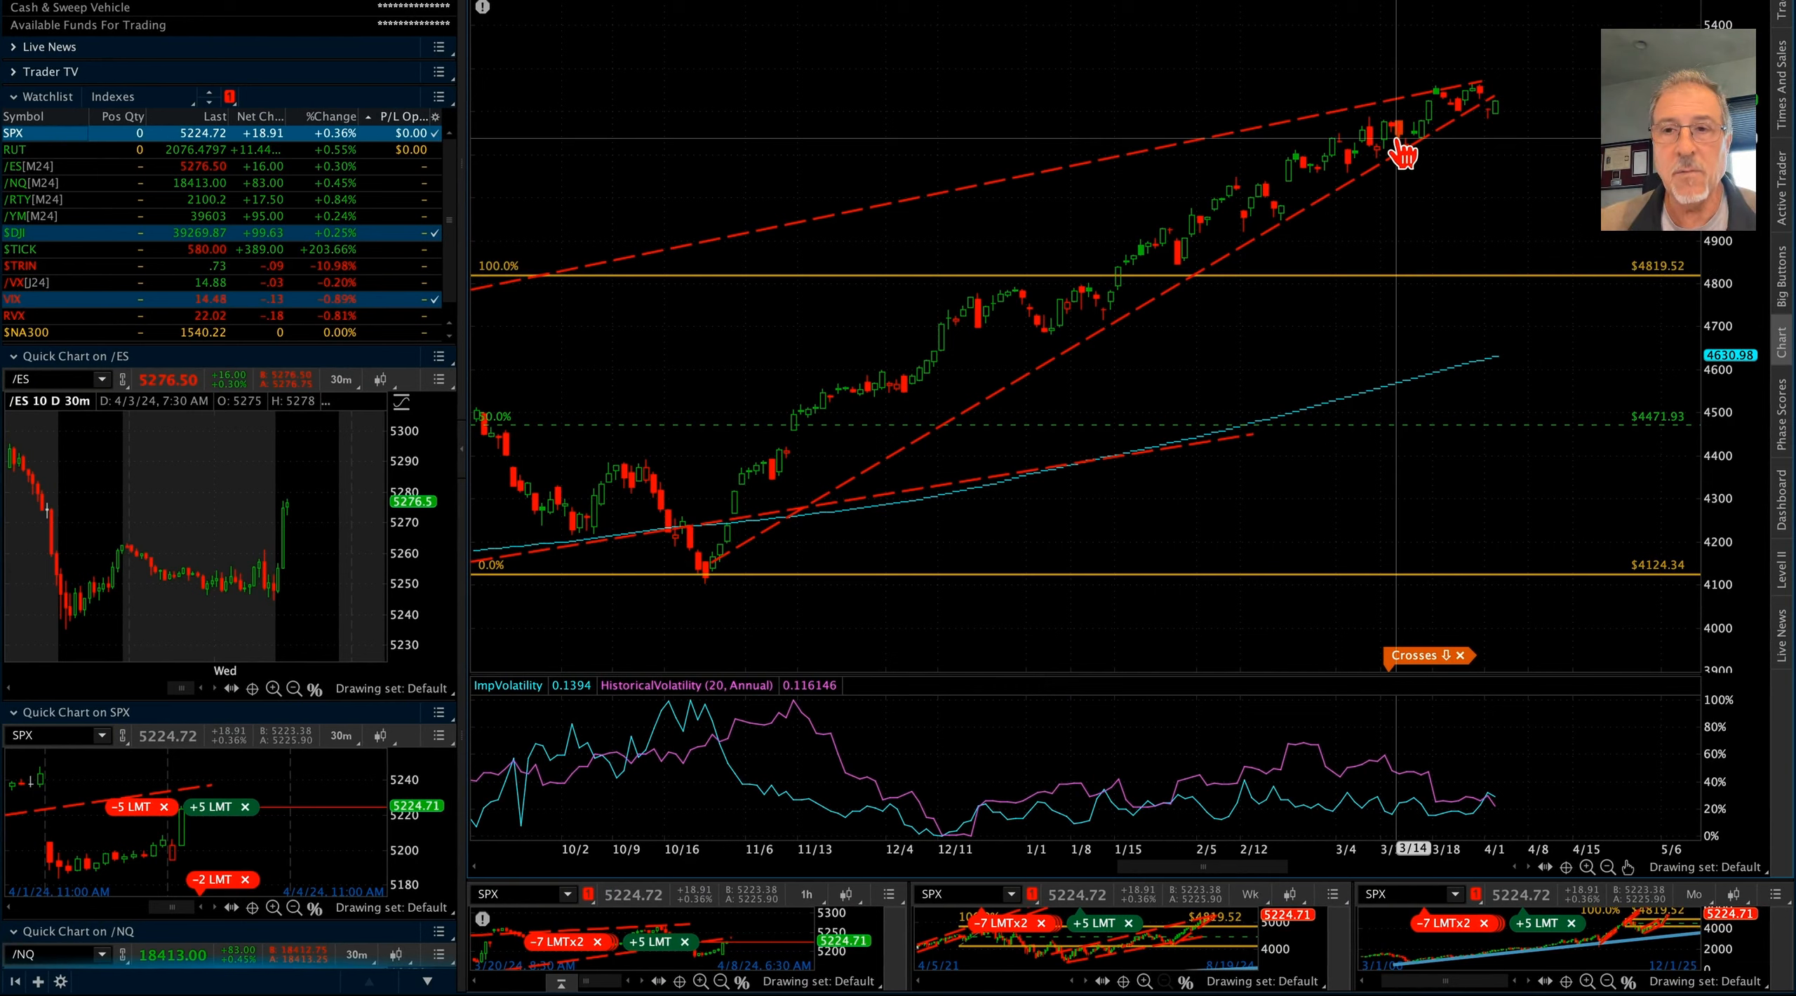
mouse_move(956, 459)
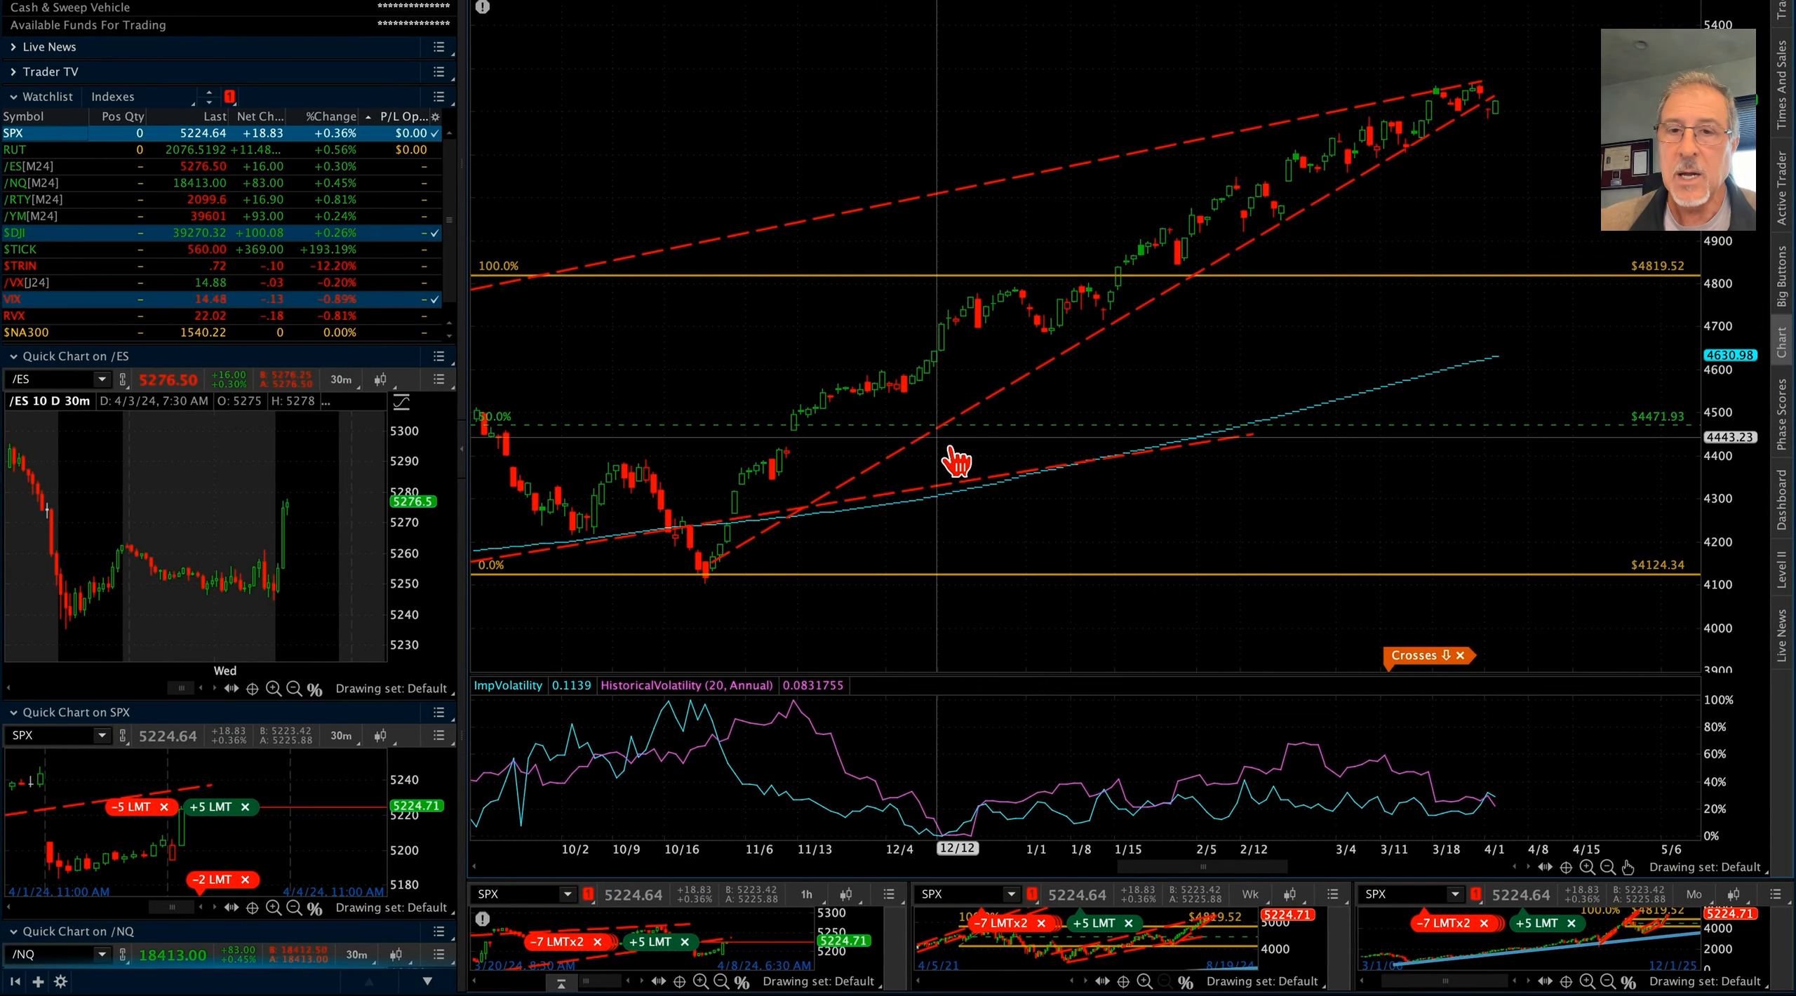
mouse_move(1027, 416)
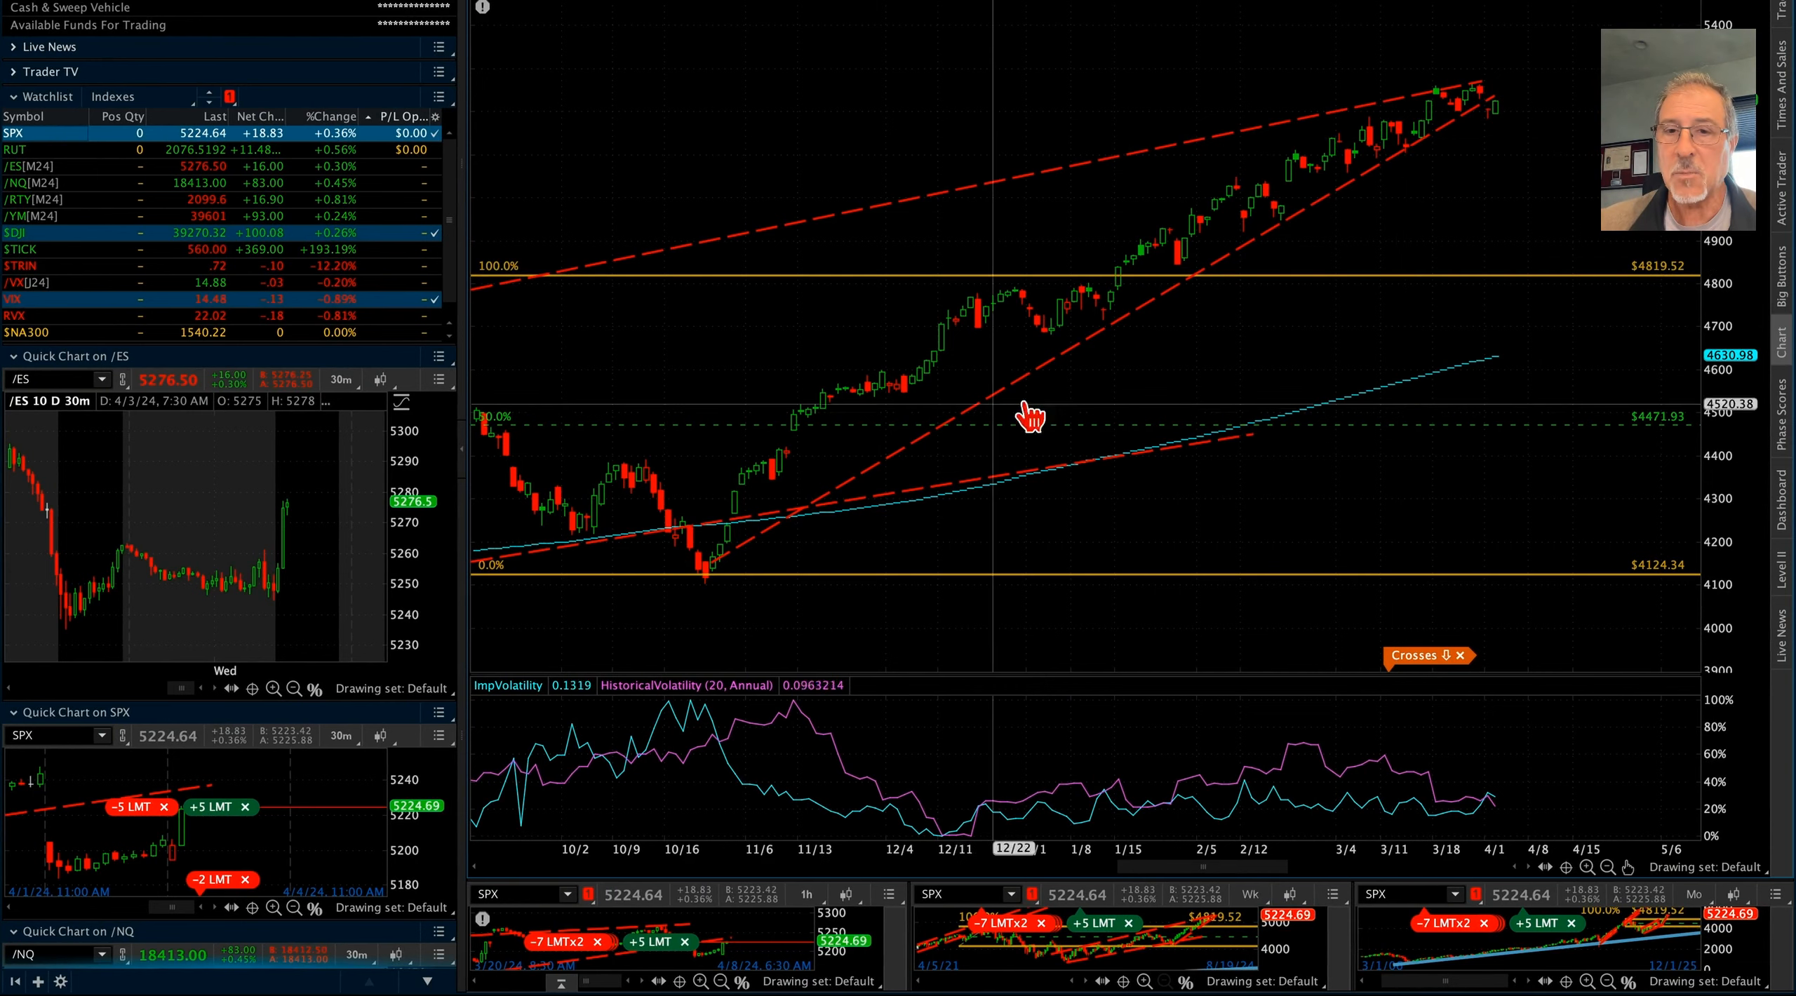
mouse_move(1501, 103)
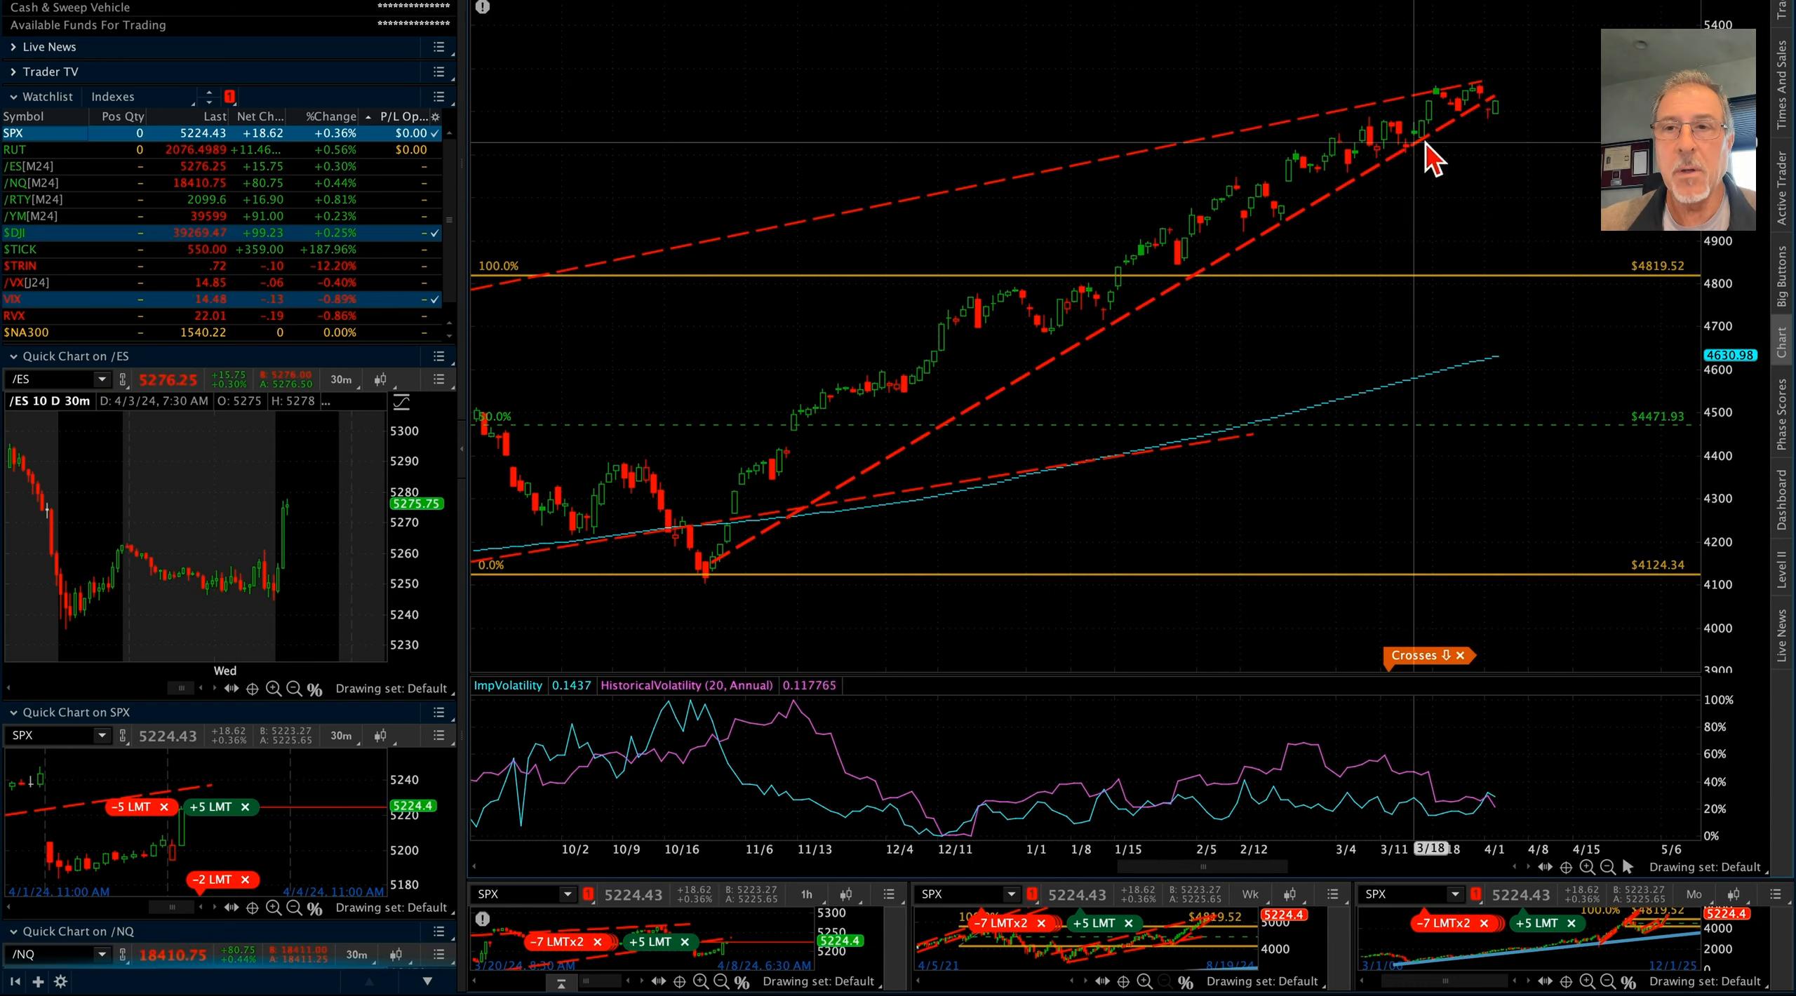
mouse_move(1504, 146)
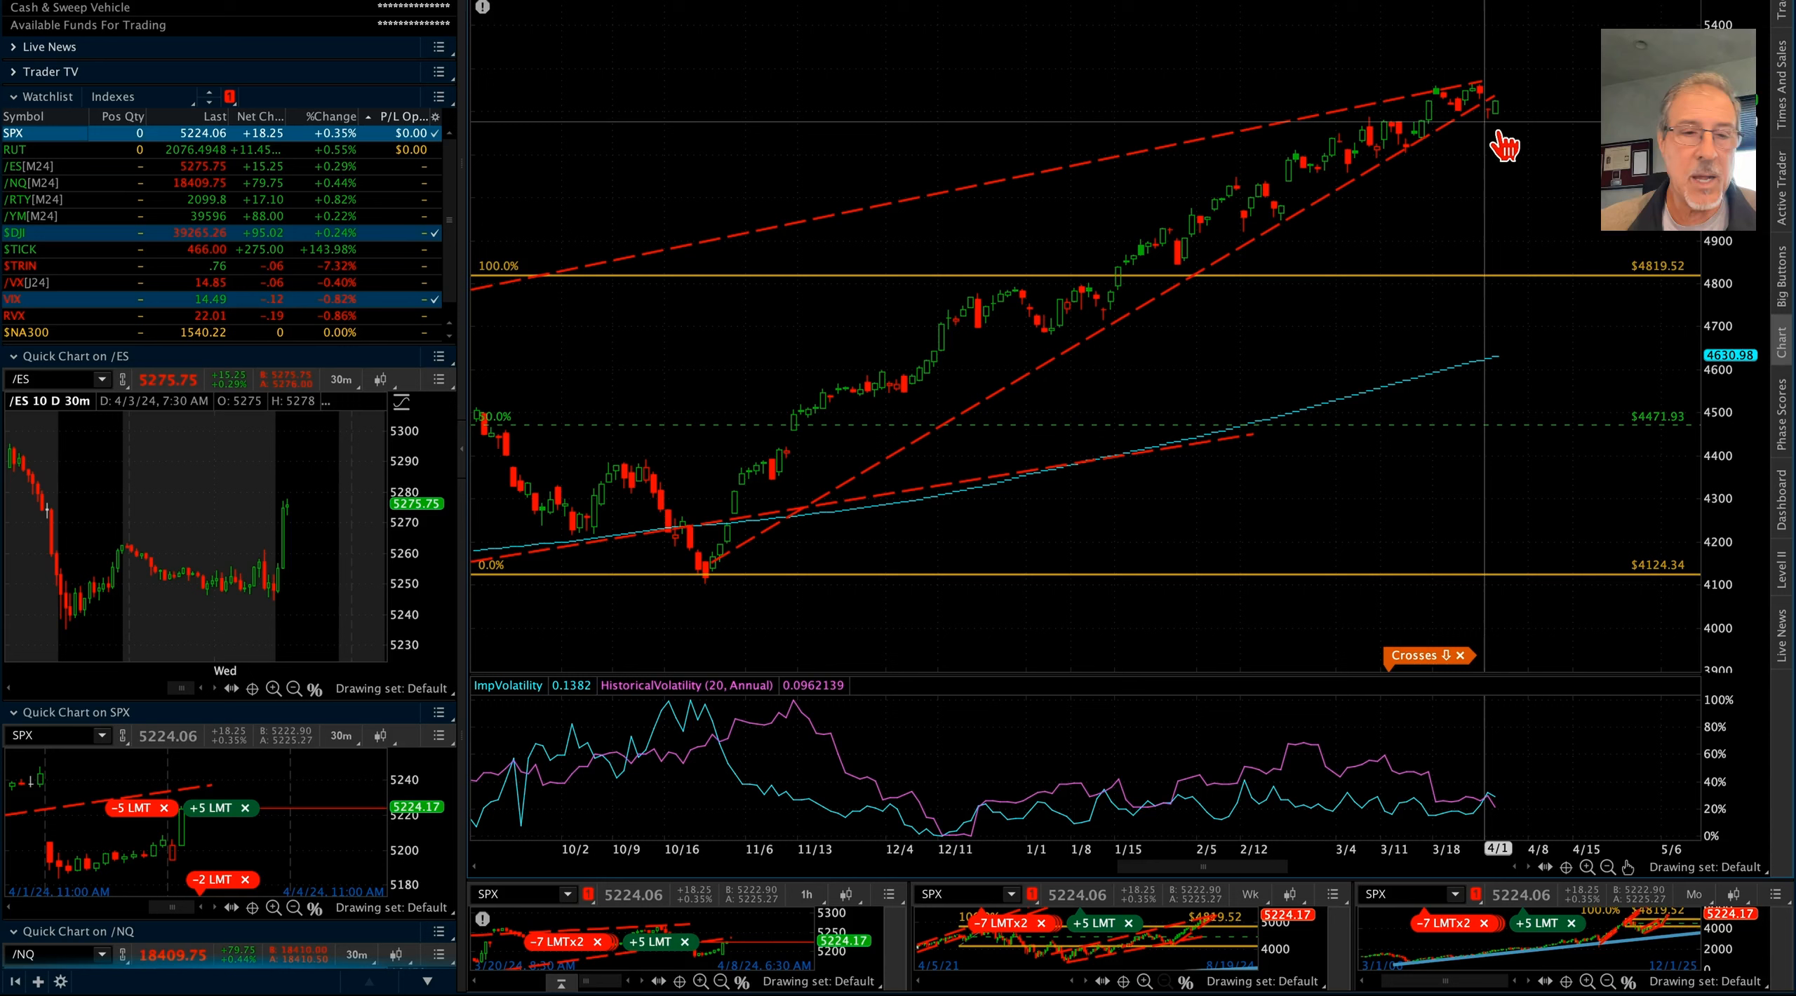
mouse_move(1492, 134)
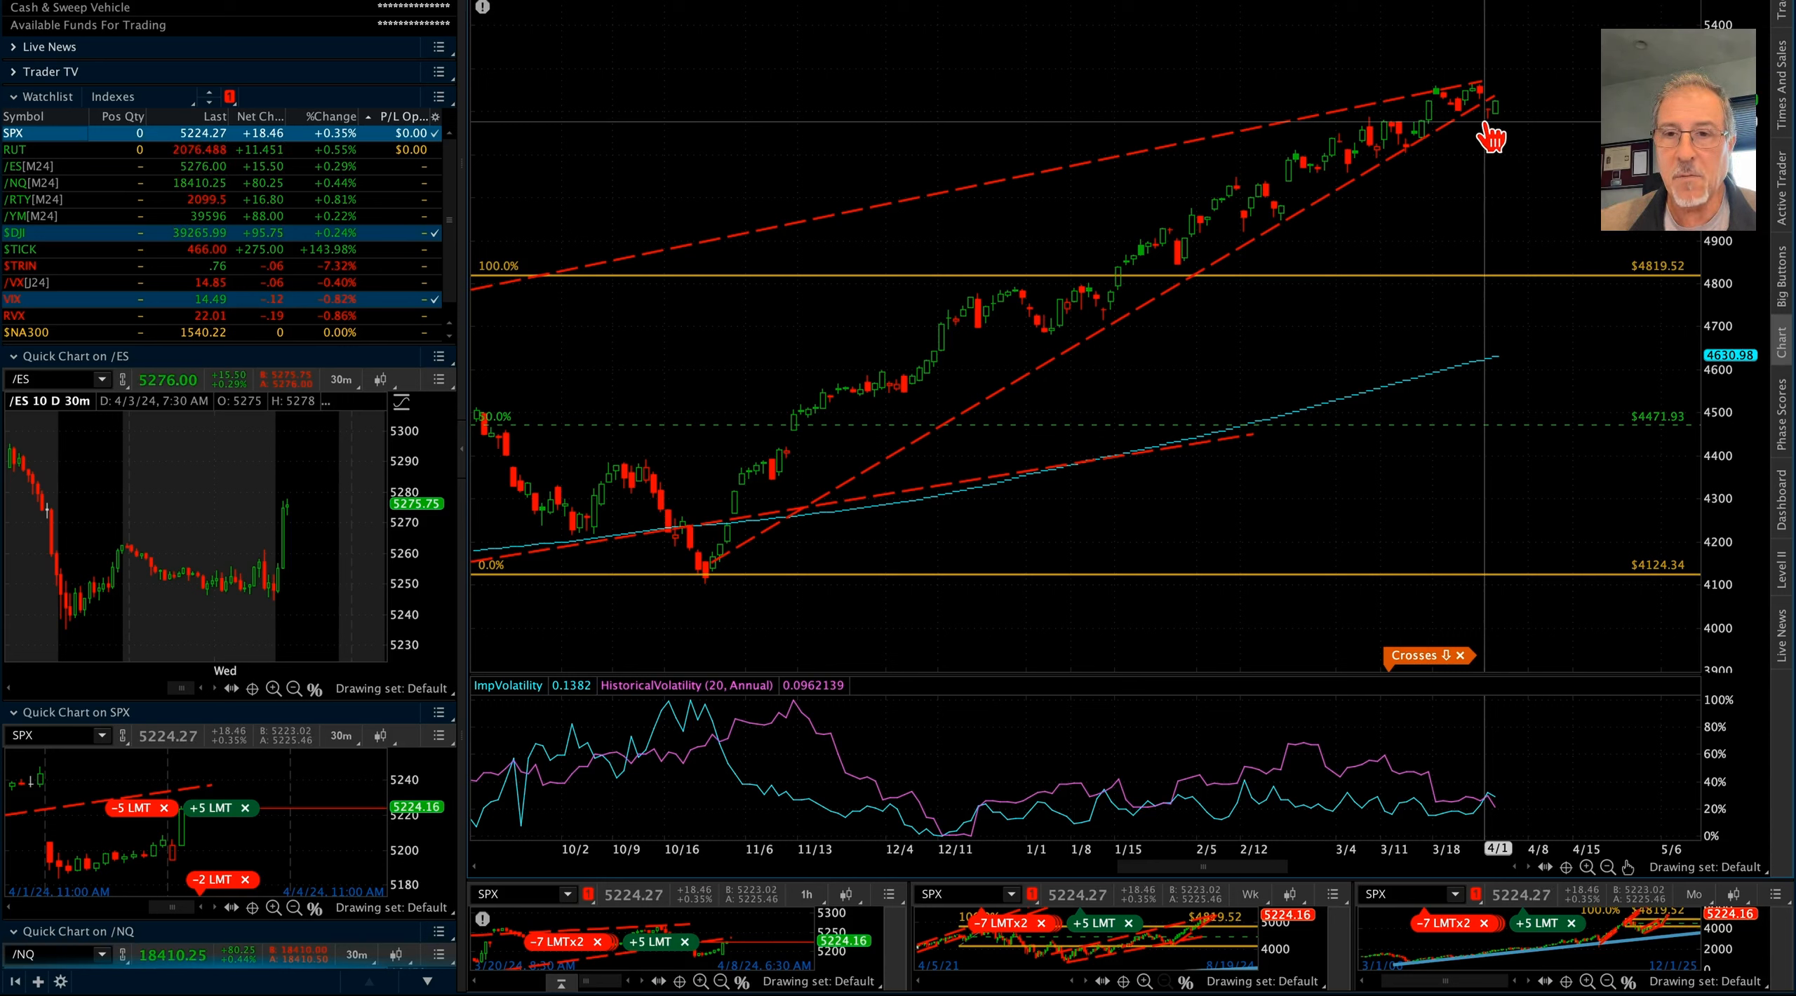
mouse_move(1470, 292)
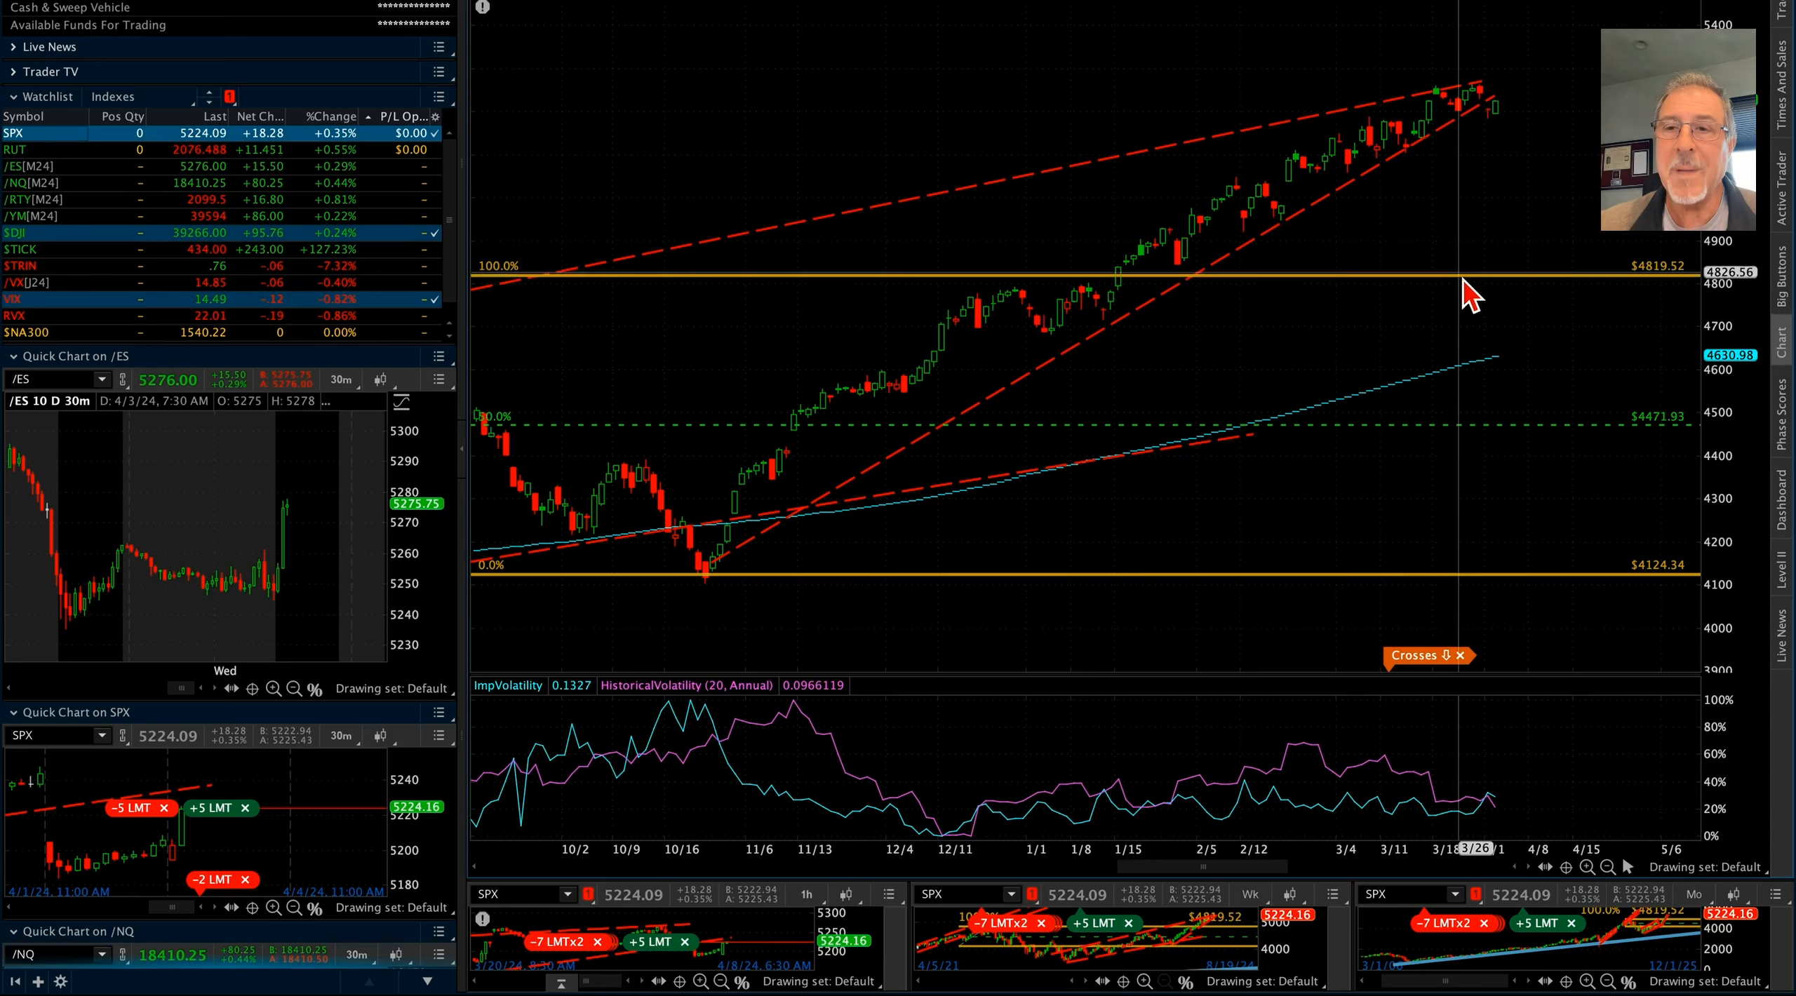
mouse_move(1503, 138)
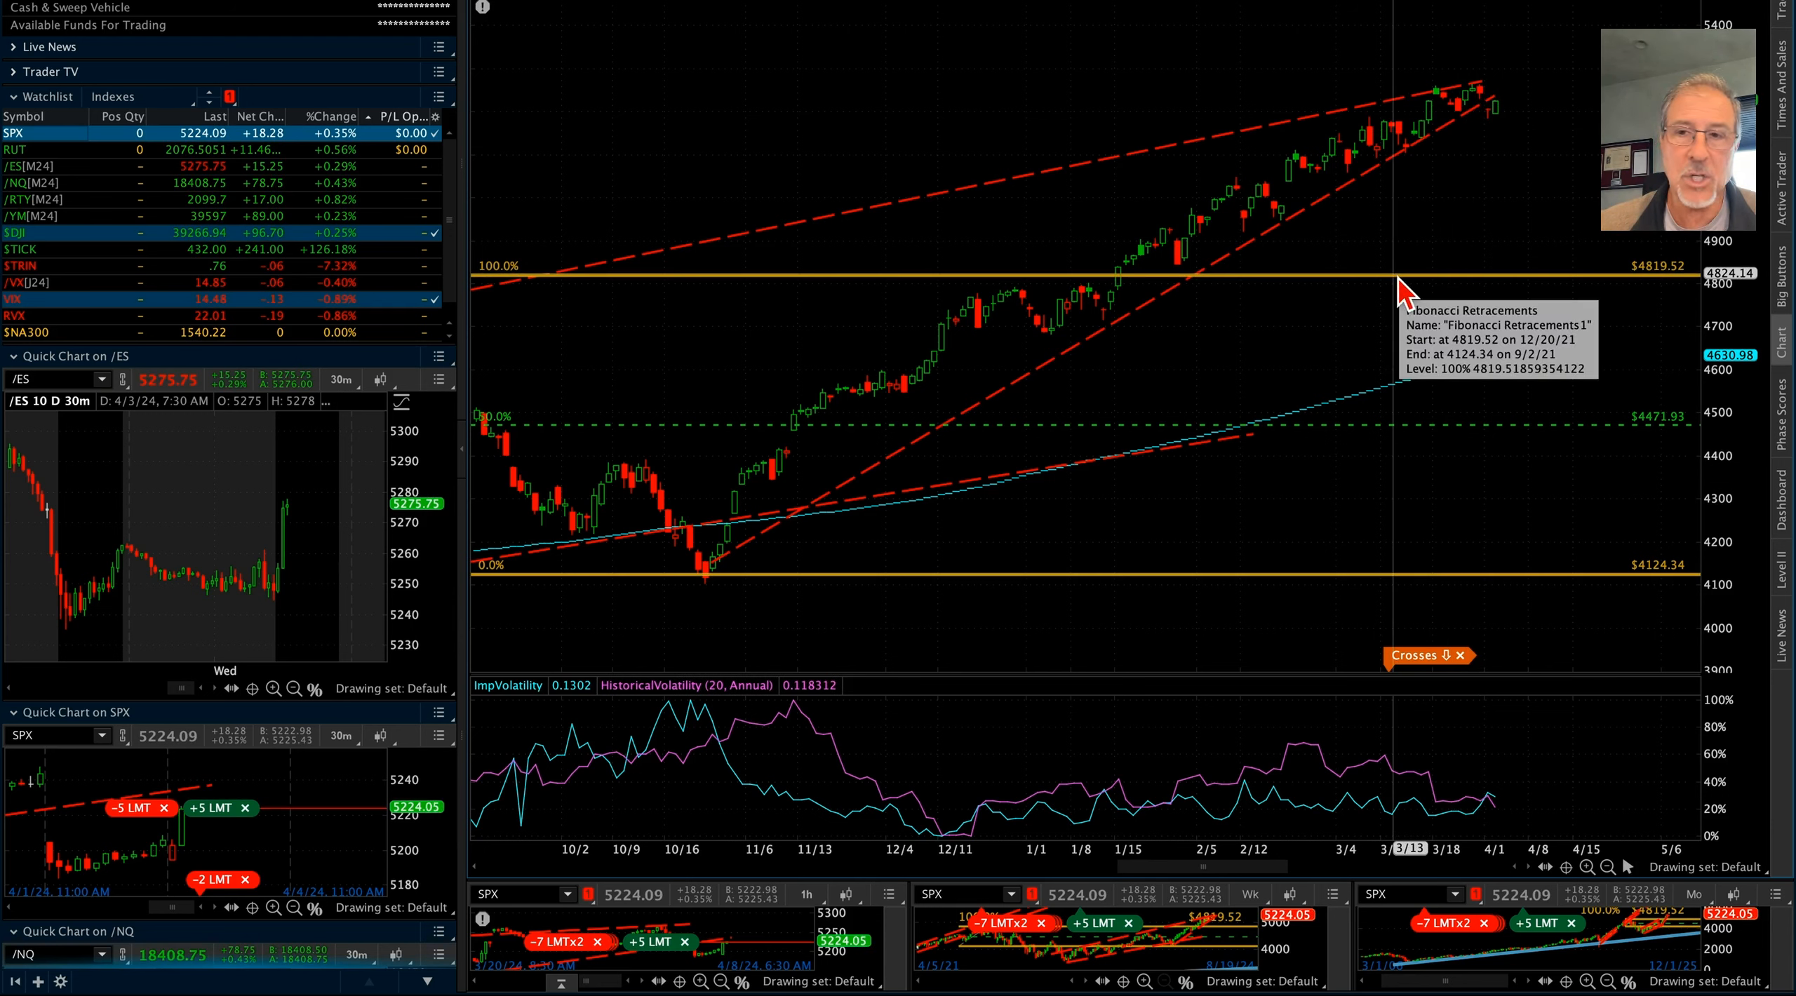
mouse_move(1509, 170)
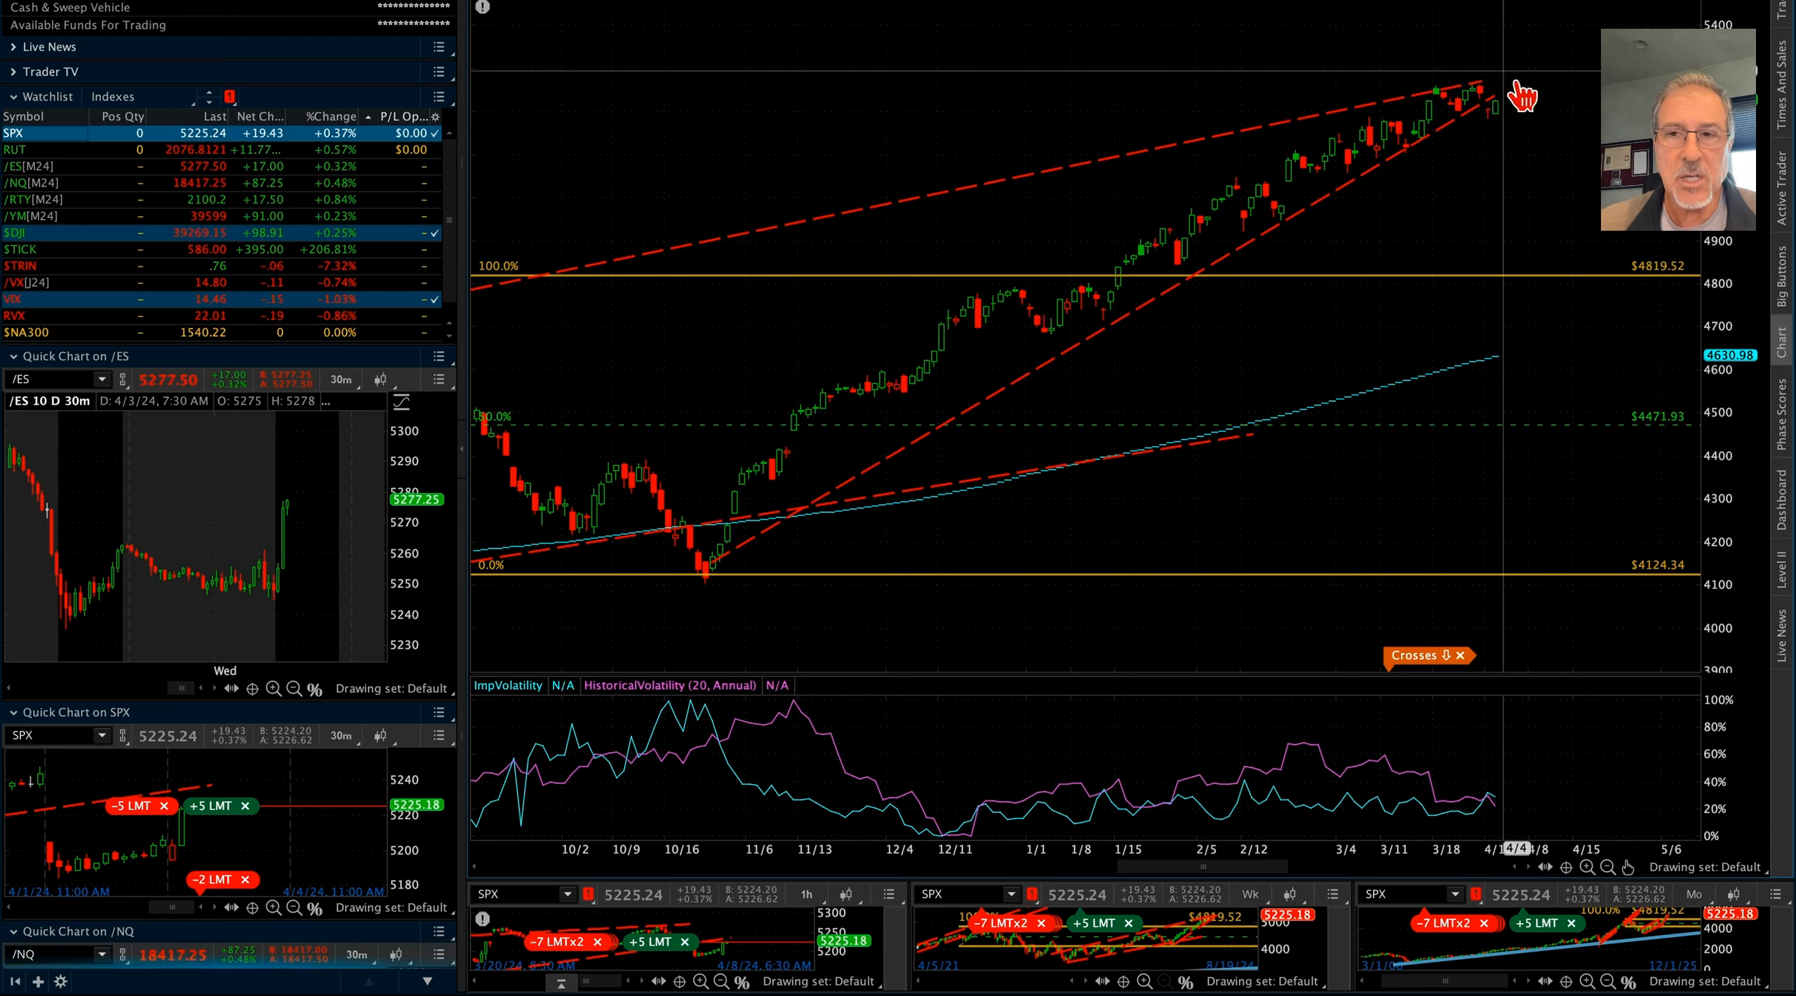
mouse_move(1483, 120)
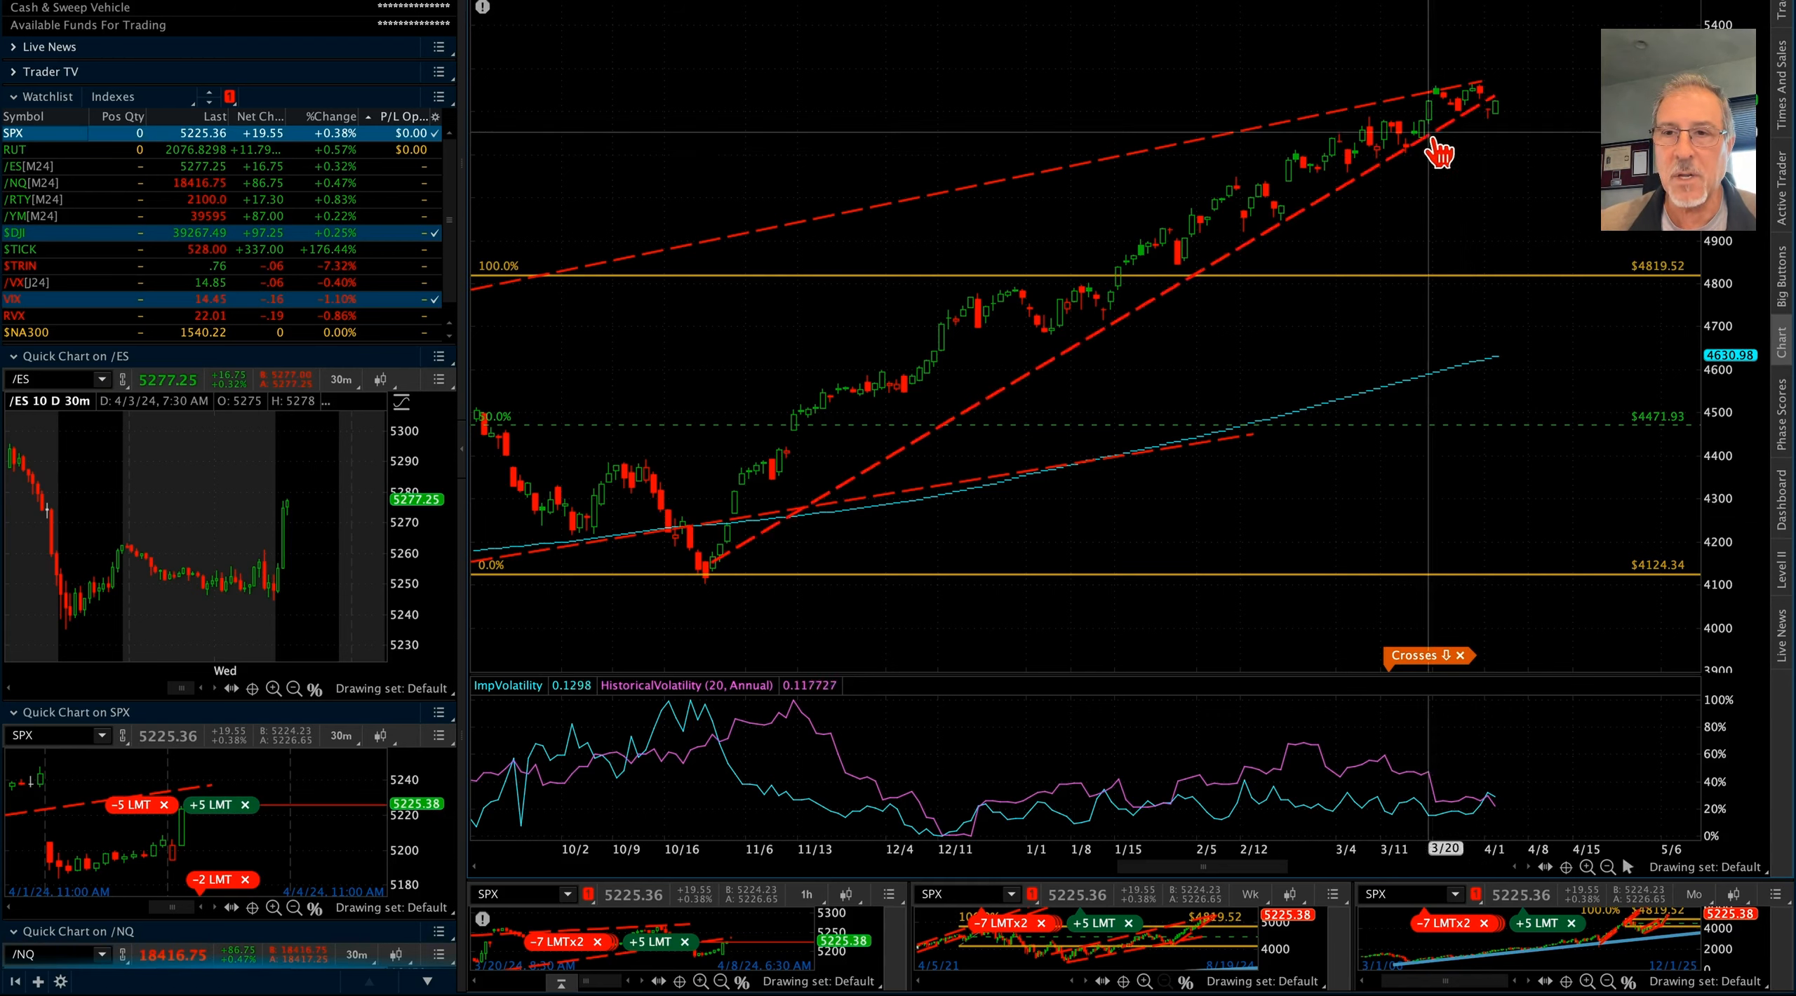
mouse_move(1380, 126)
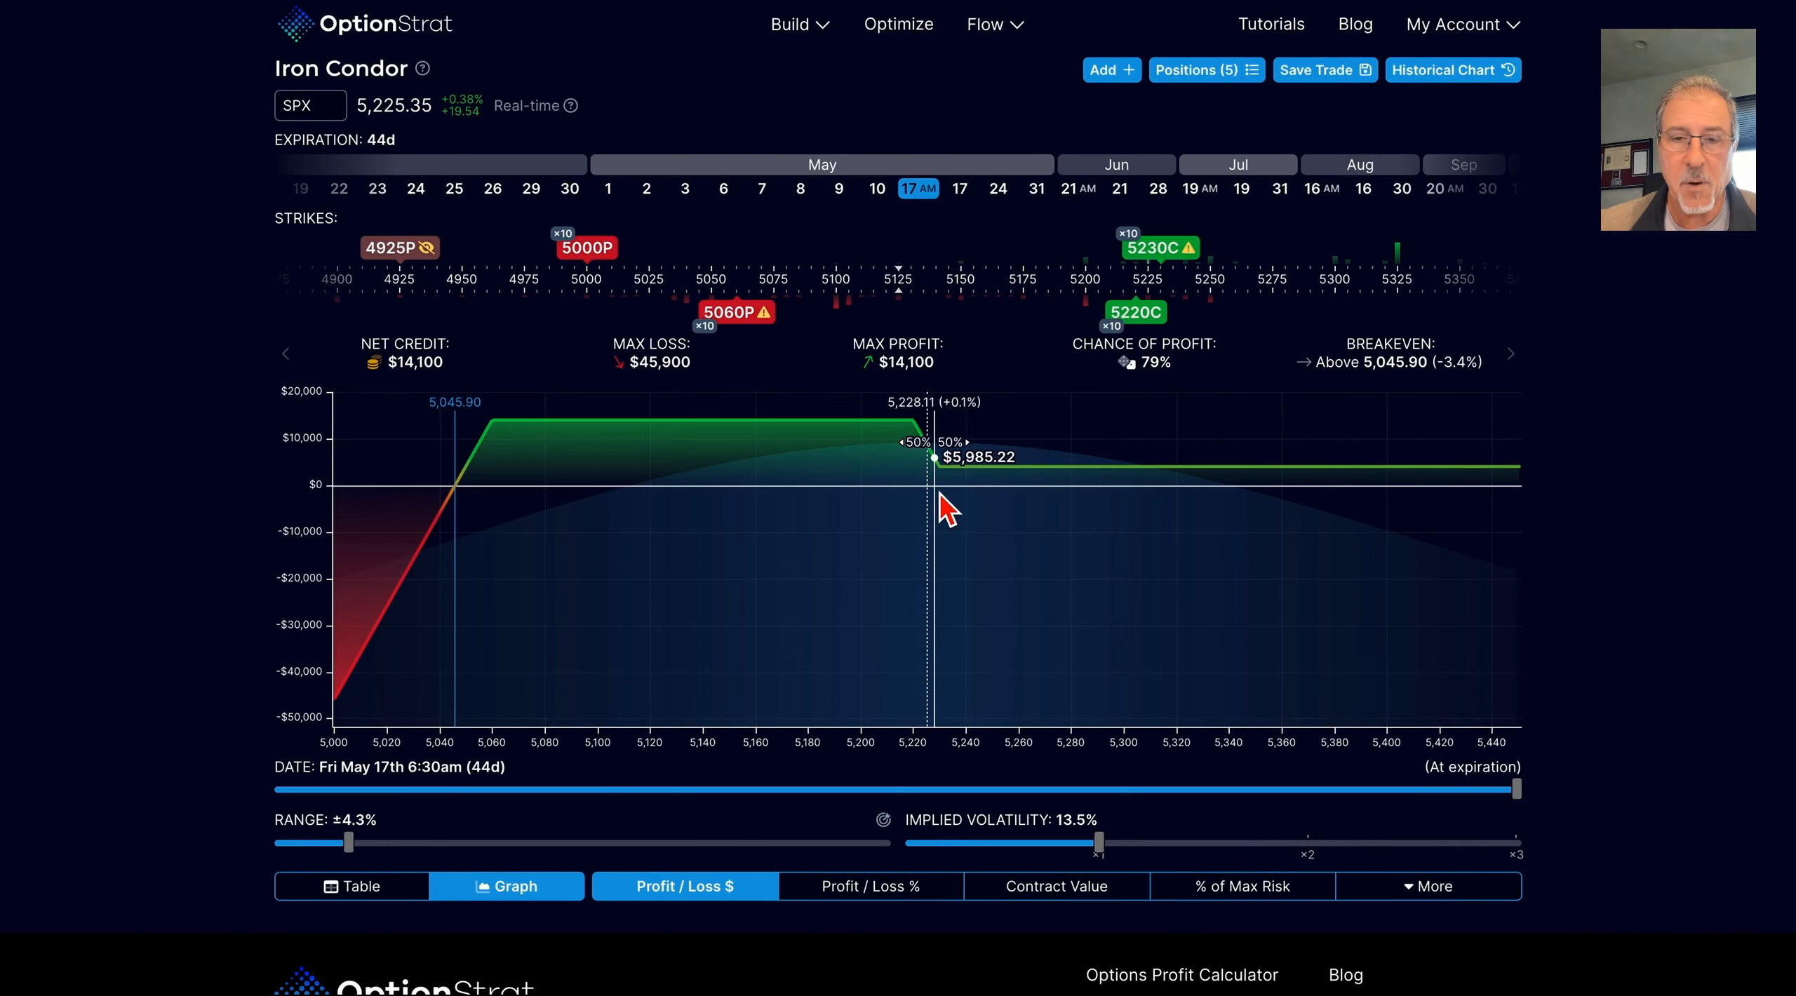
mouse_move(1274, 475)
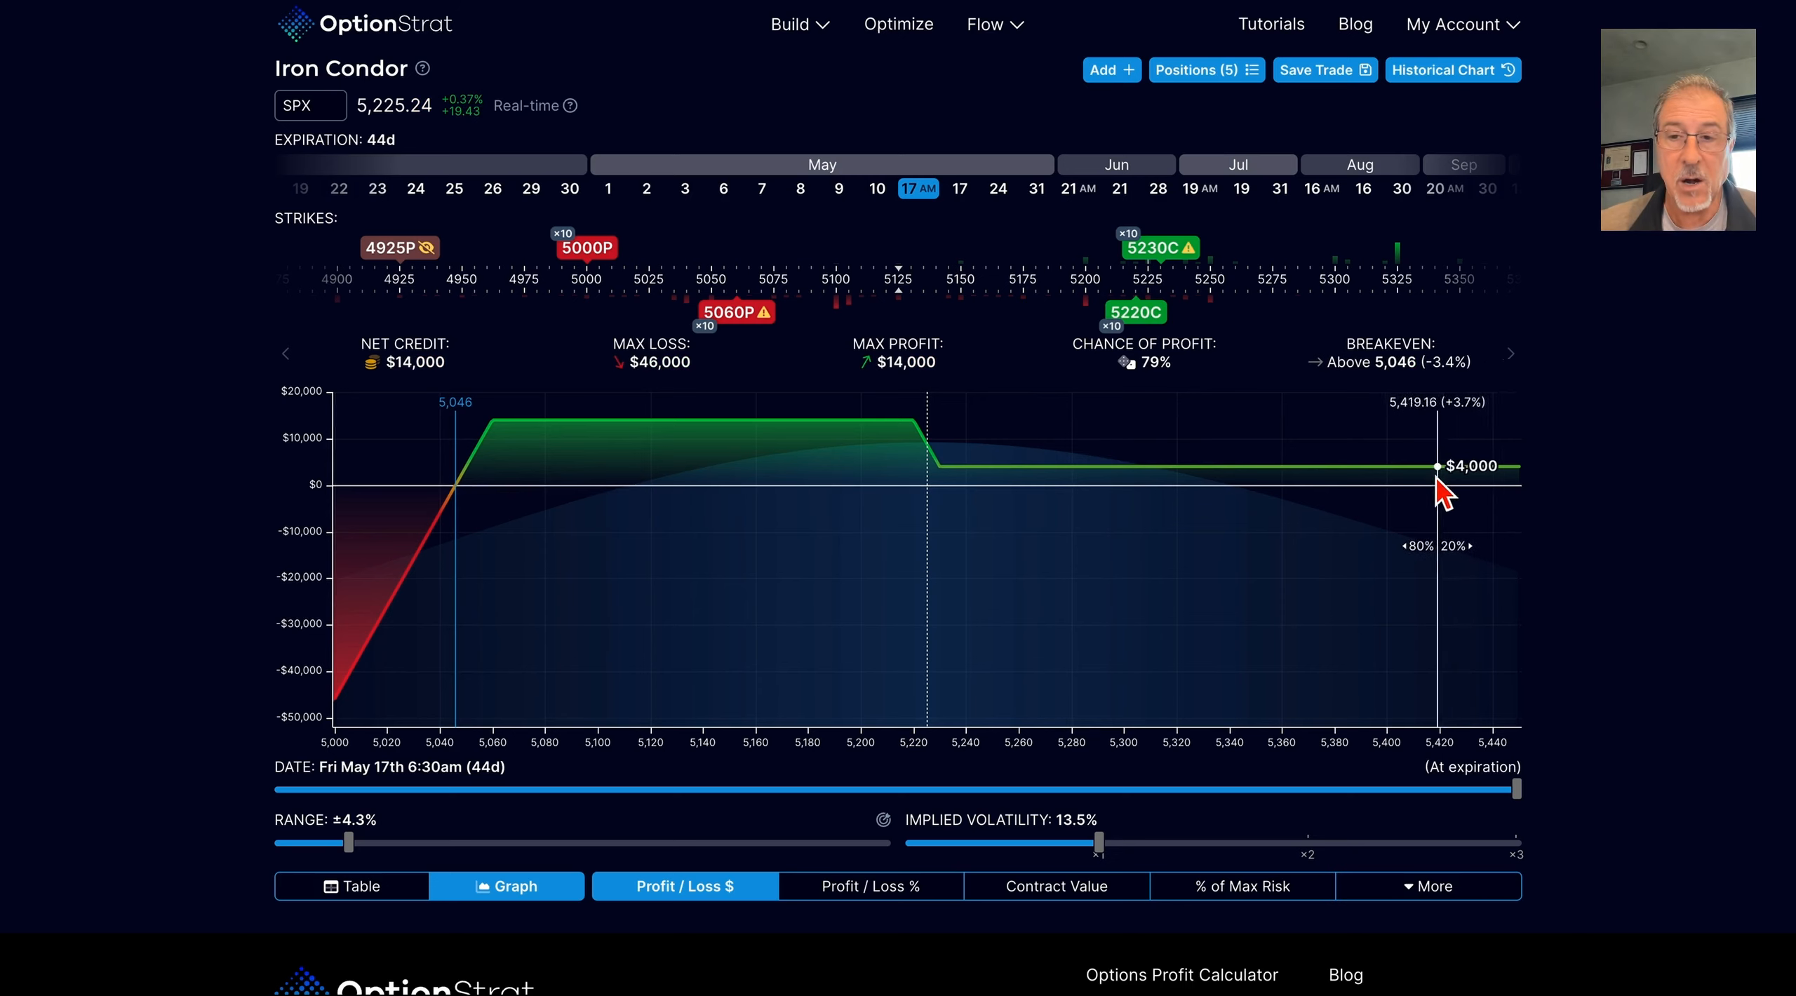
mouse_move(1424, 487)
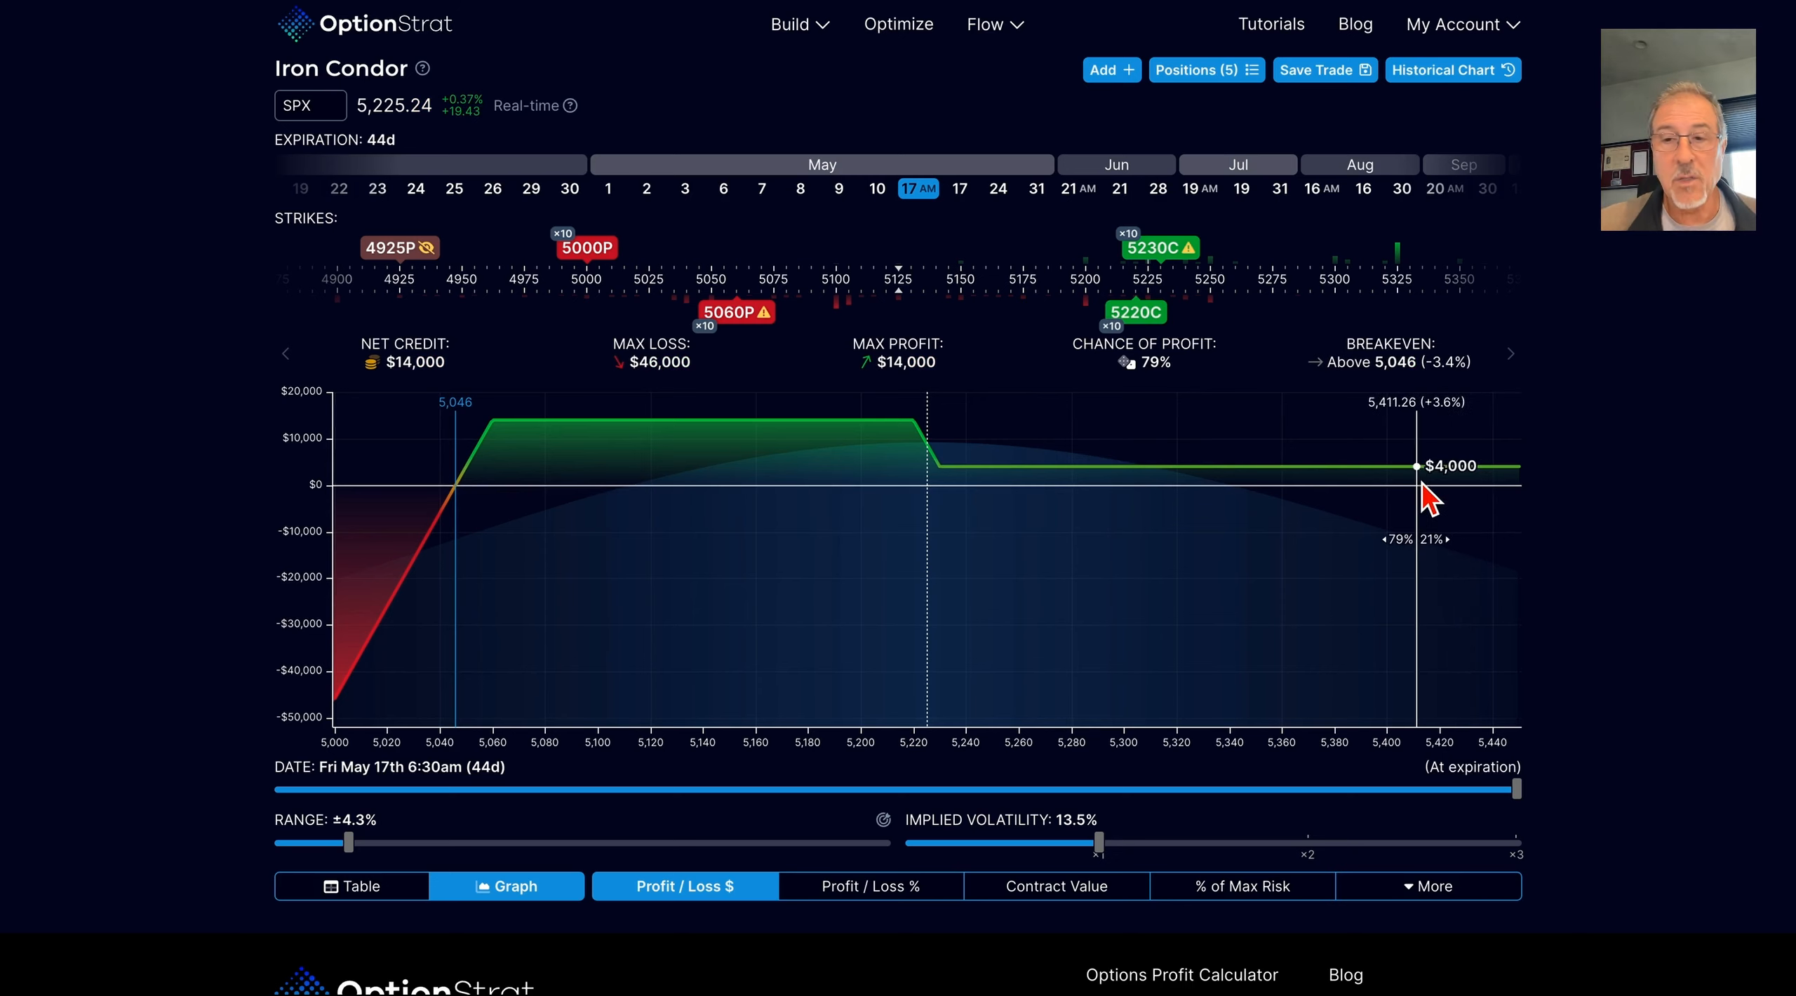
mouse_move(784, 332)
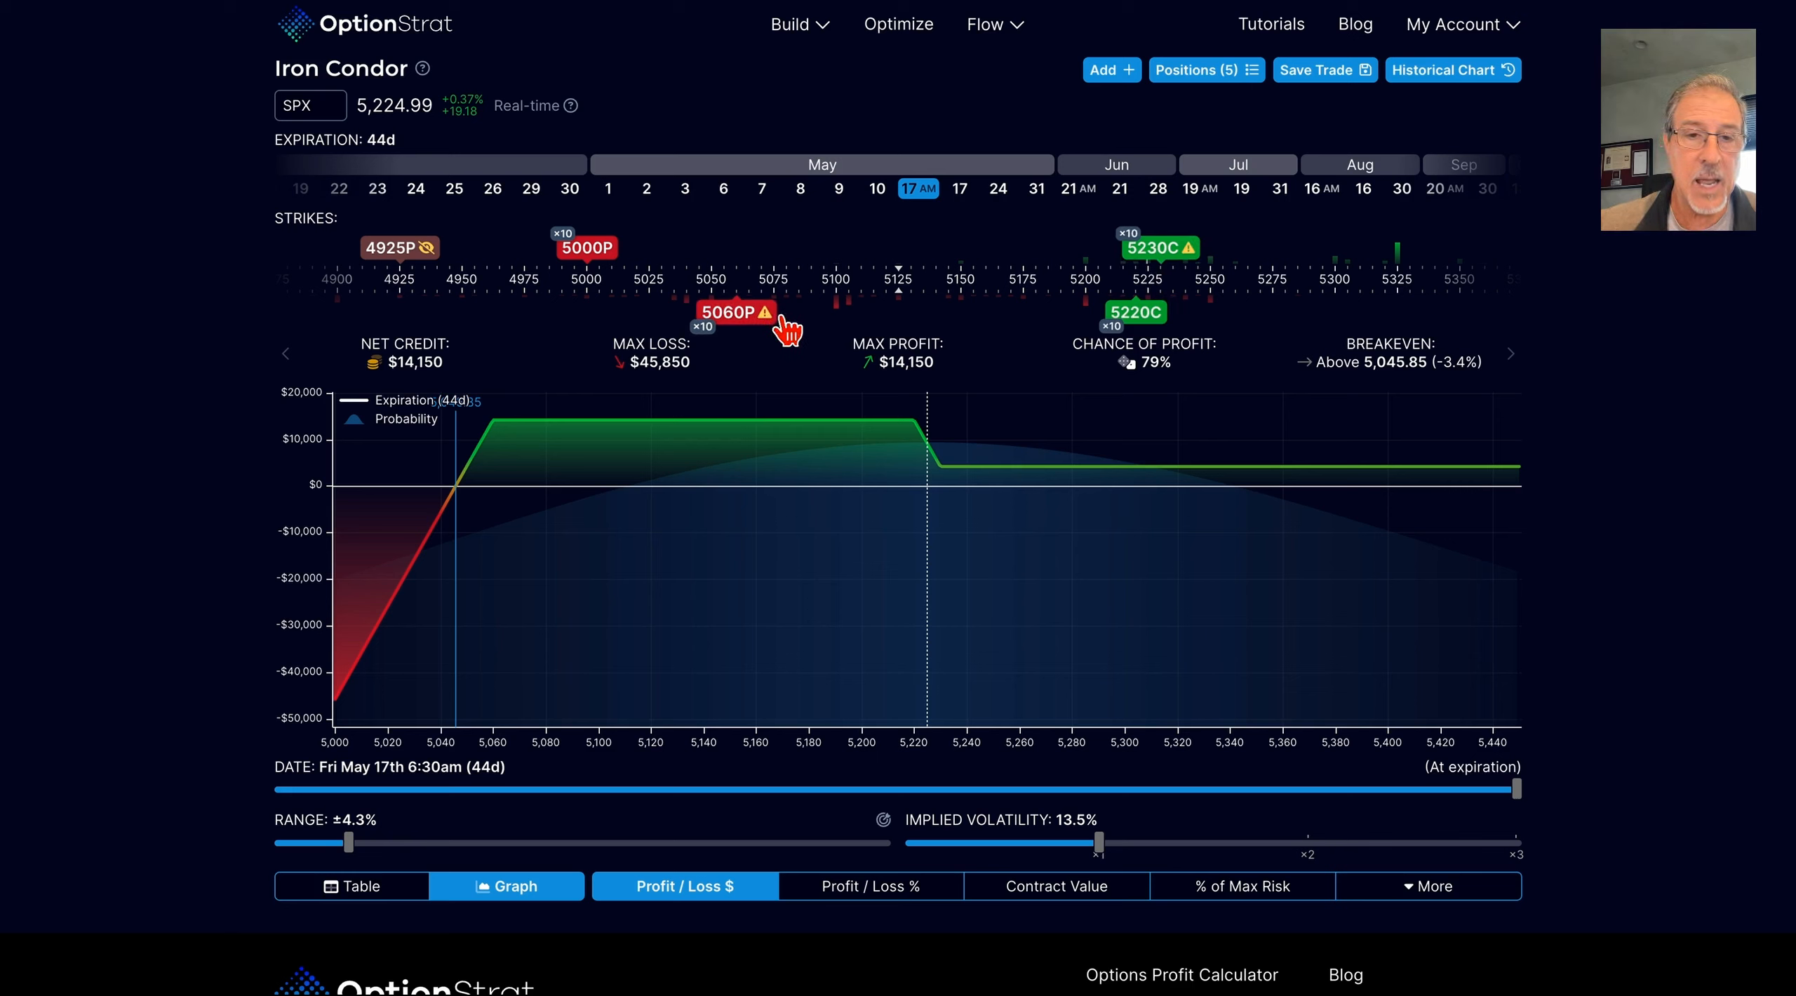
mouse_move(799, 339)
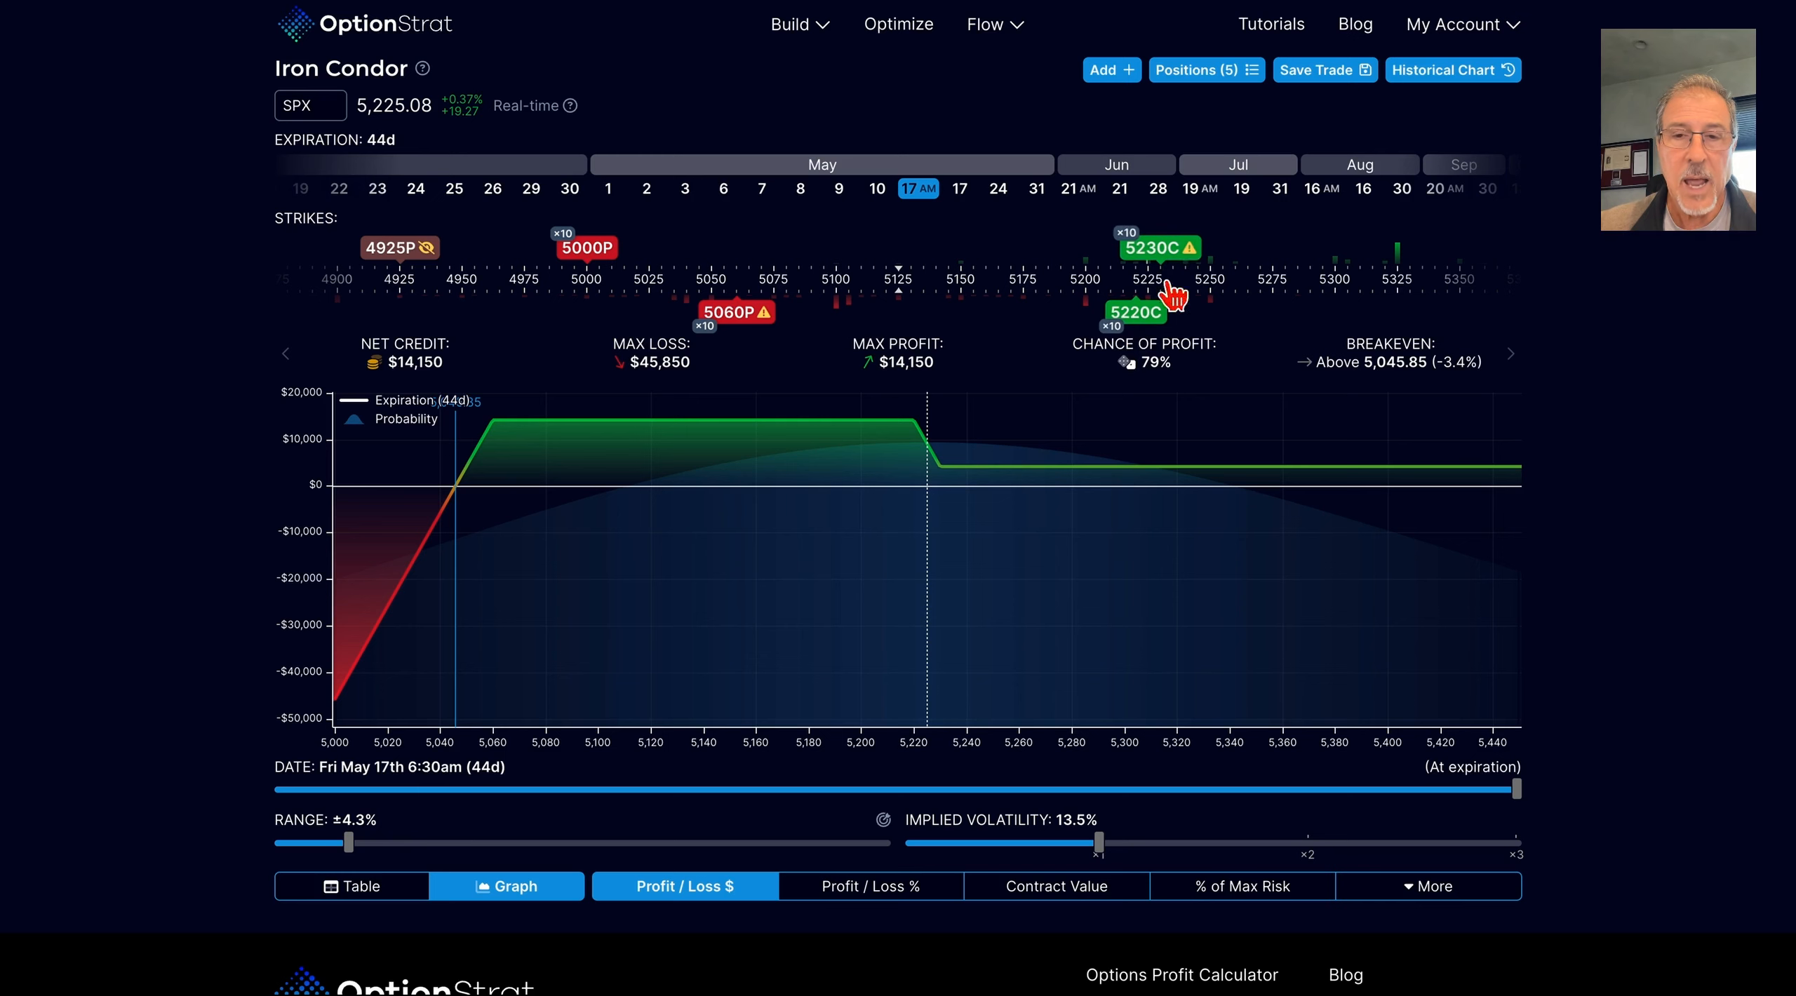
mouse_move(1169, 332)
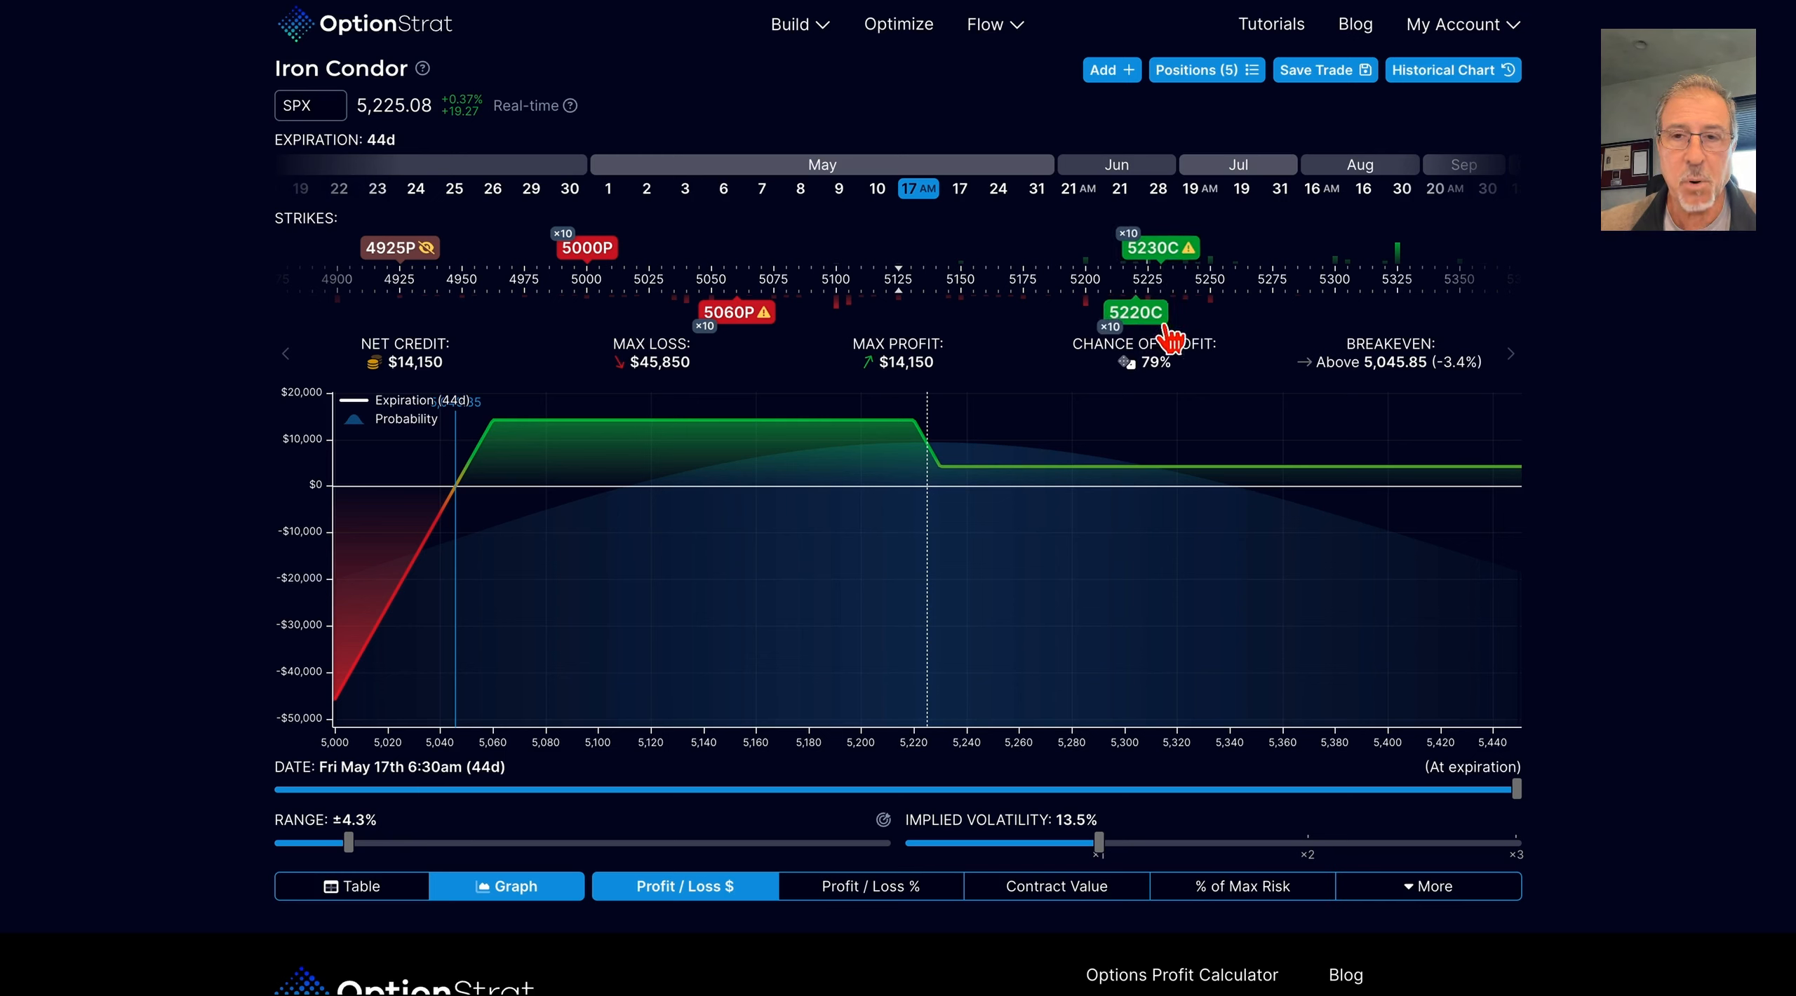
mouse_move(1152, 343)
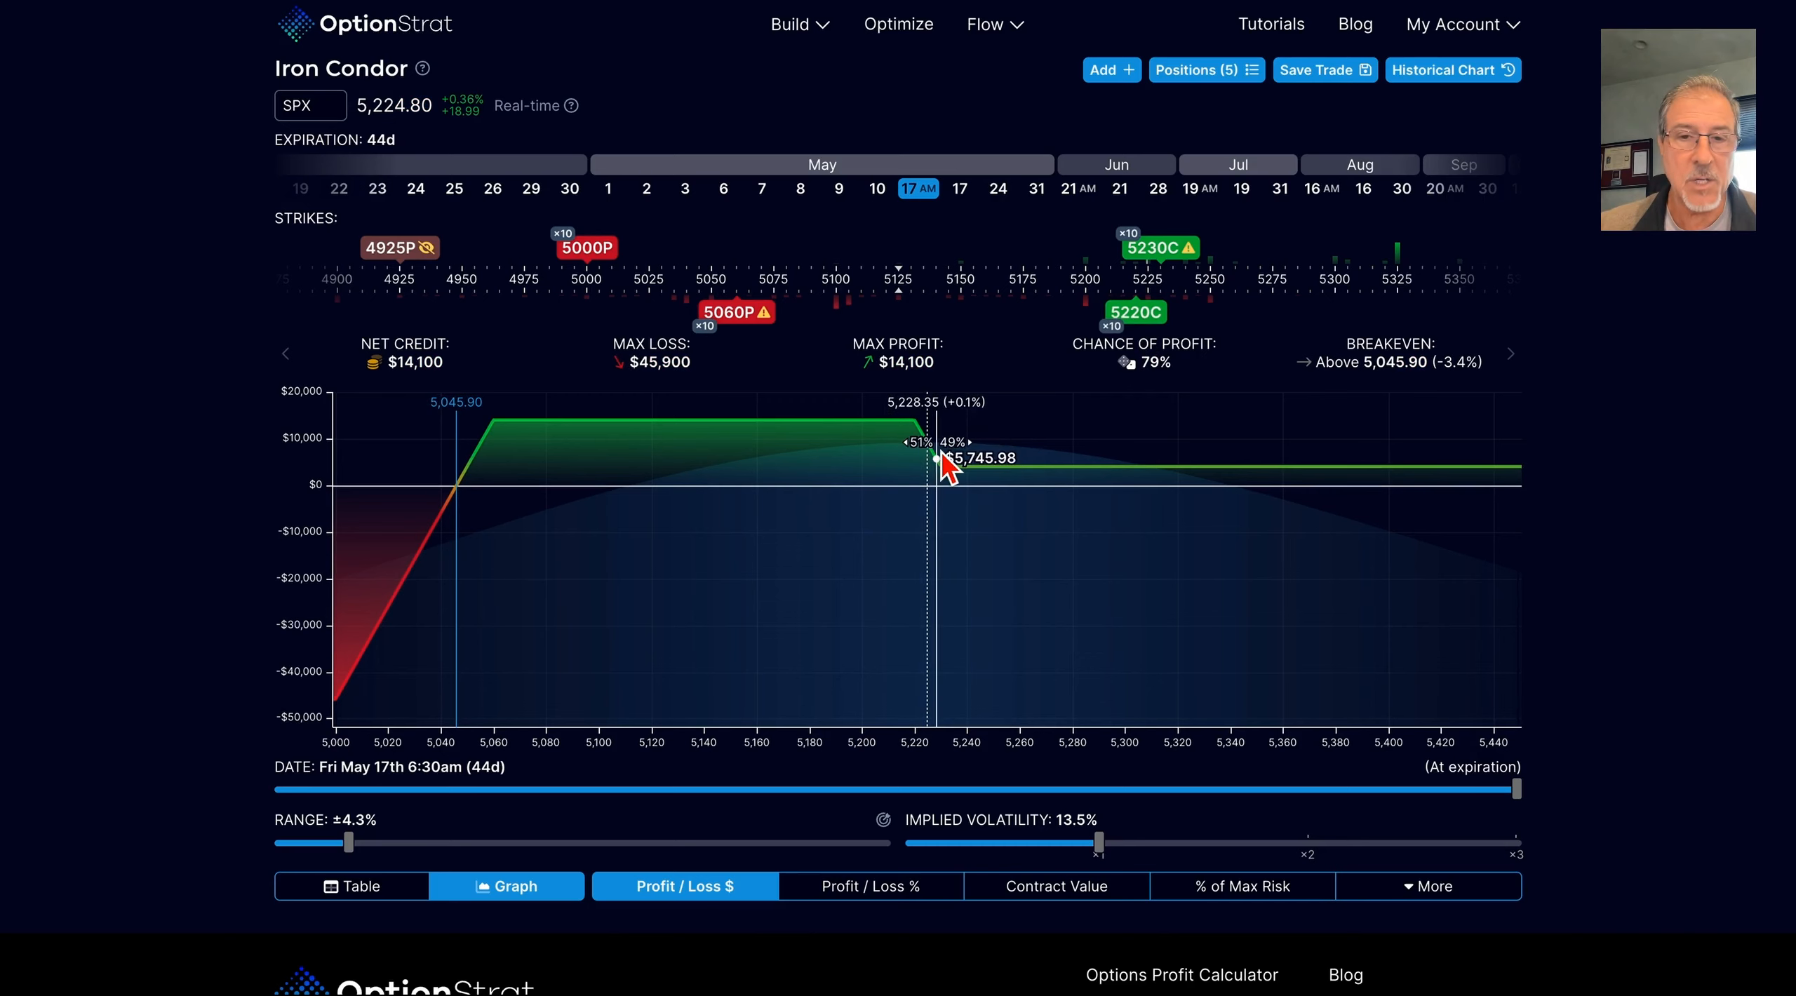
mouse_move(933, 450)
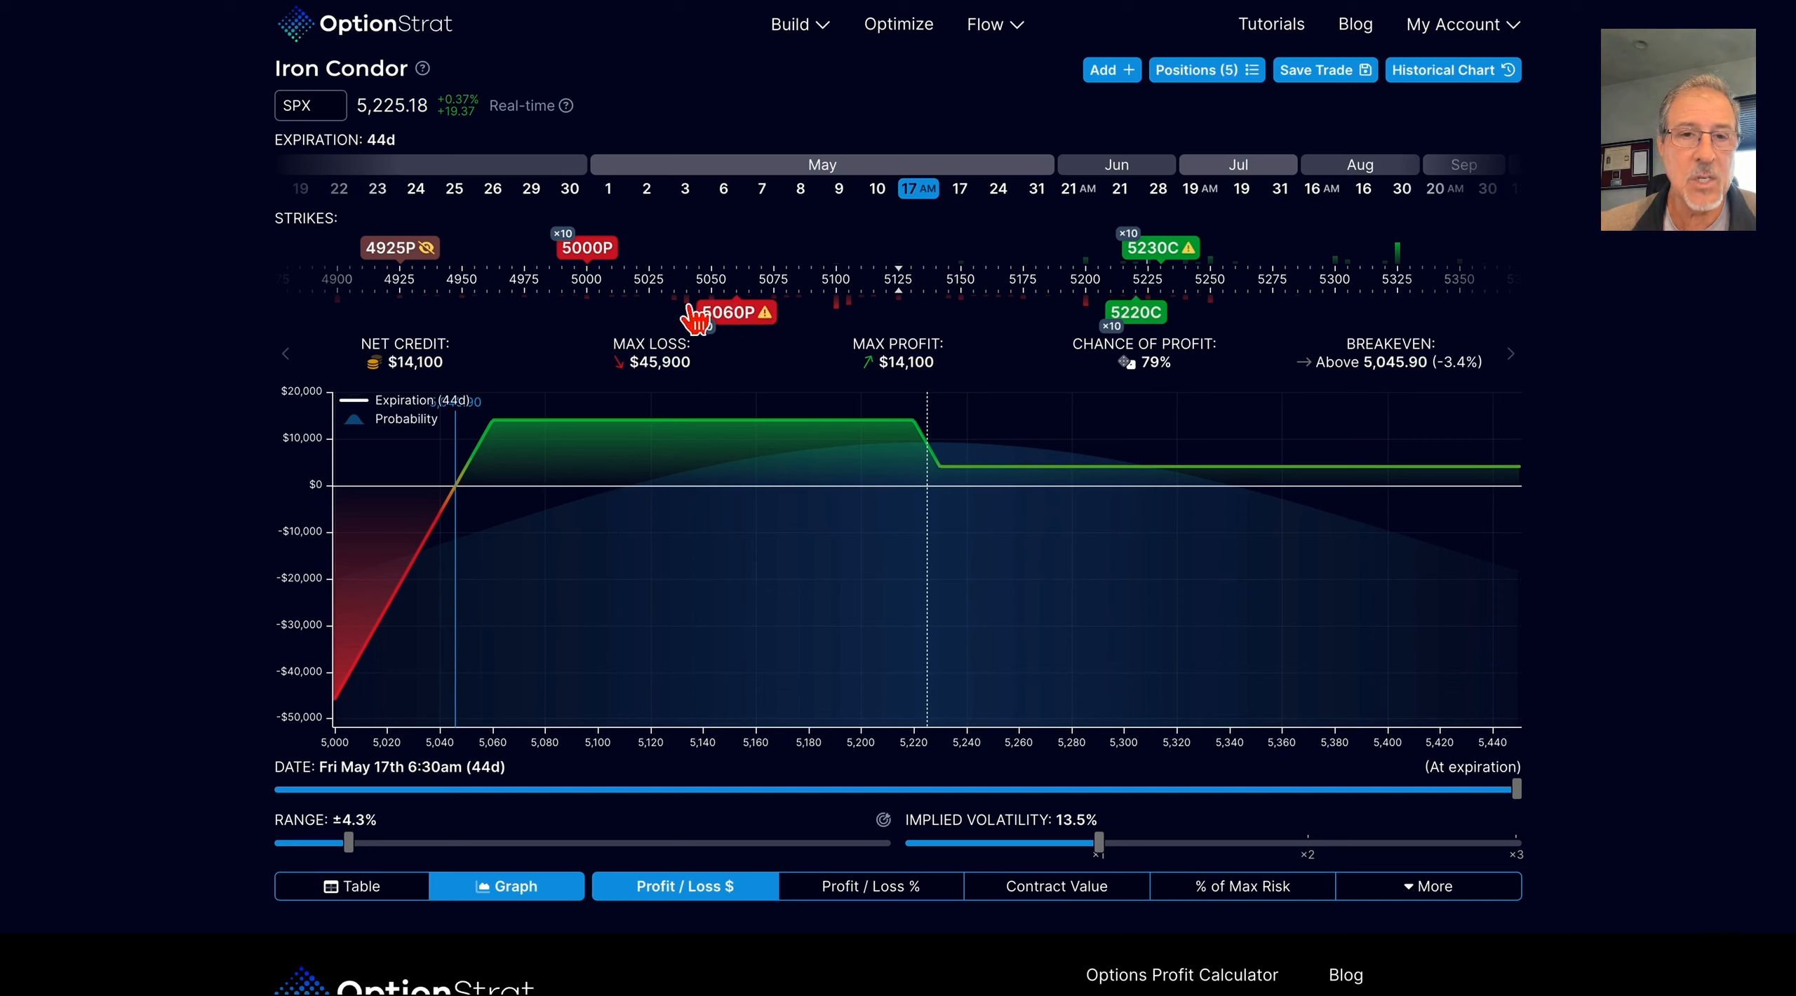
mouse_move(423, 569)
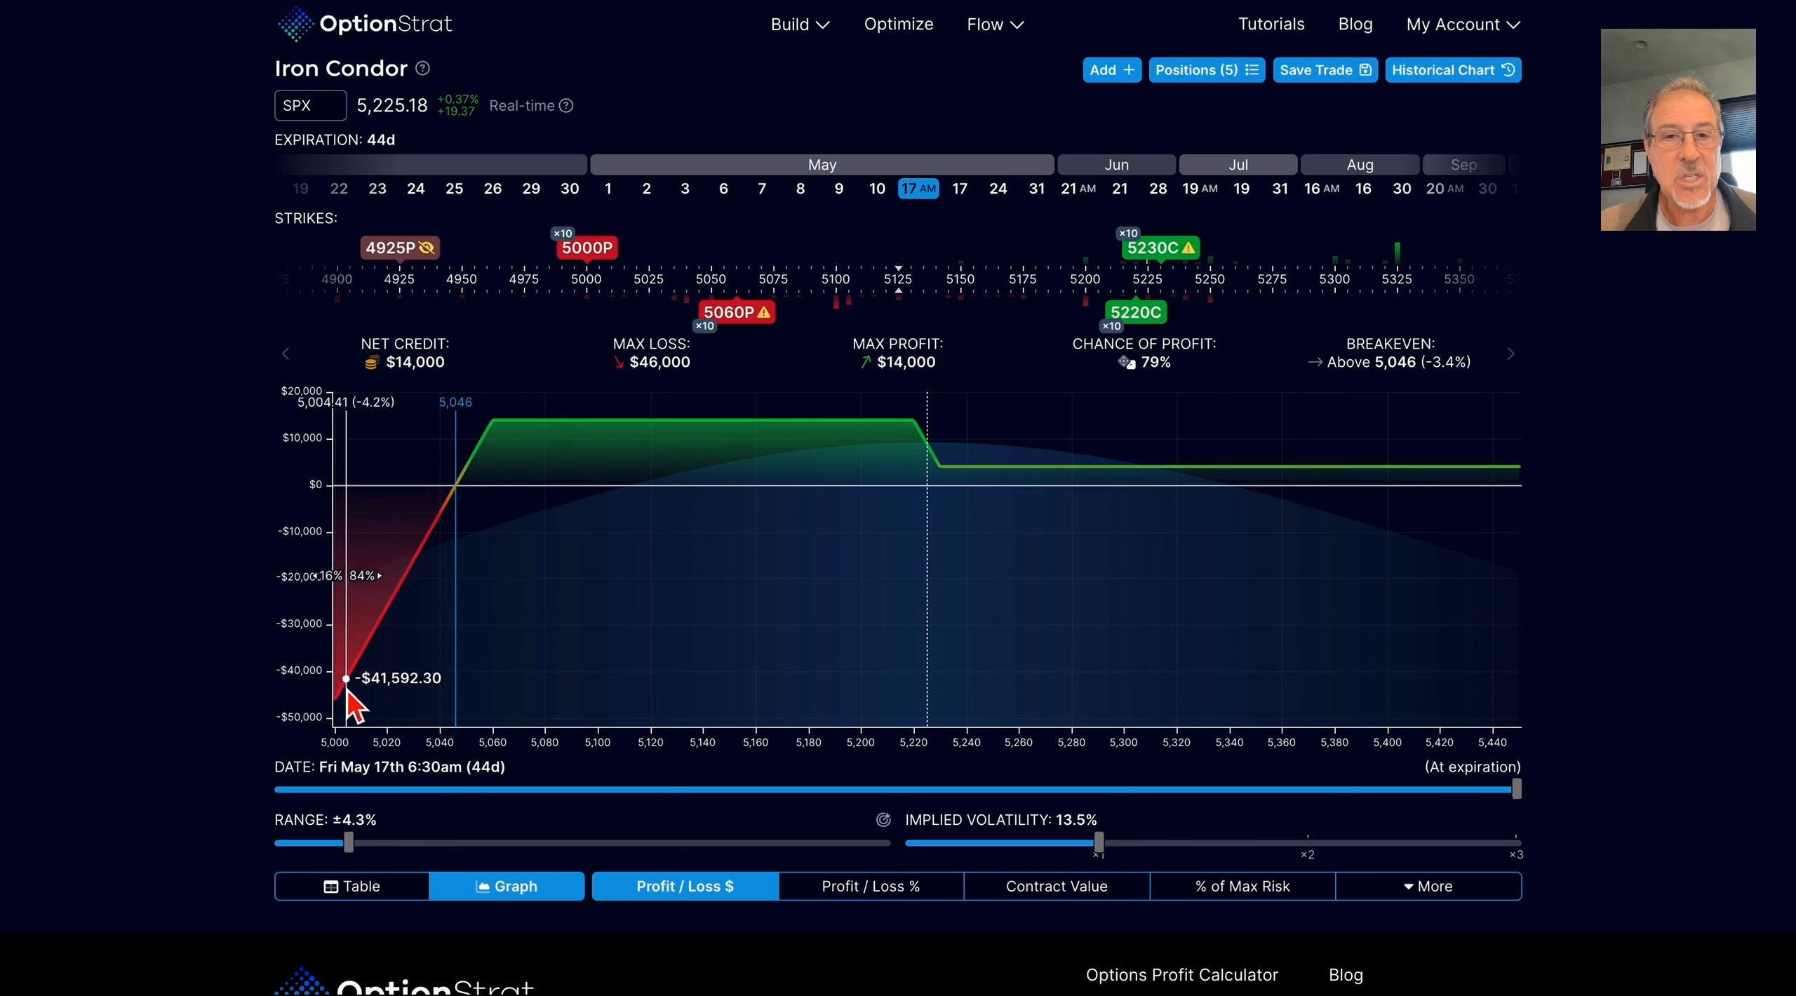
mouse_move(466, 540)
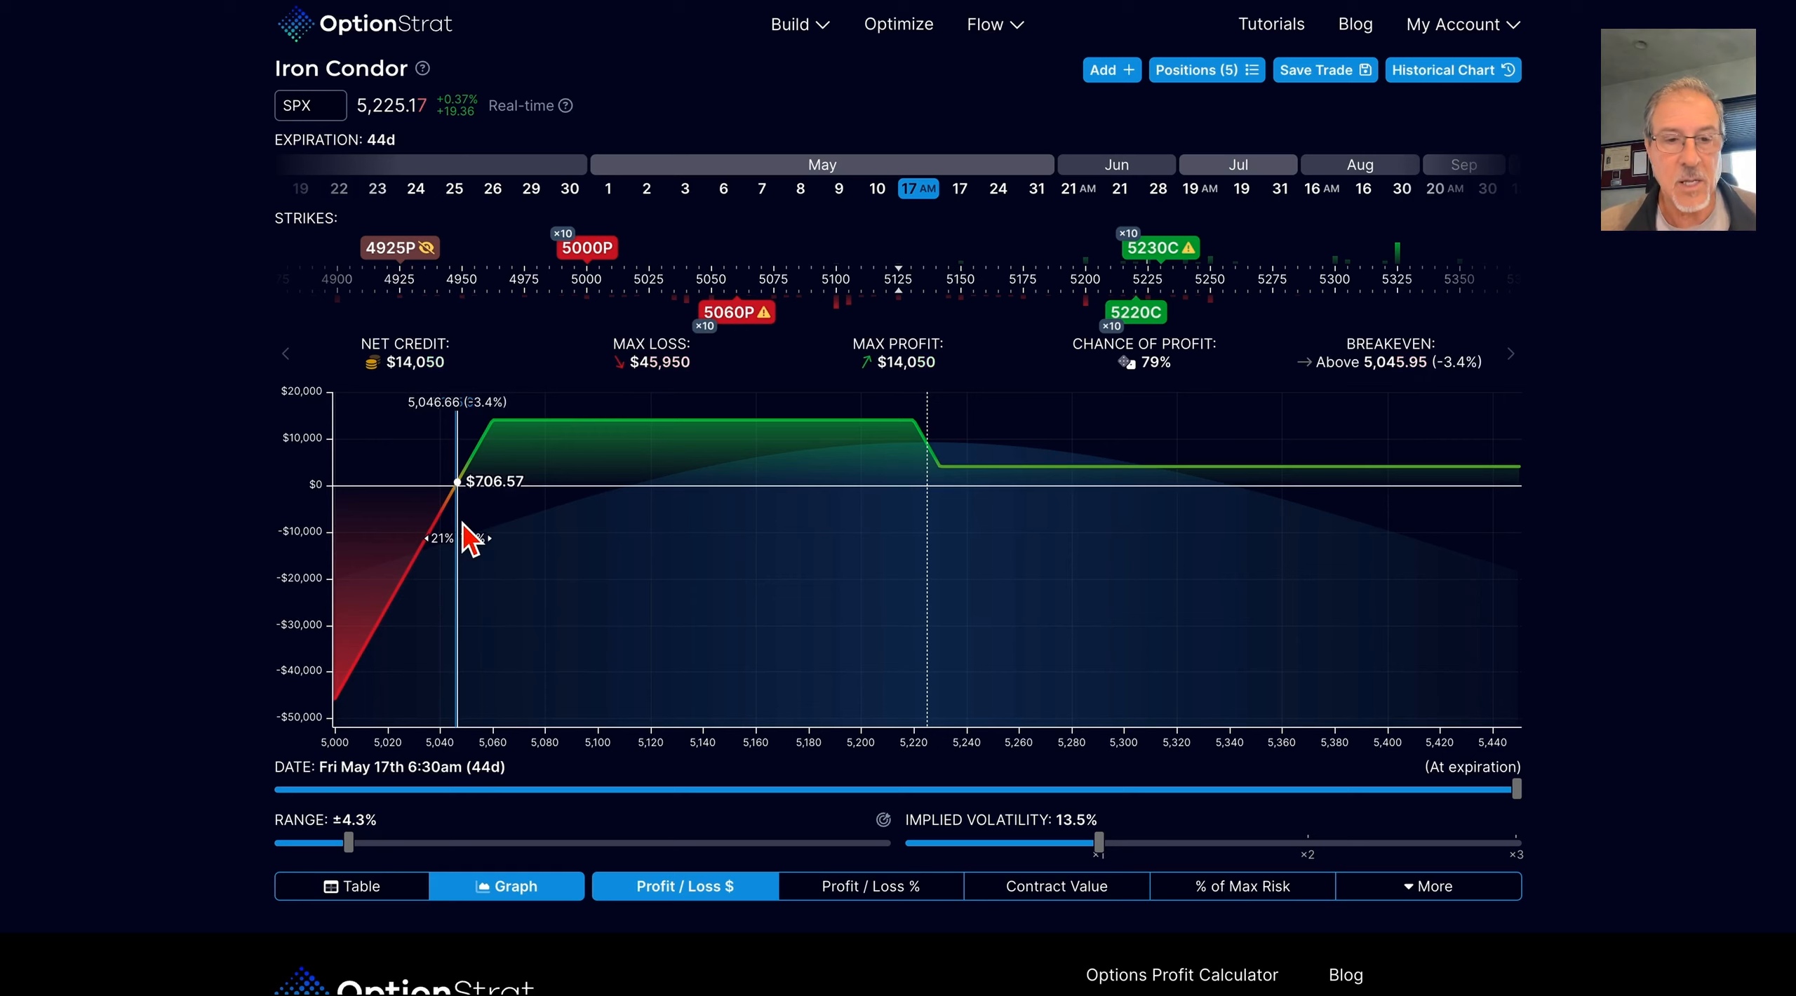
mouse_move(479, 510)
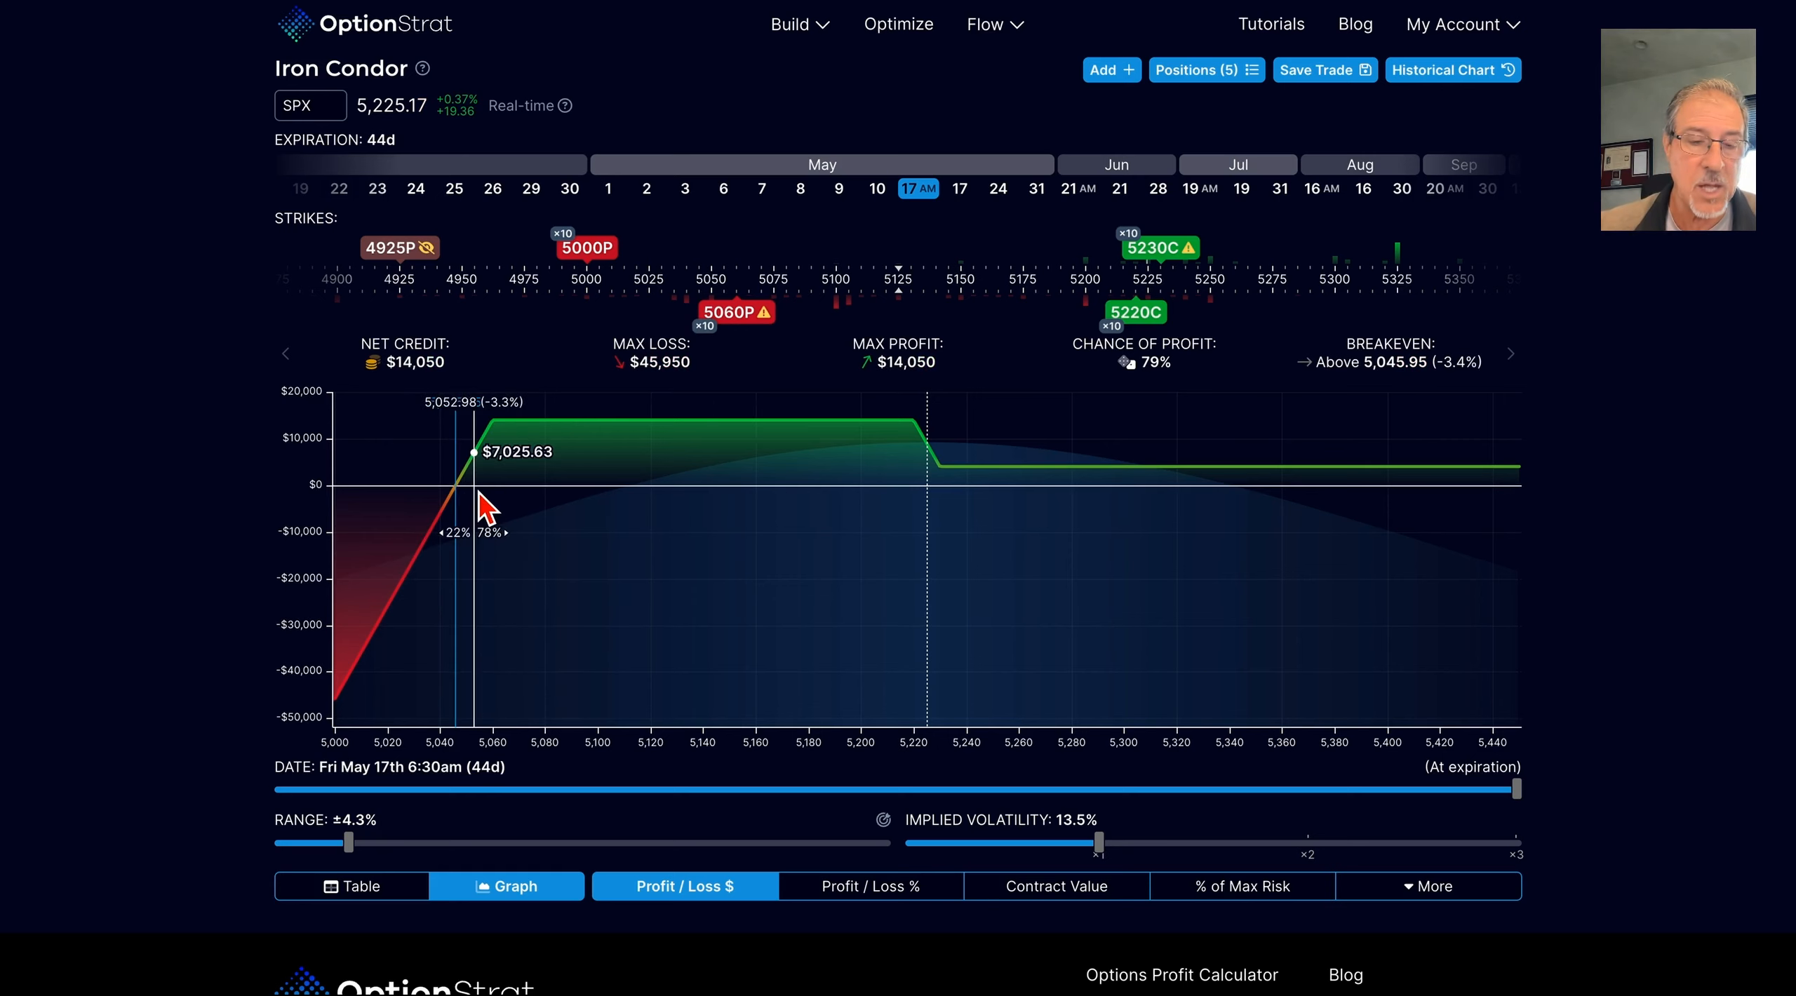
mouse_move(572, 670)
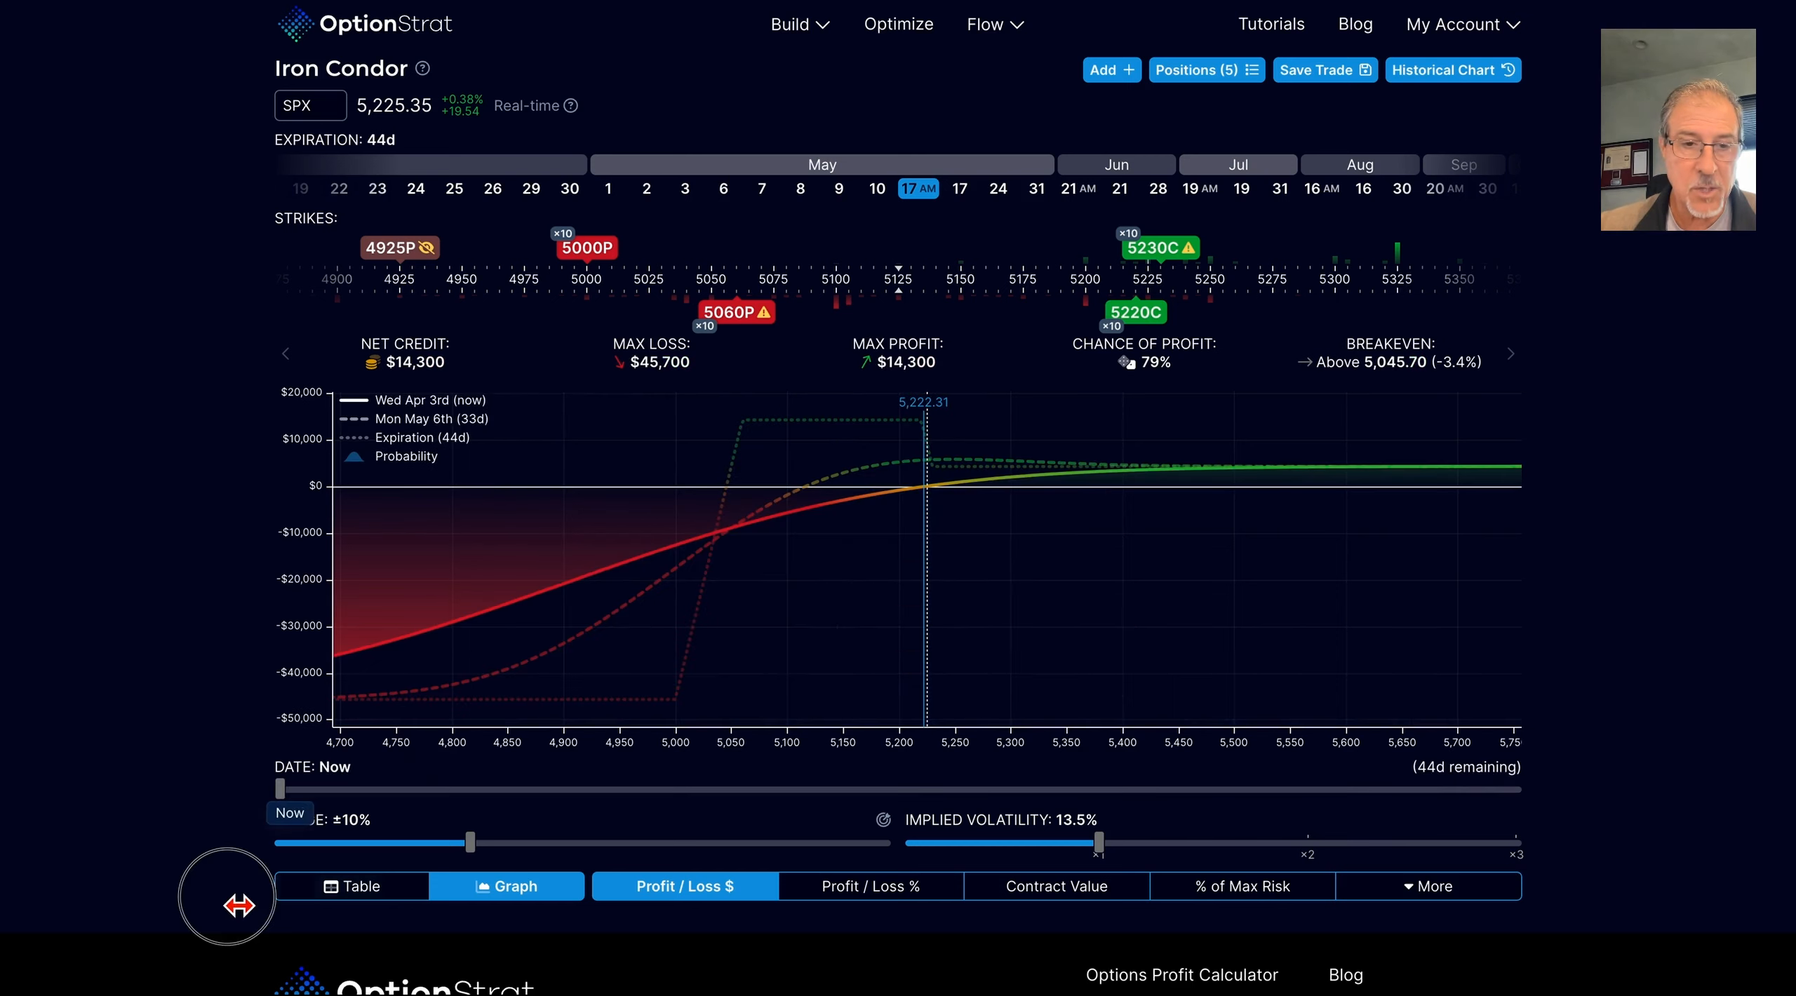
mouse_move(875, 507)
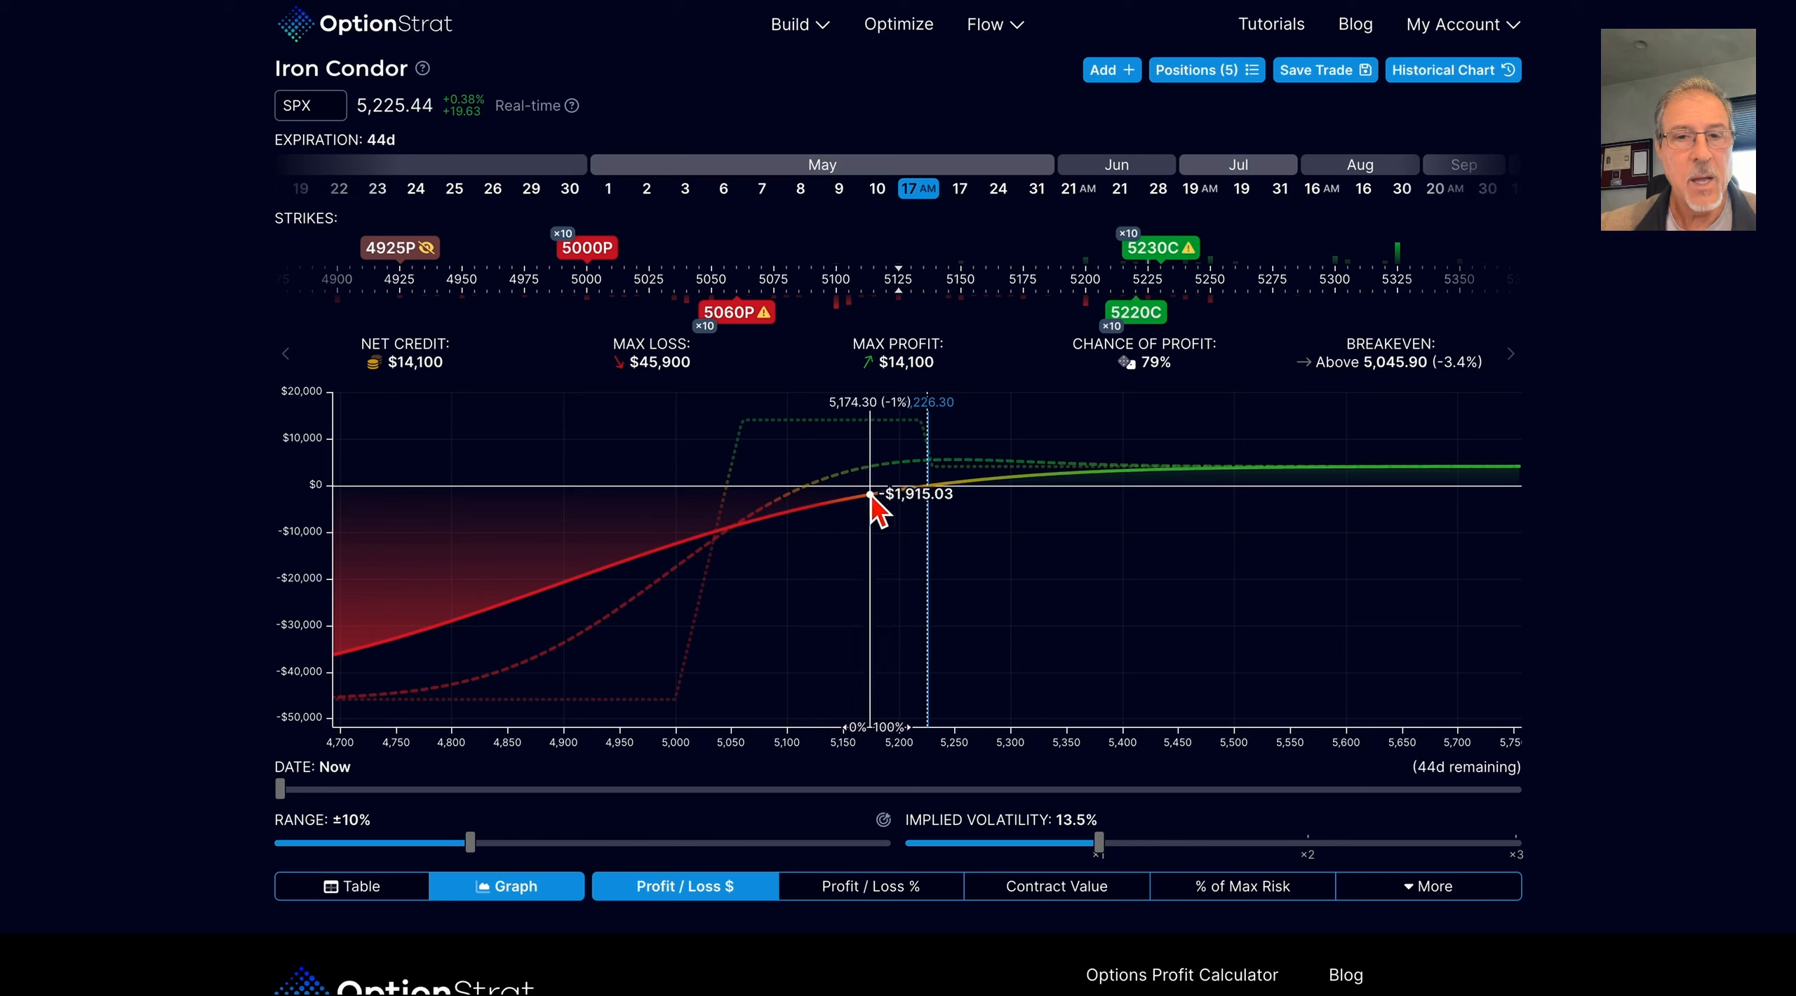
mouse_move(733, 561)
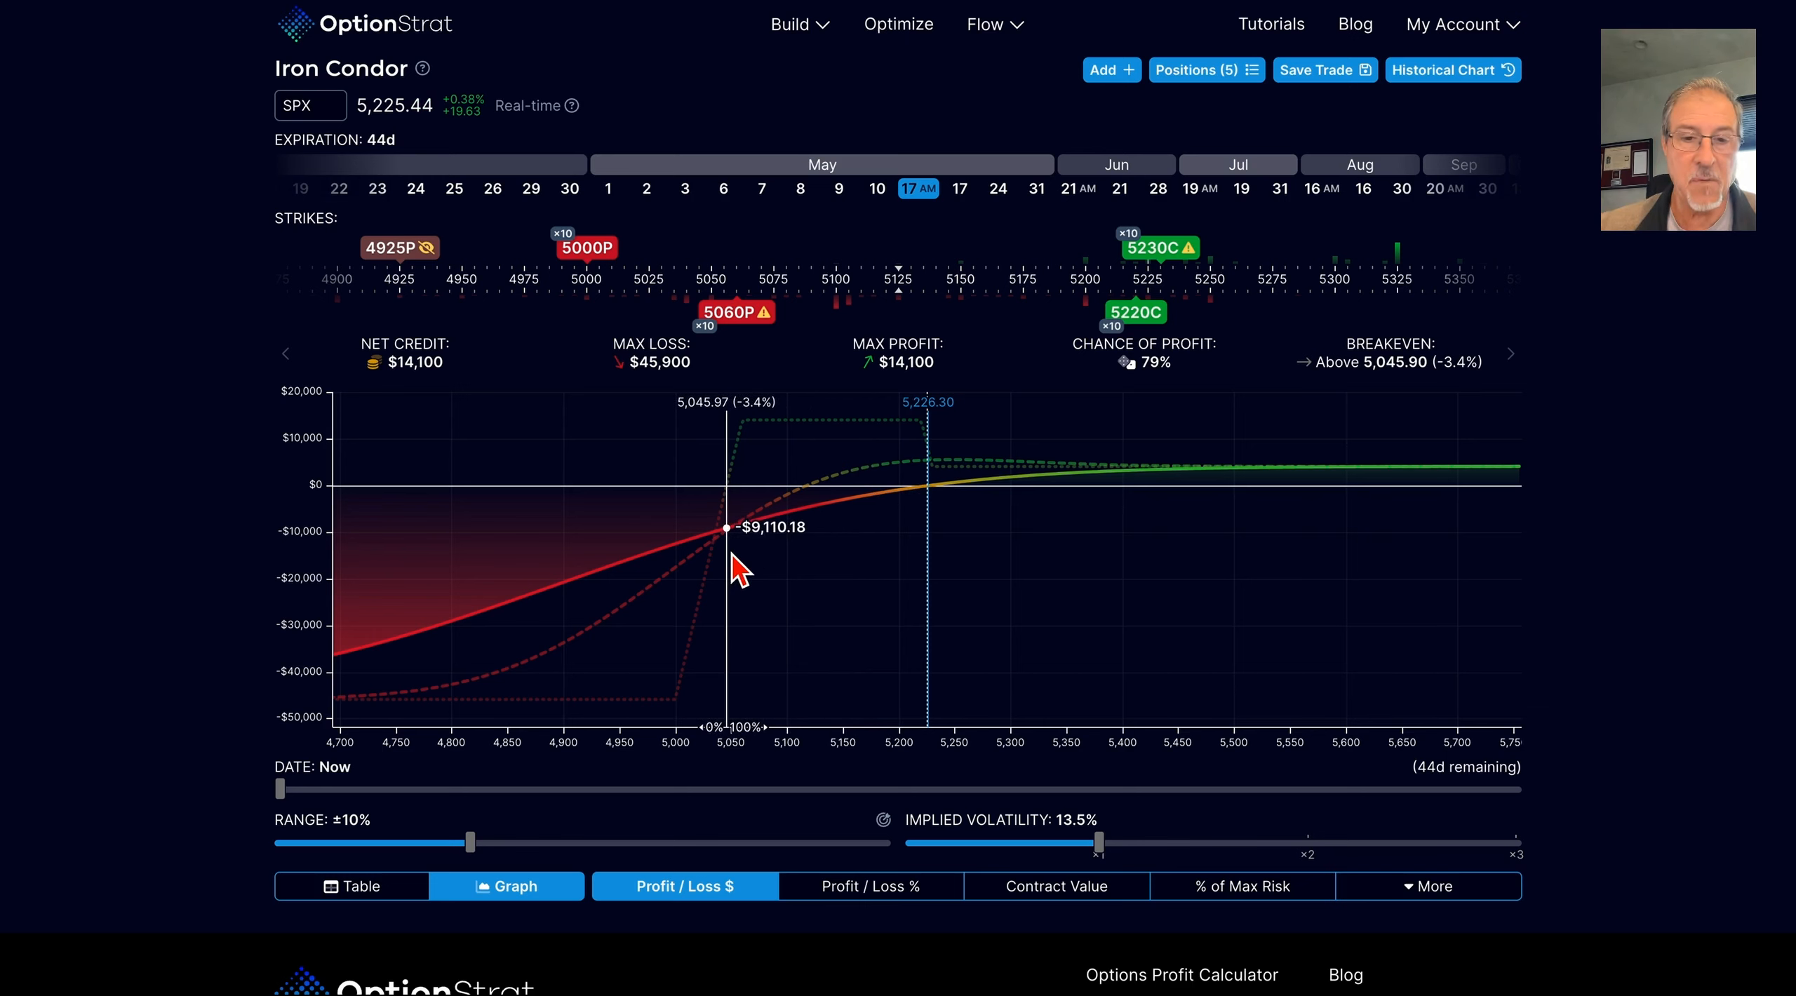
mouse_move(699, 583)
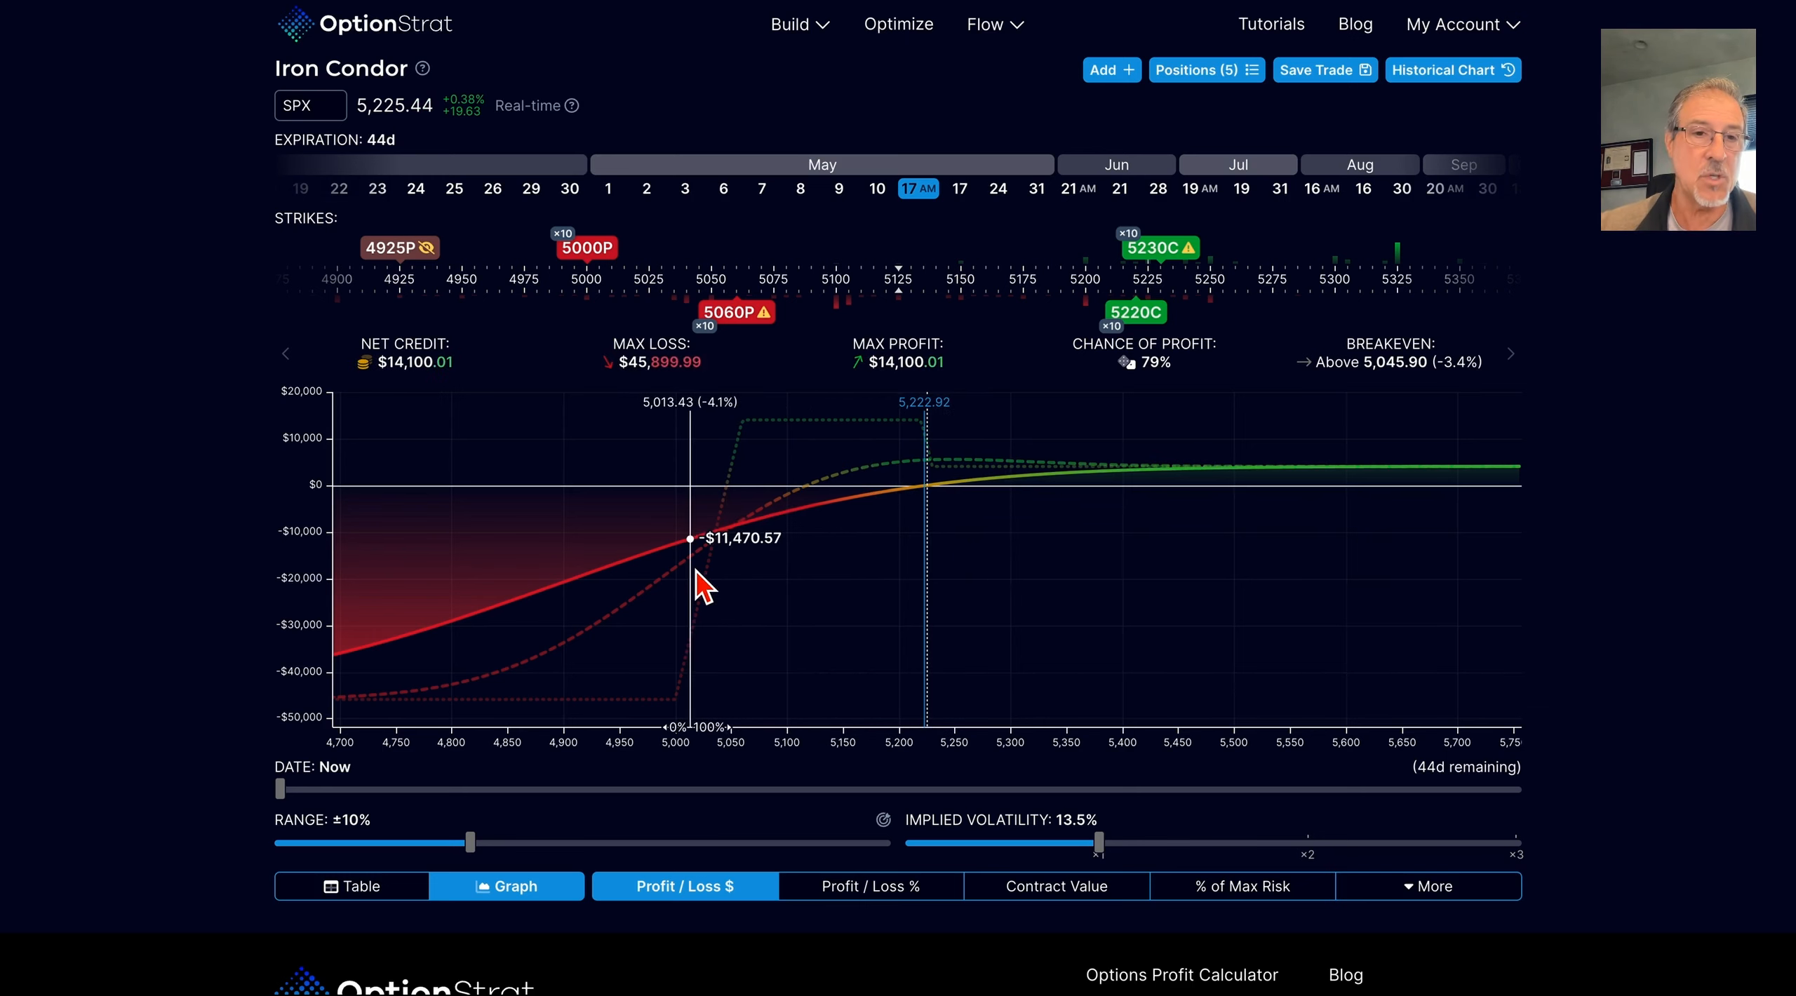
mouse_move(733, 578)
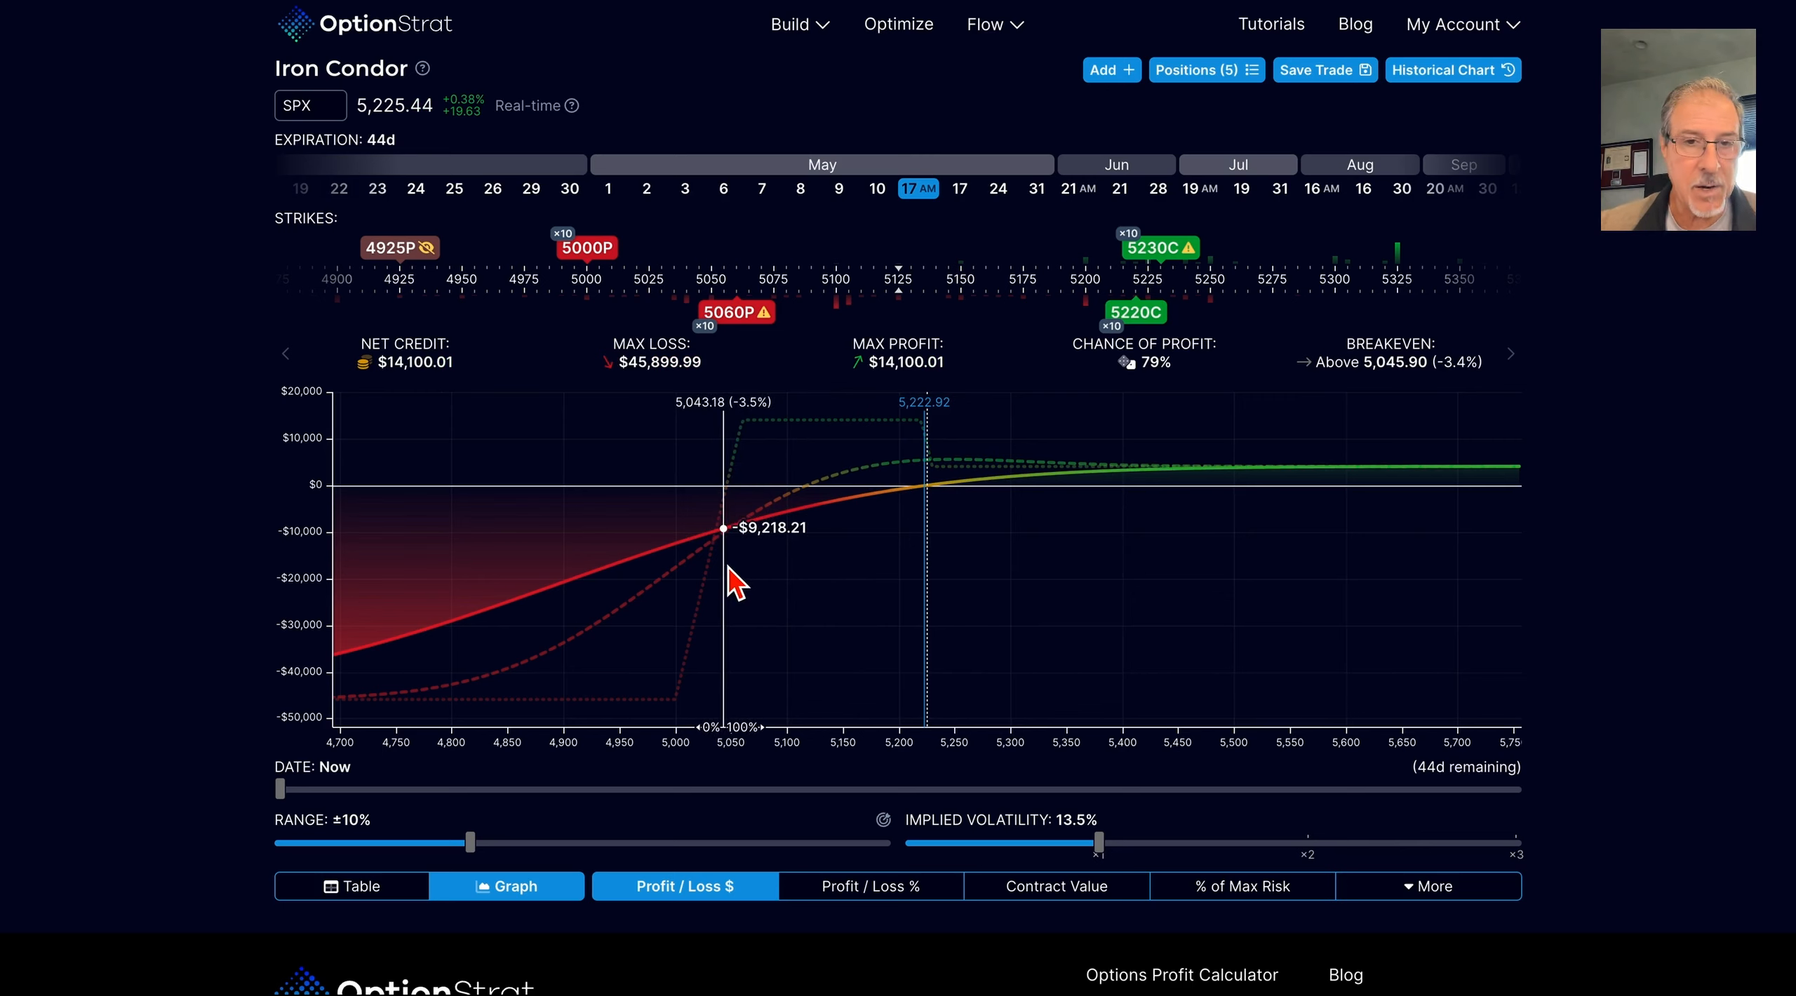
mouse_move(974, 478)
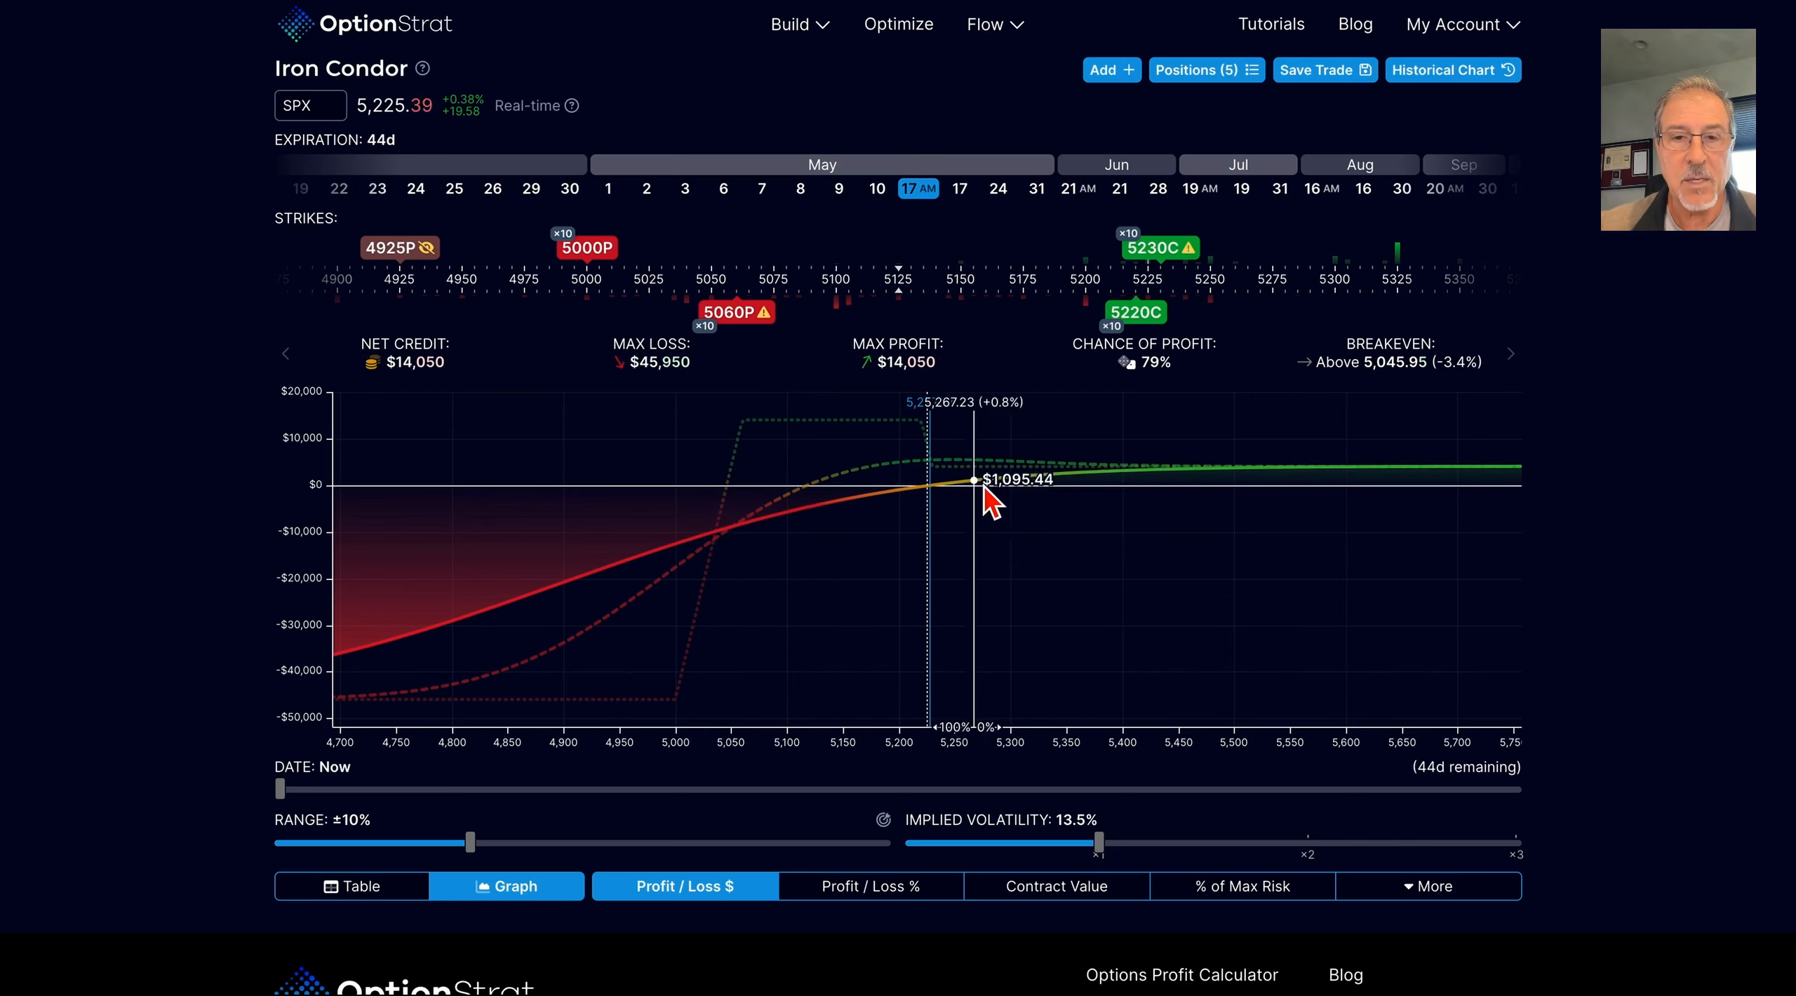
mouse_move(475, 338)
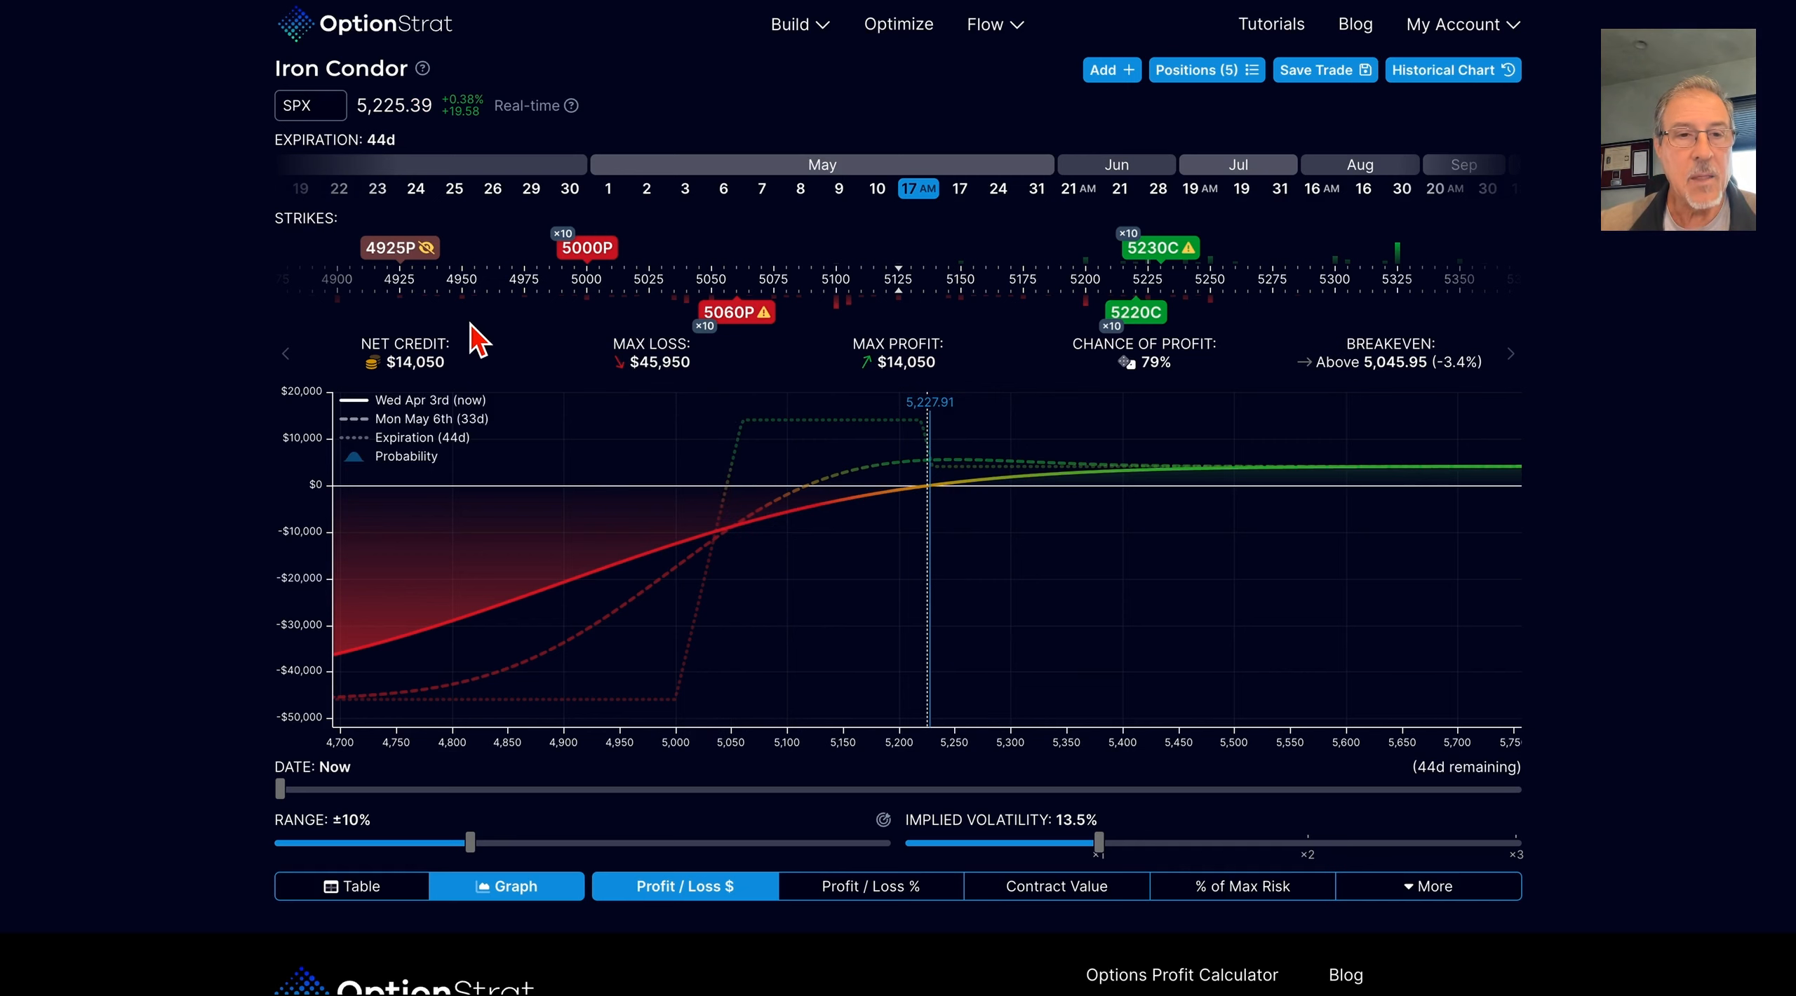
mouse_move(414, 282)
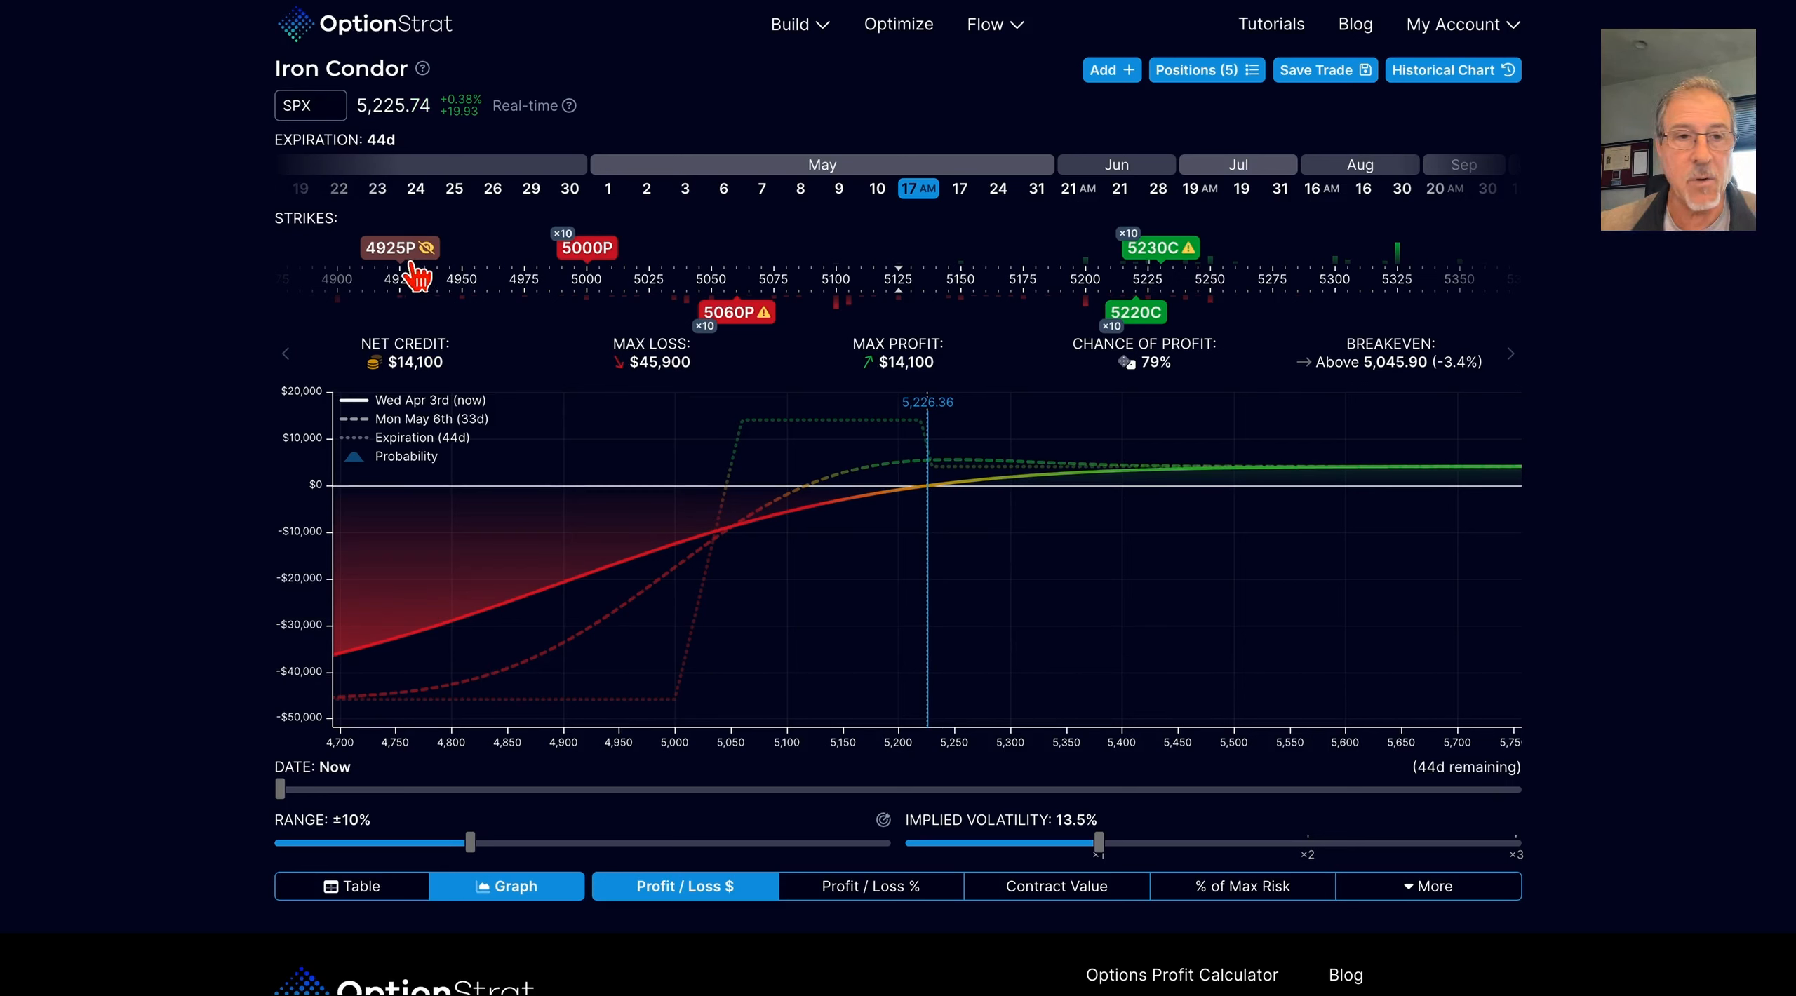
Step: Re-include the 4925 hedge put, making a custom strategy with $12,145 credit and $47,855 max loss
click(391, 248)
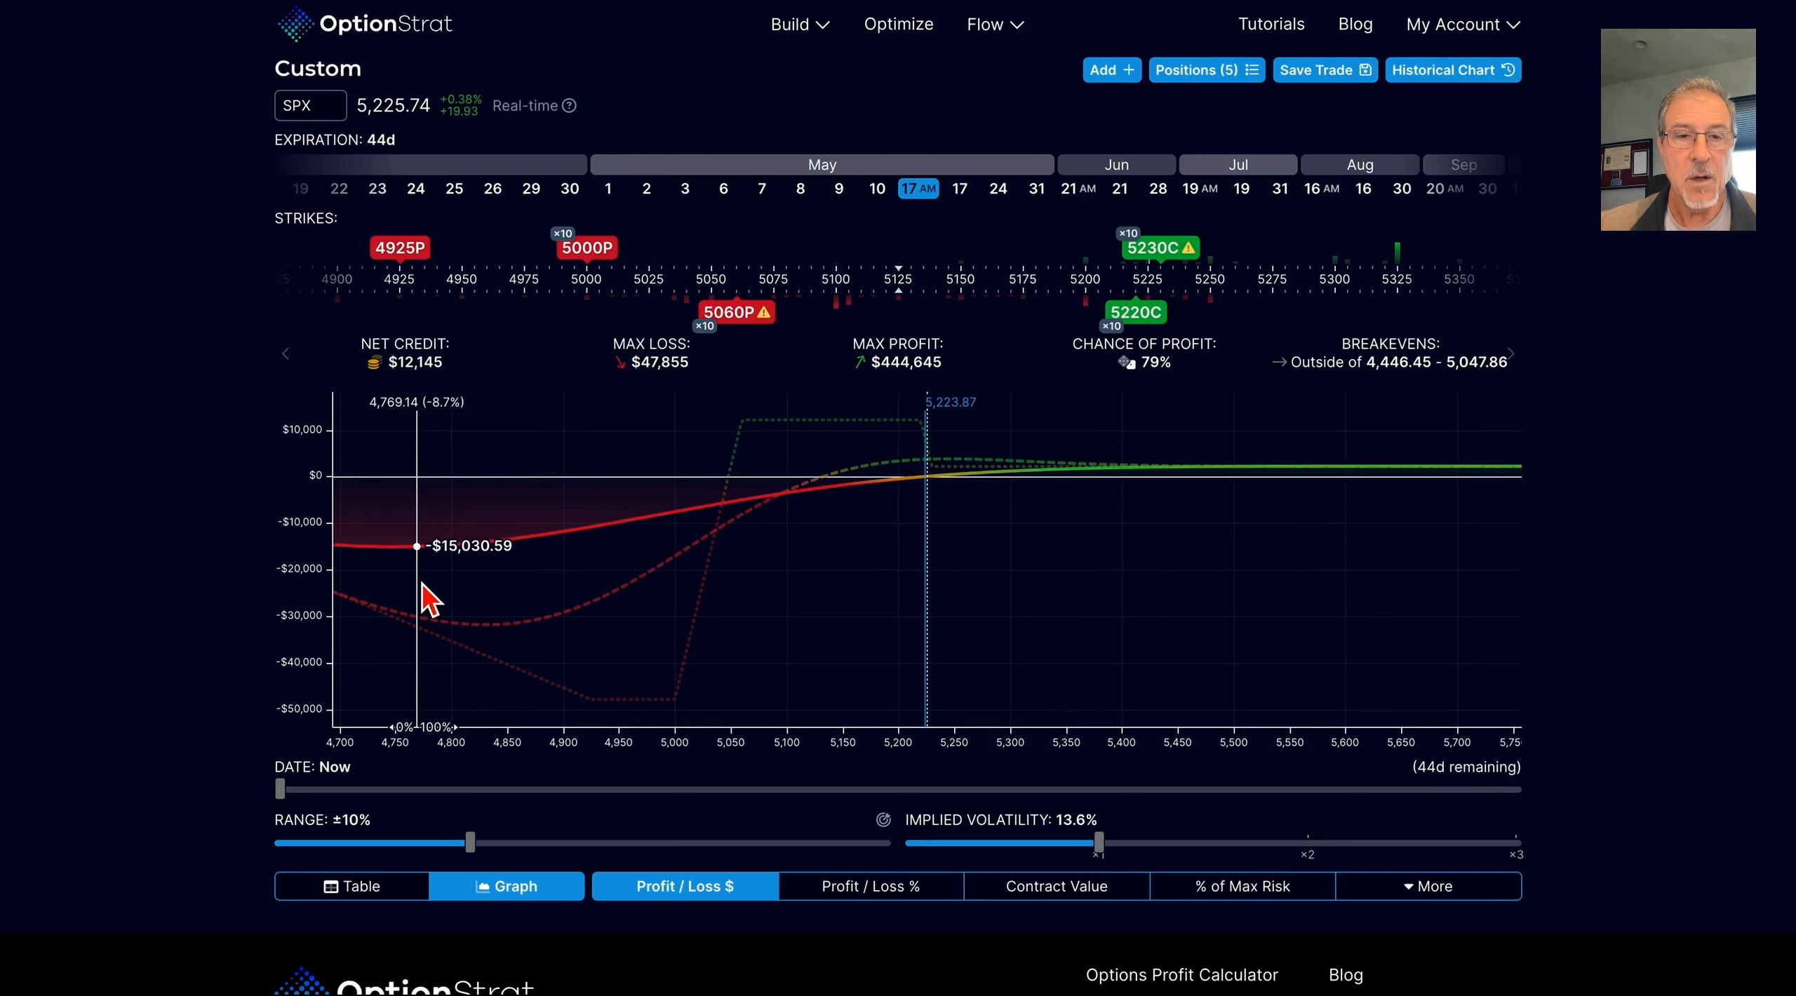
mouse_move(762, 515)
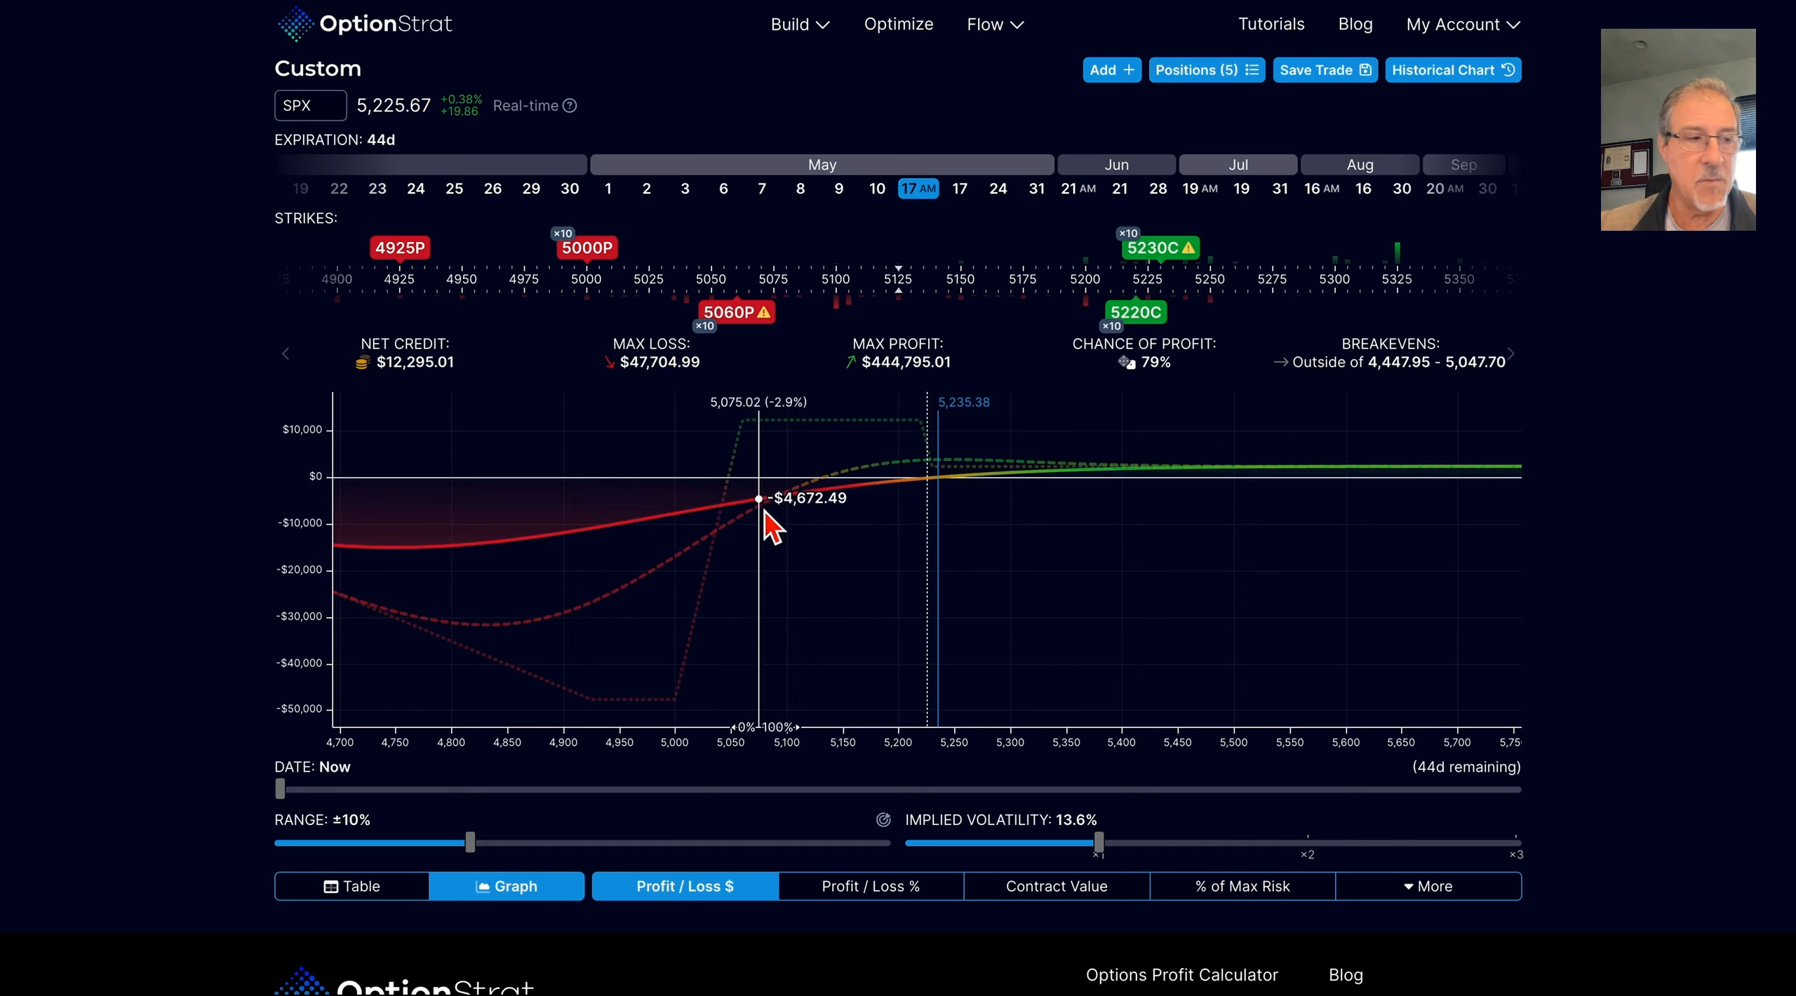
mouse_move(738, 538)
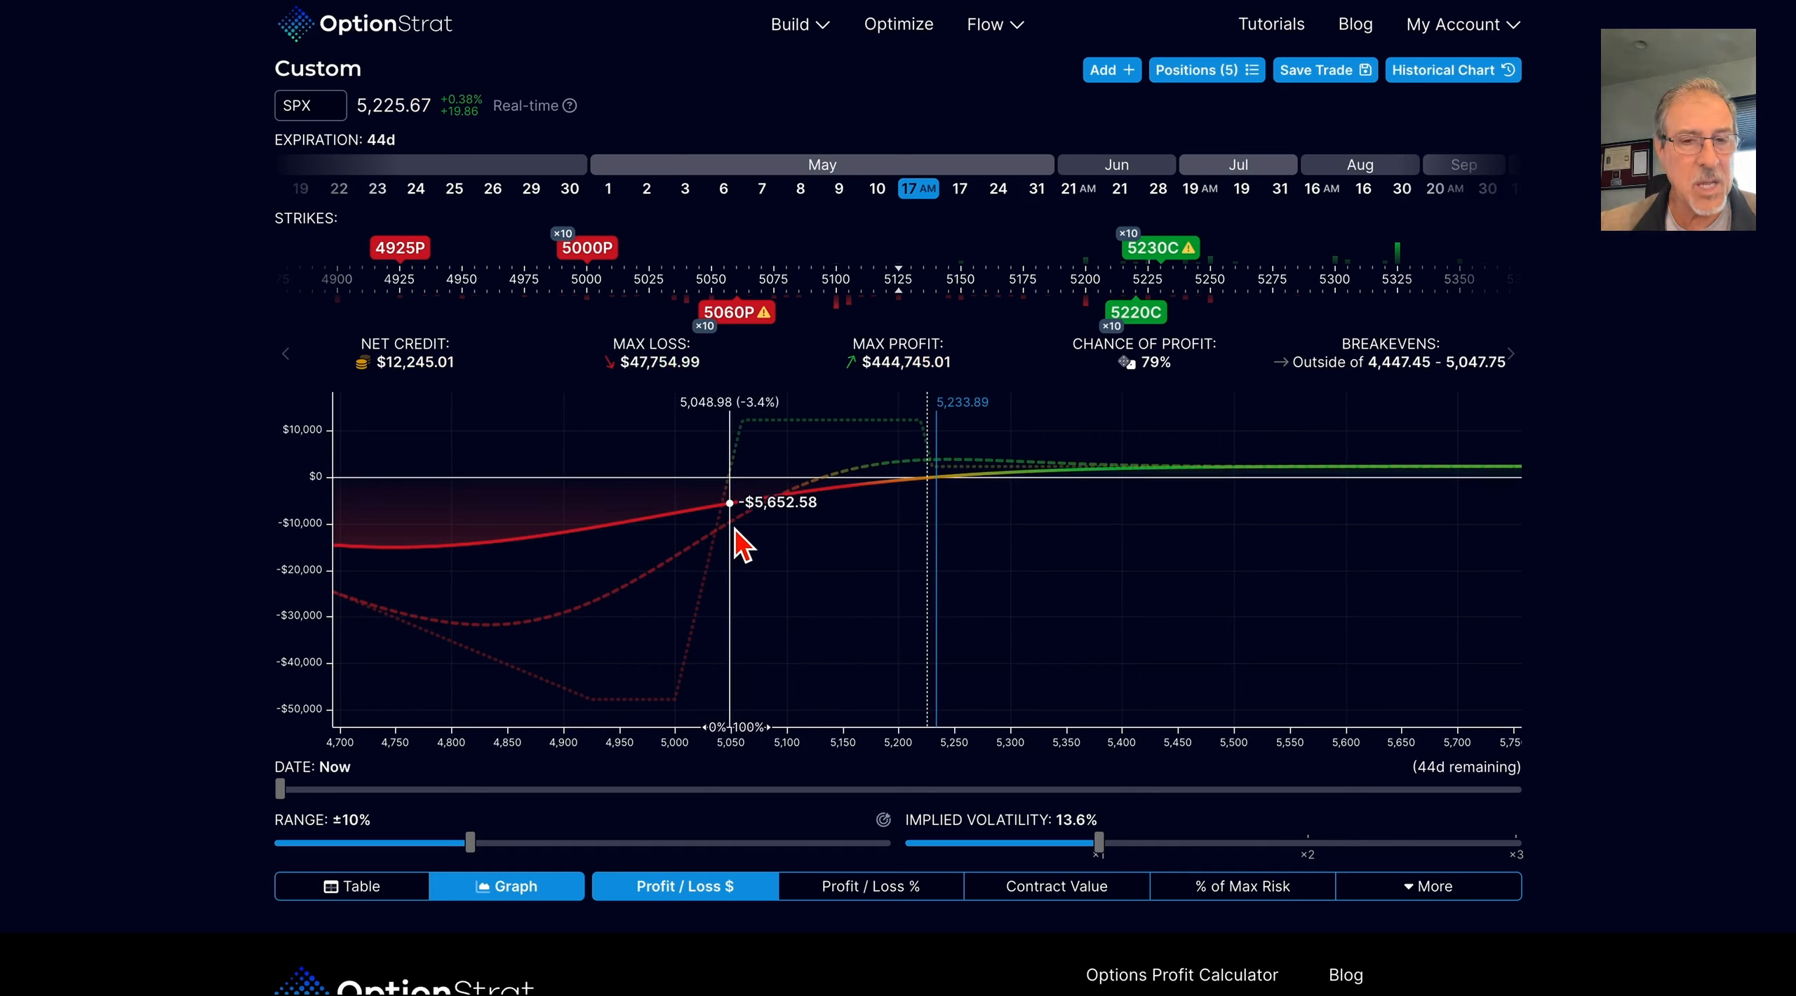
mouse_move(817, 532)
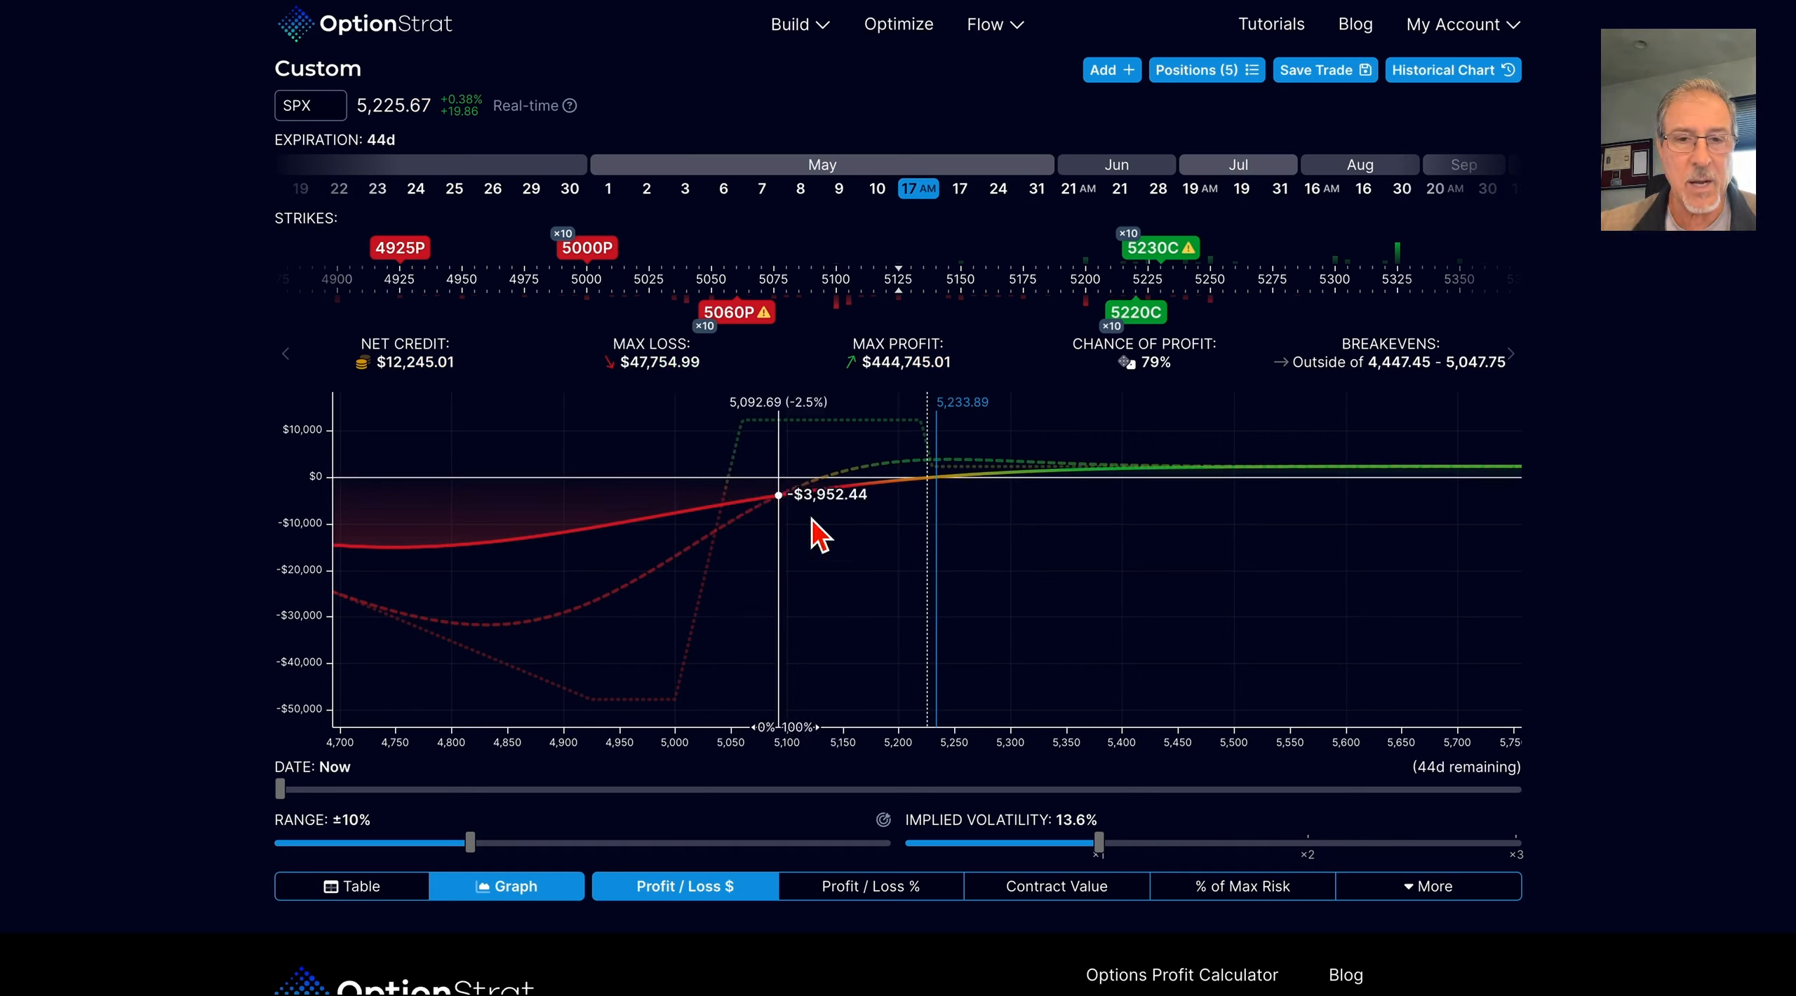
mouse_move(1112, 601)
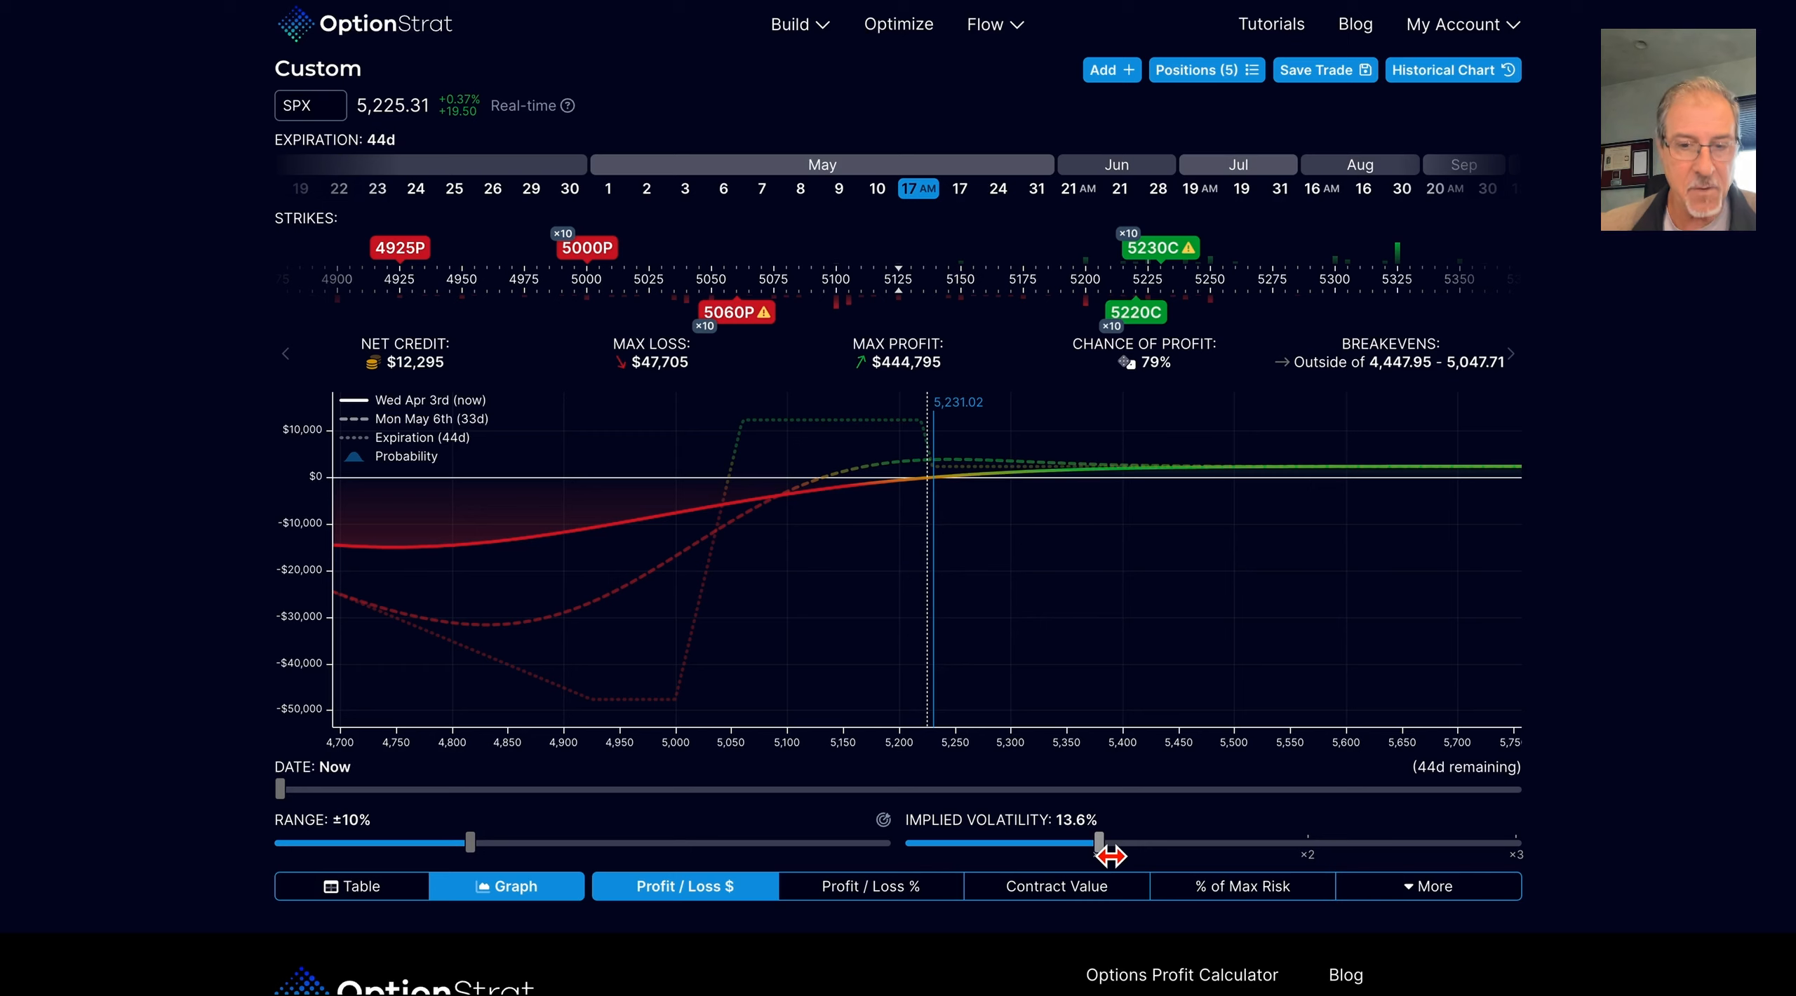
mouse_move(1025, 504)
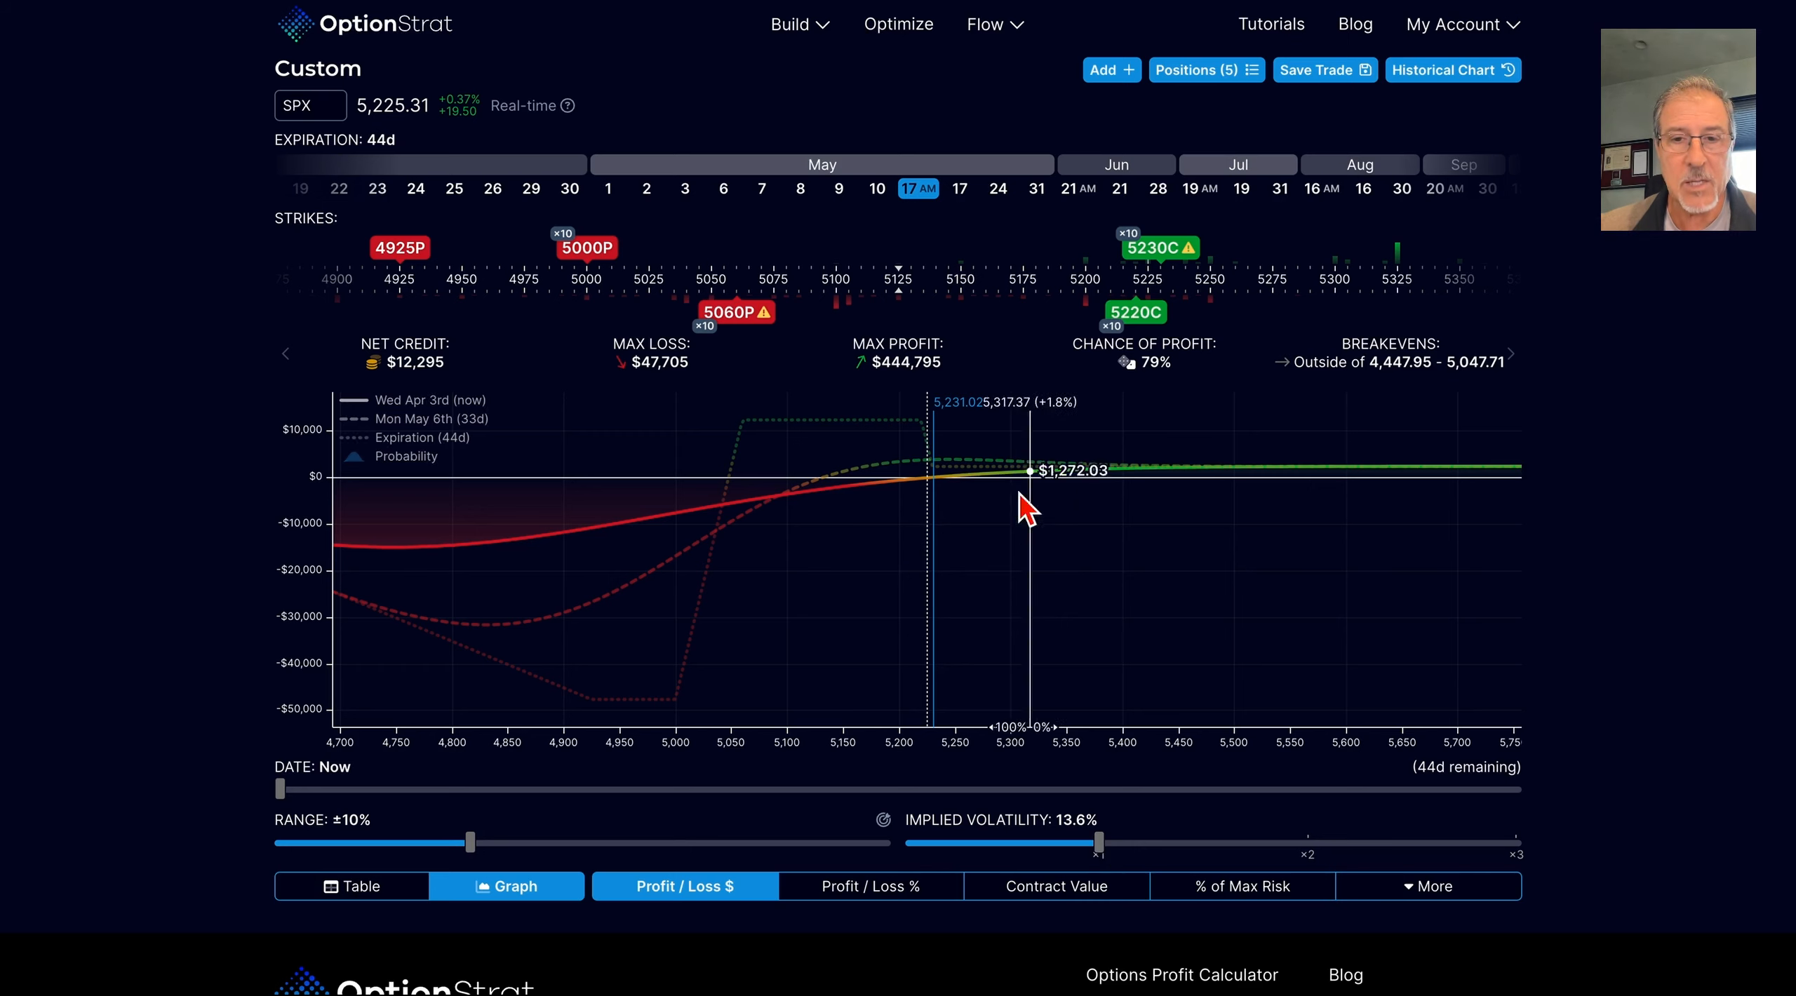
mouse_move(922, 521)
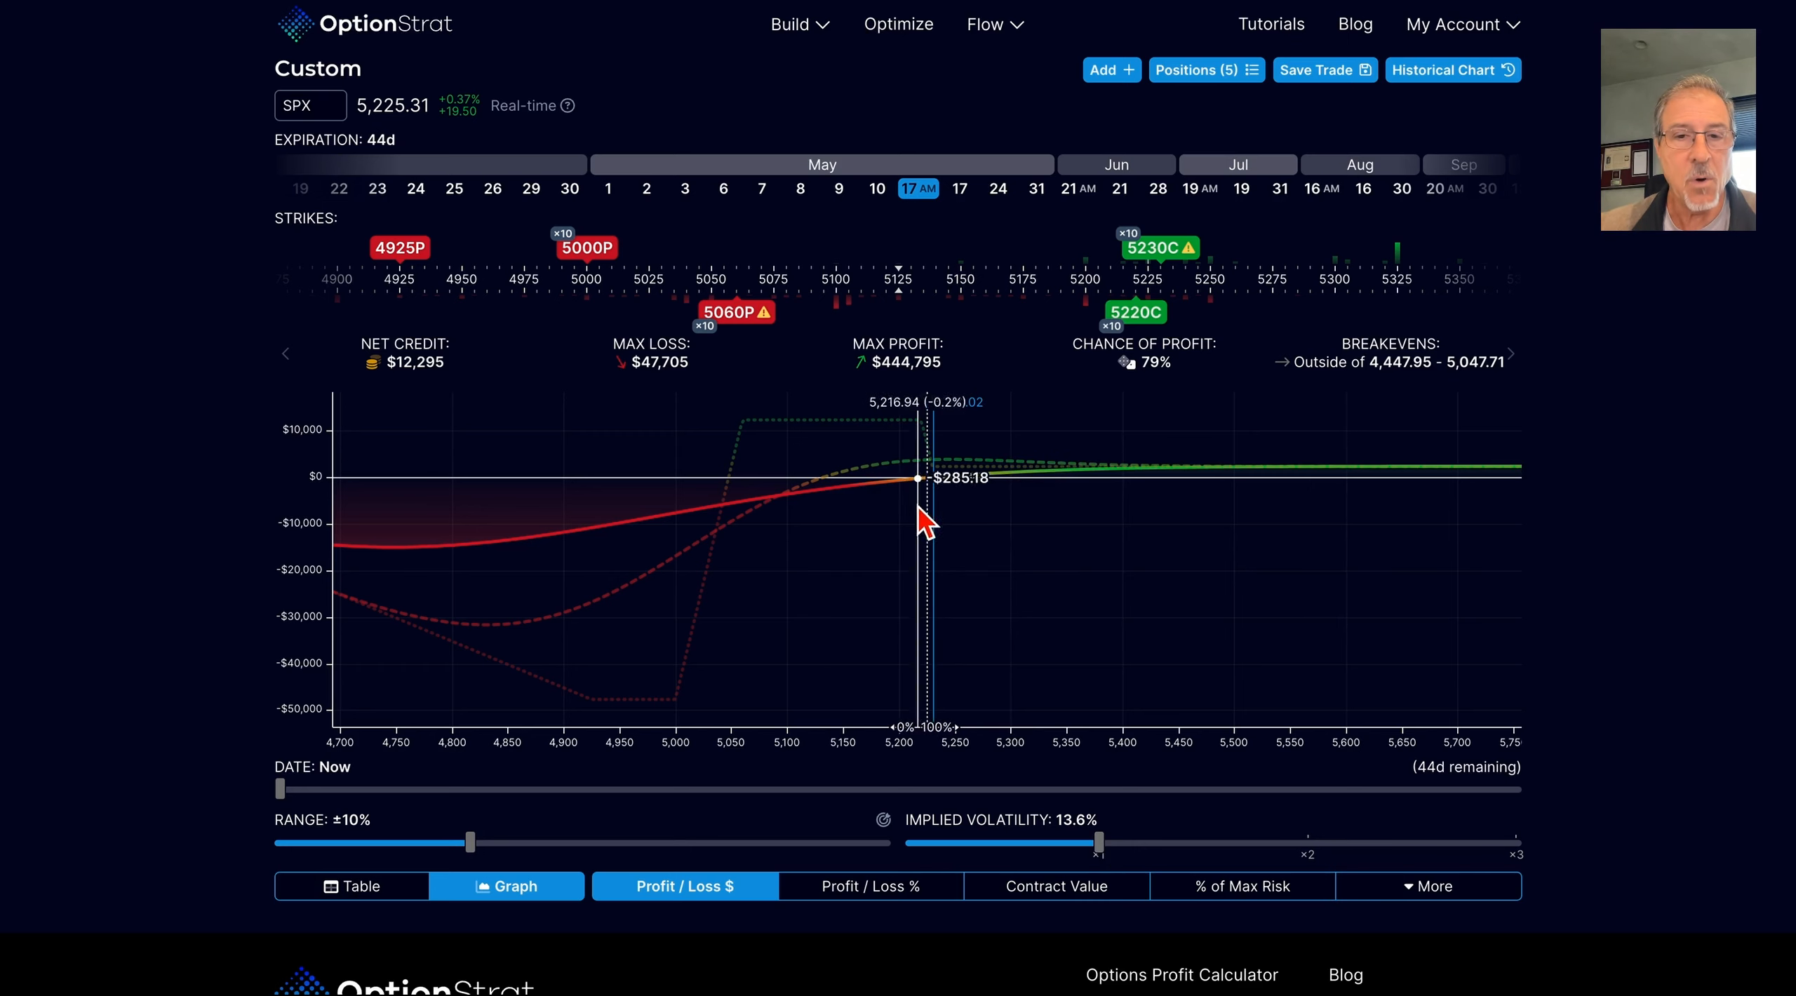
mouse_move(733, 556)
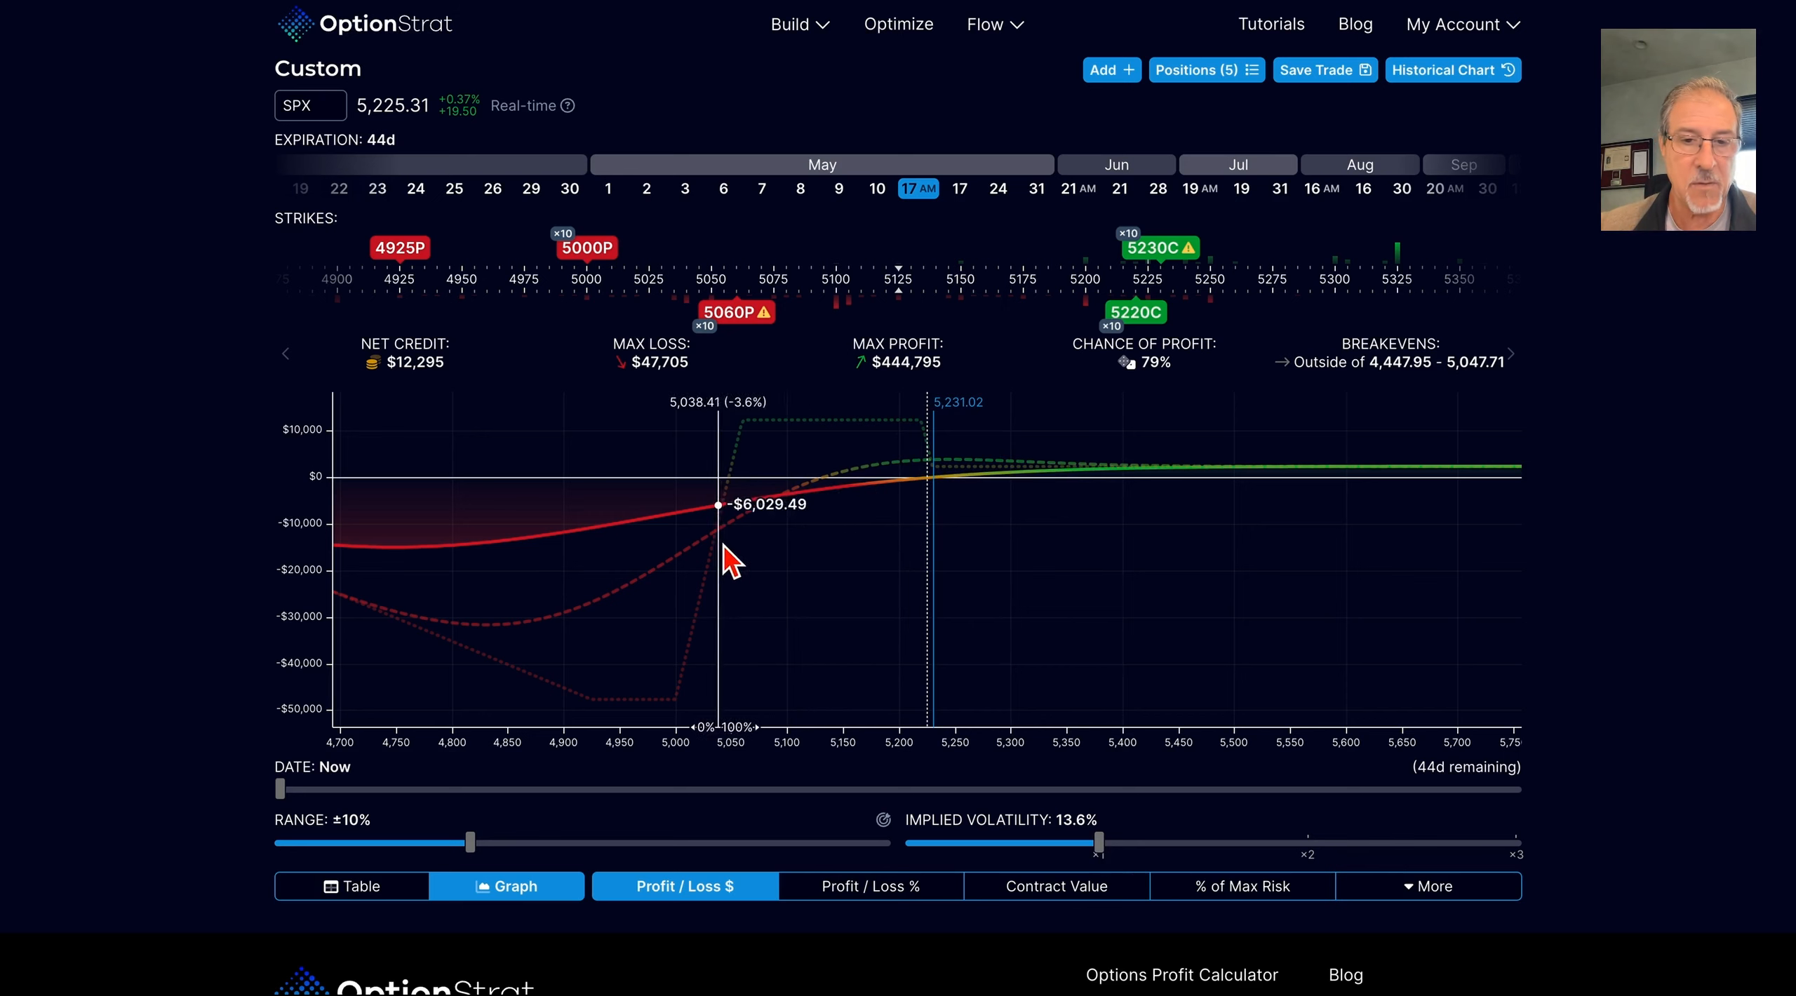
mouse_move(561, 573)
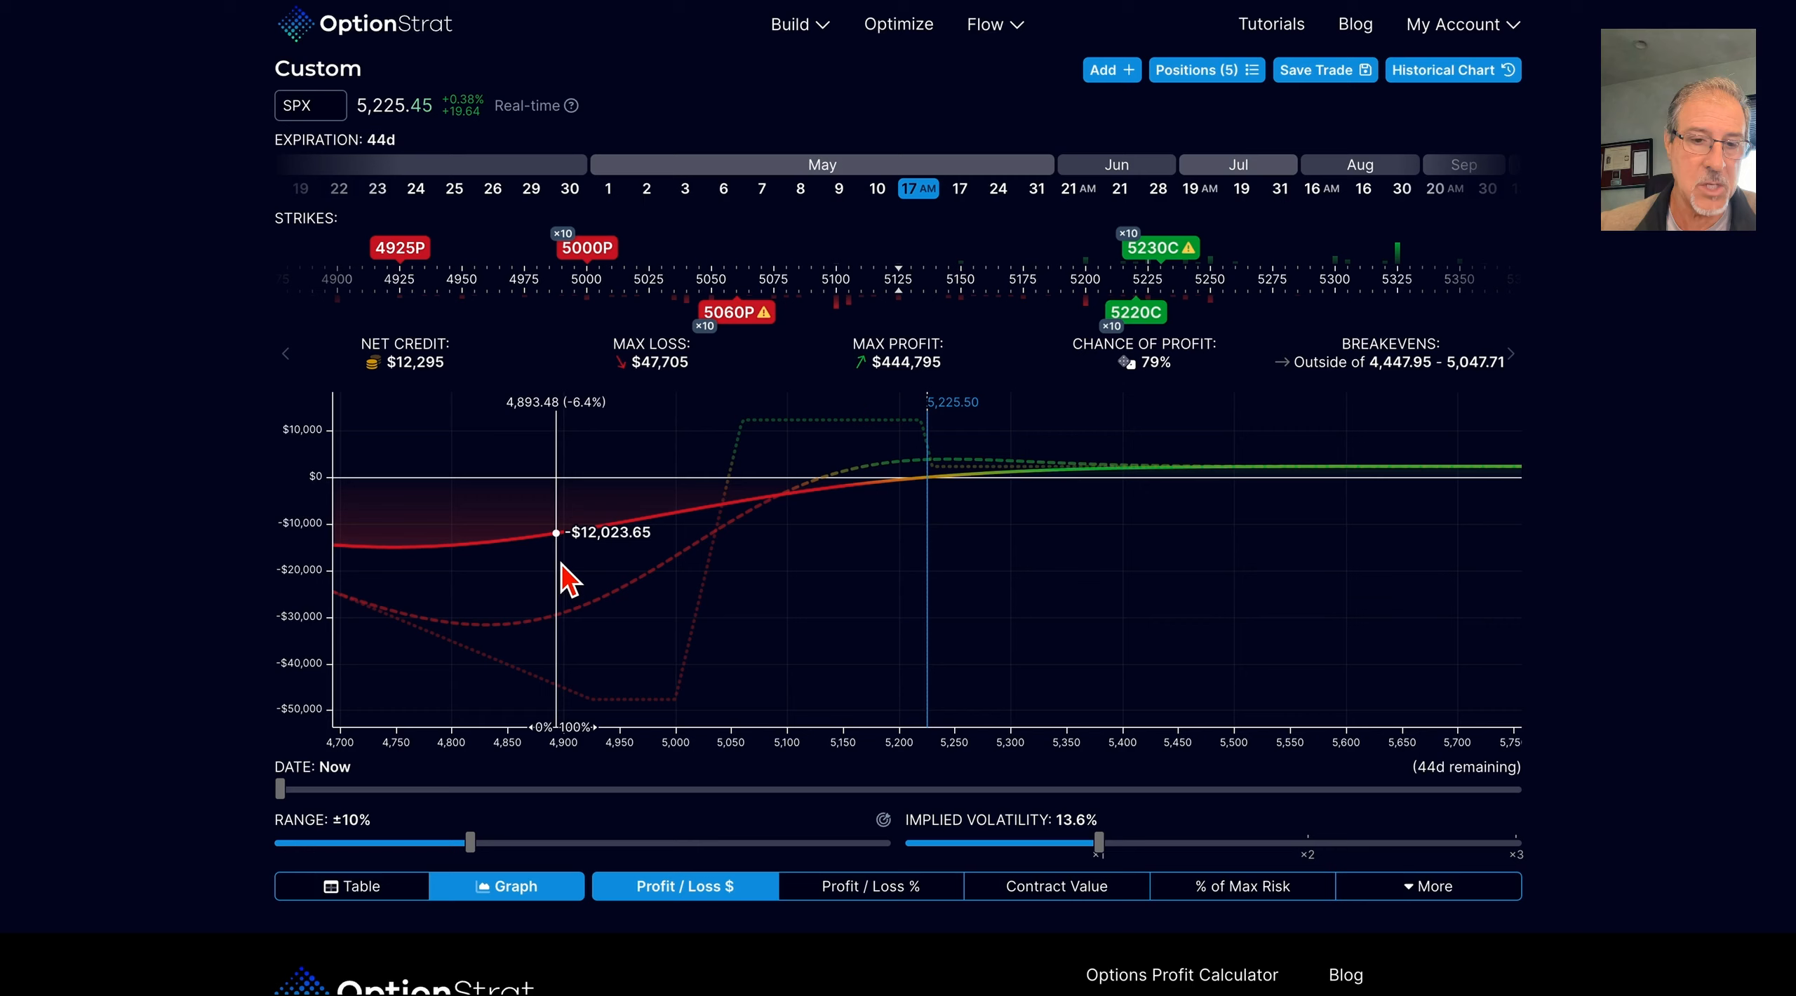
mouse_move(454, 602)
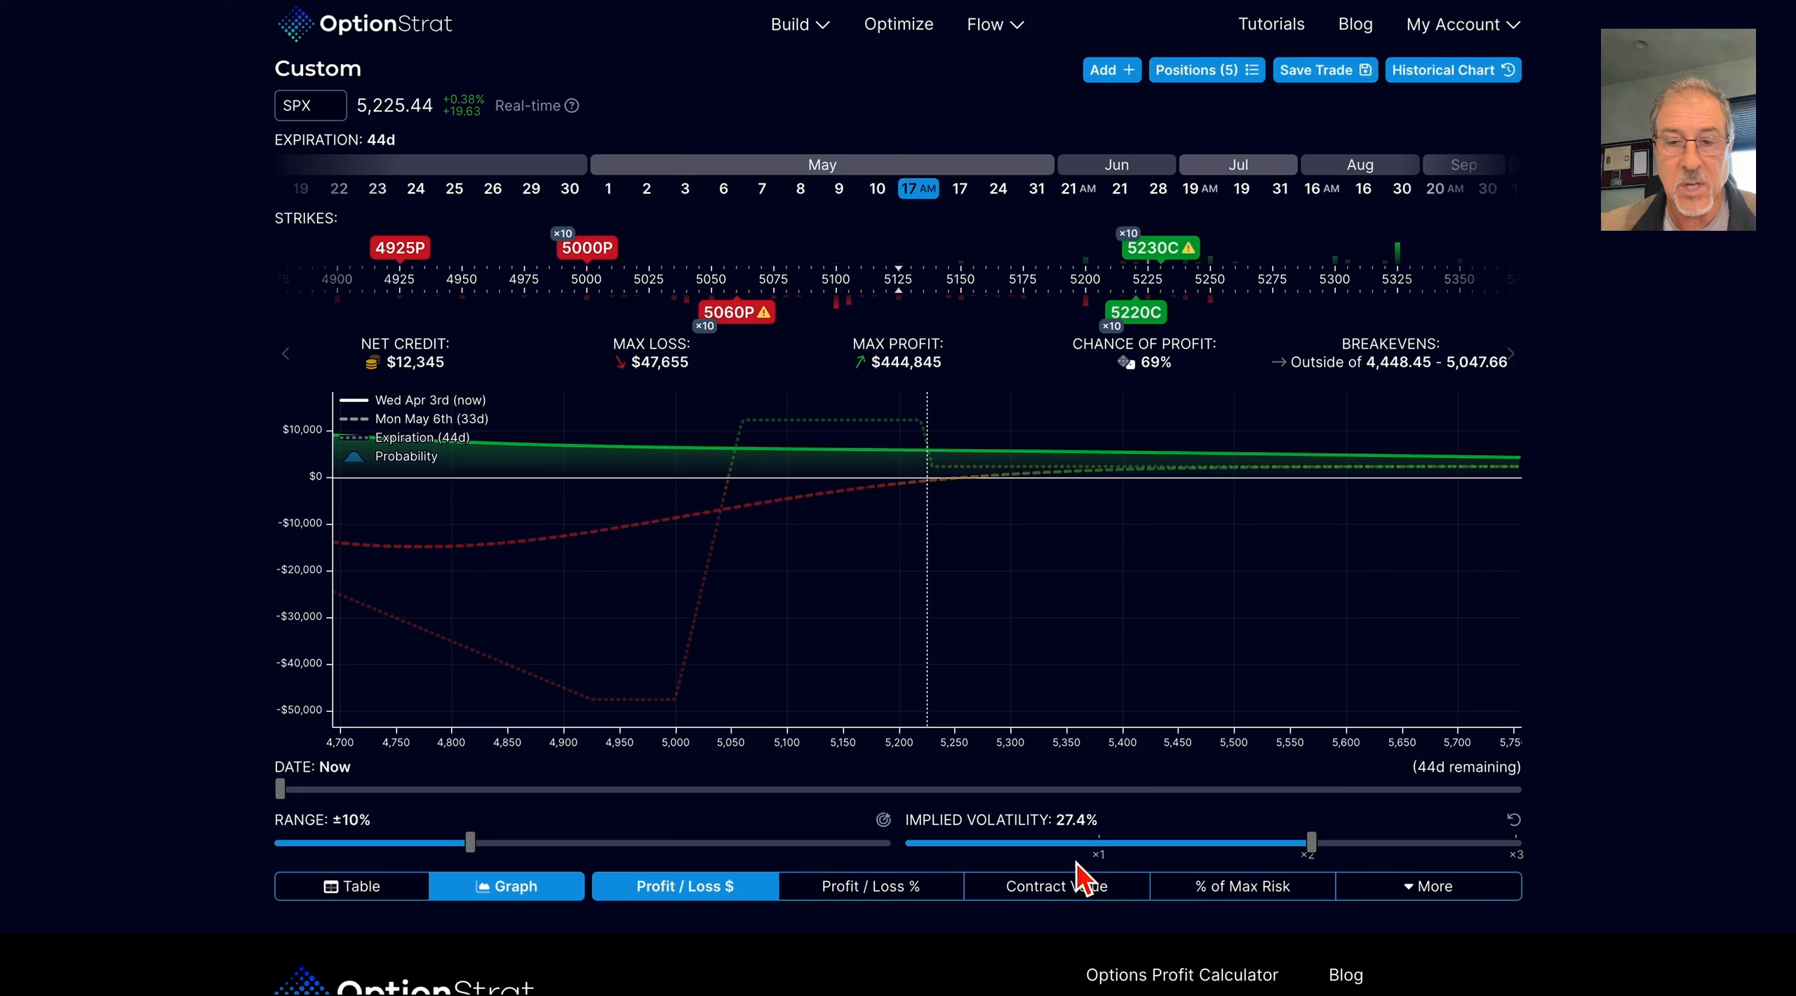
mouse_move(1086, 842)
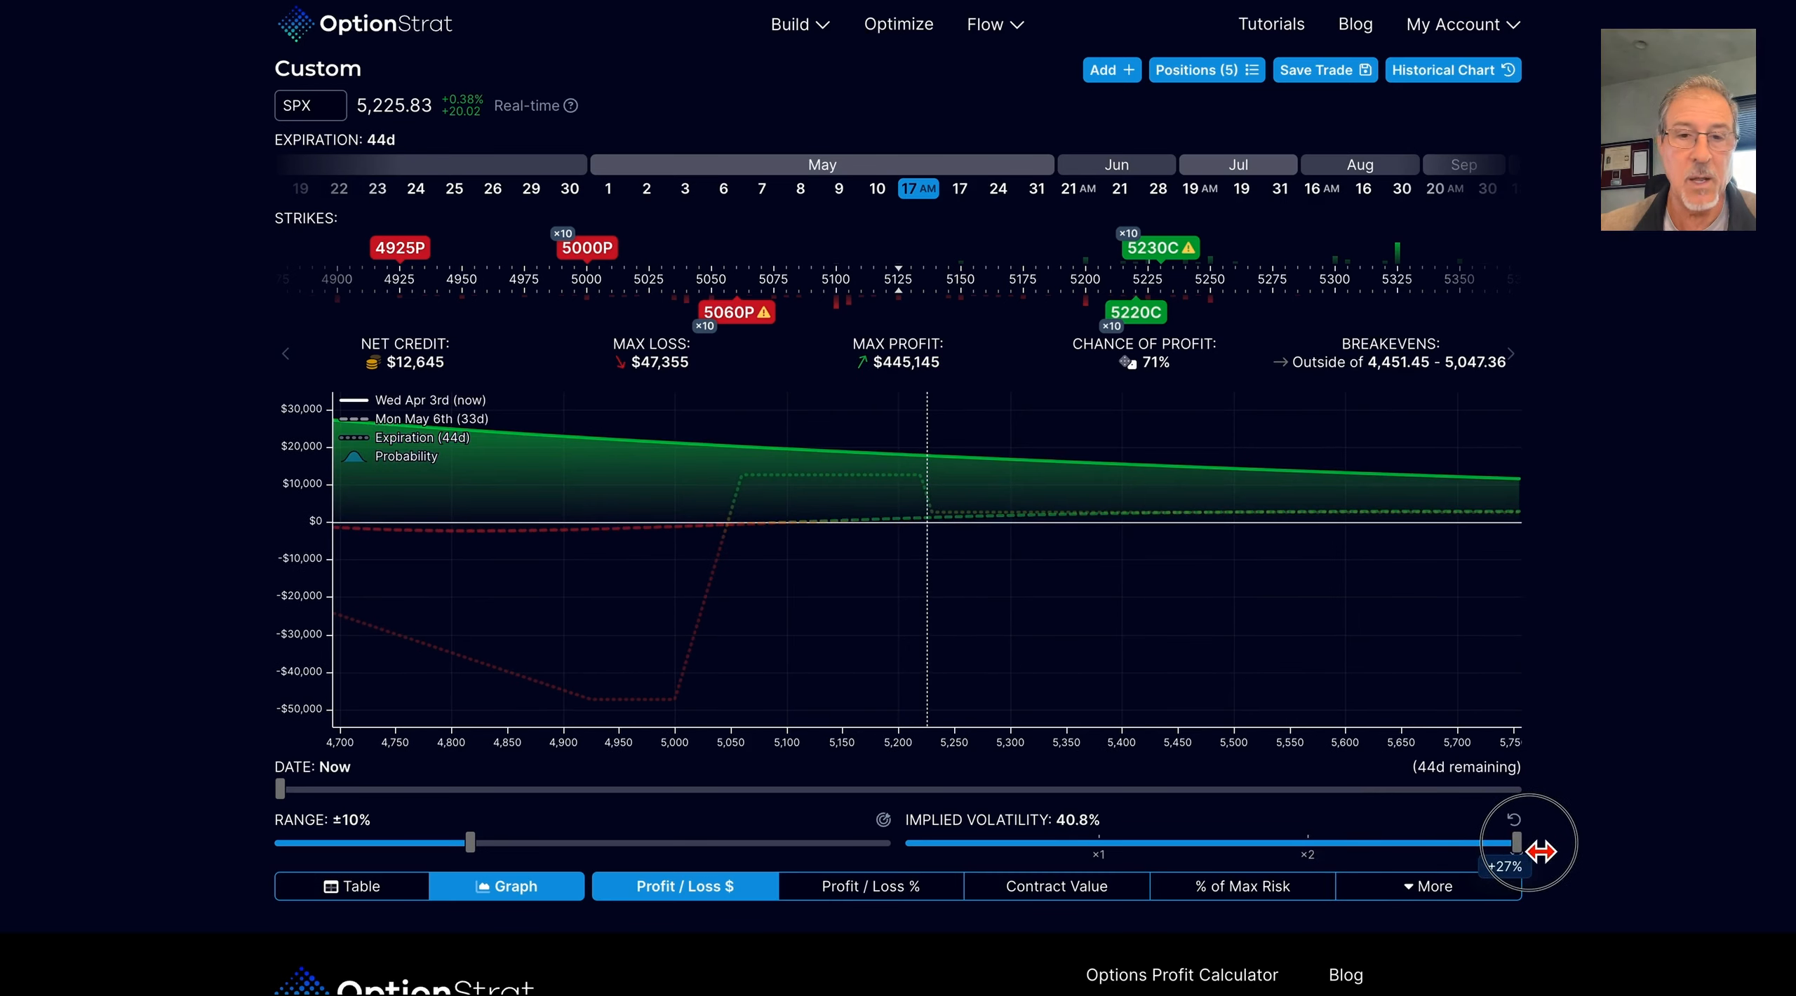
mouse_move(1049, 482)
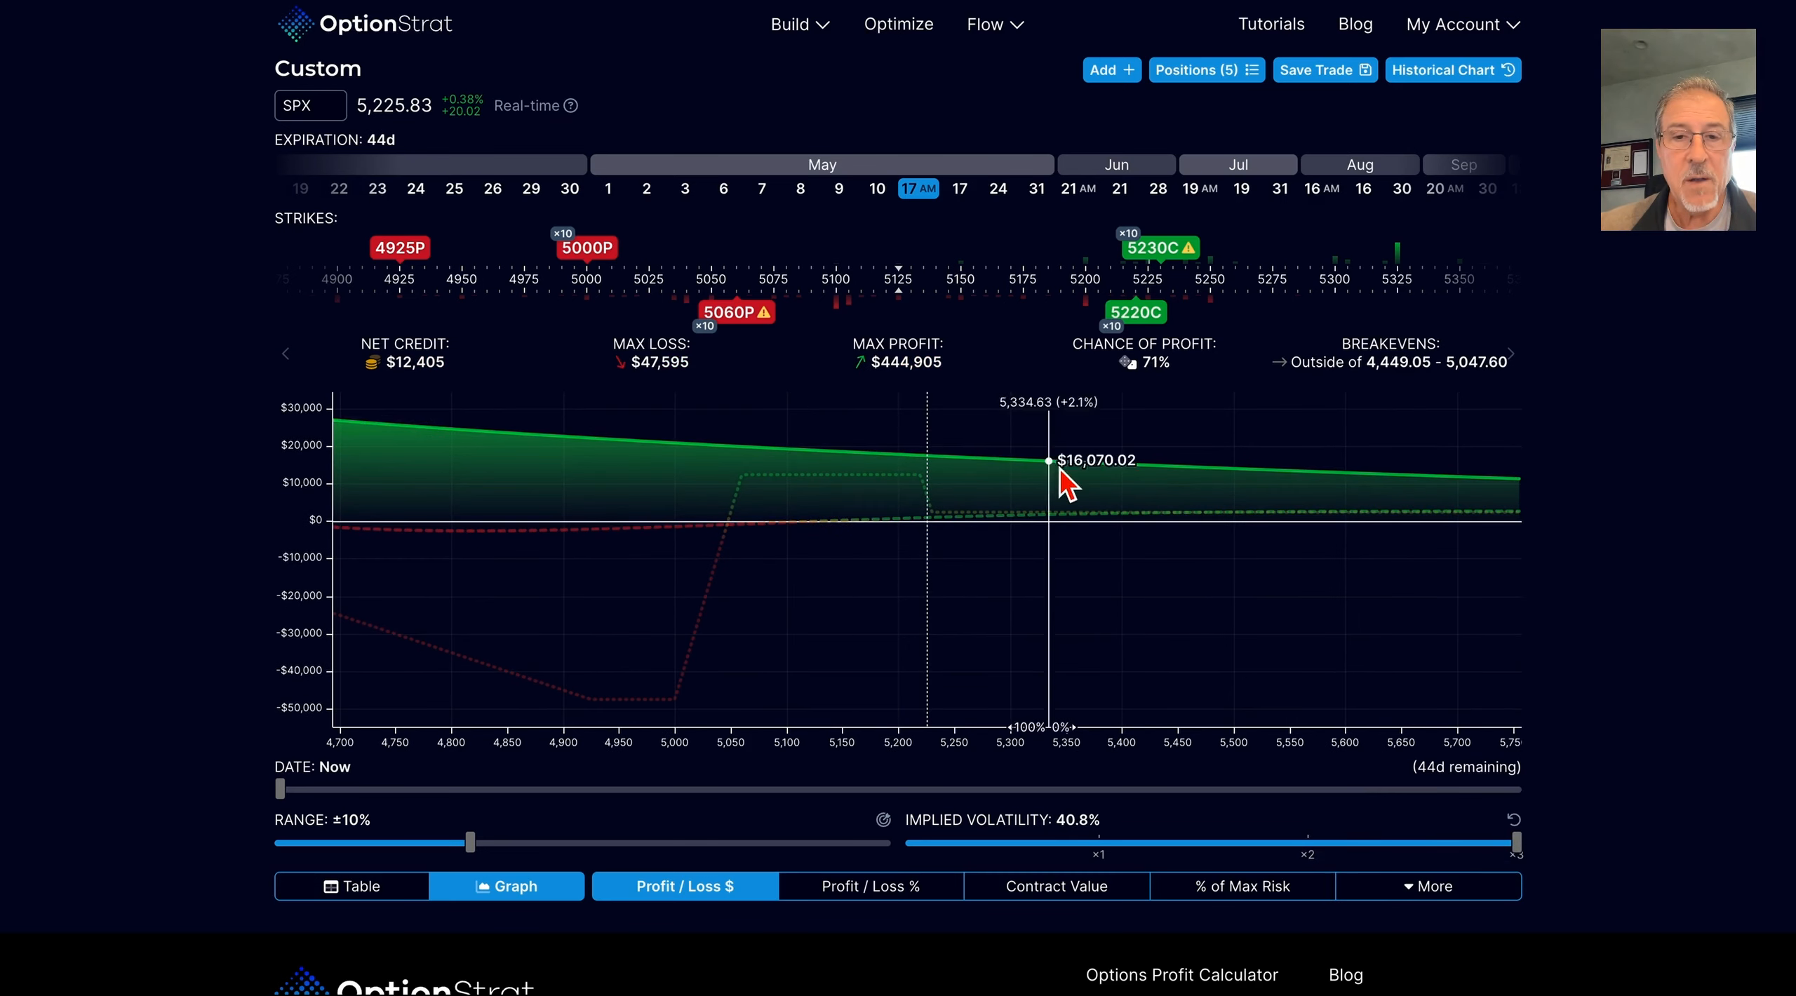
mouse_move(380, 326)
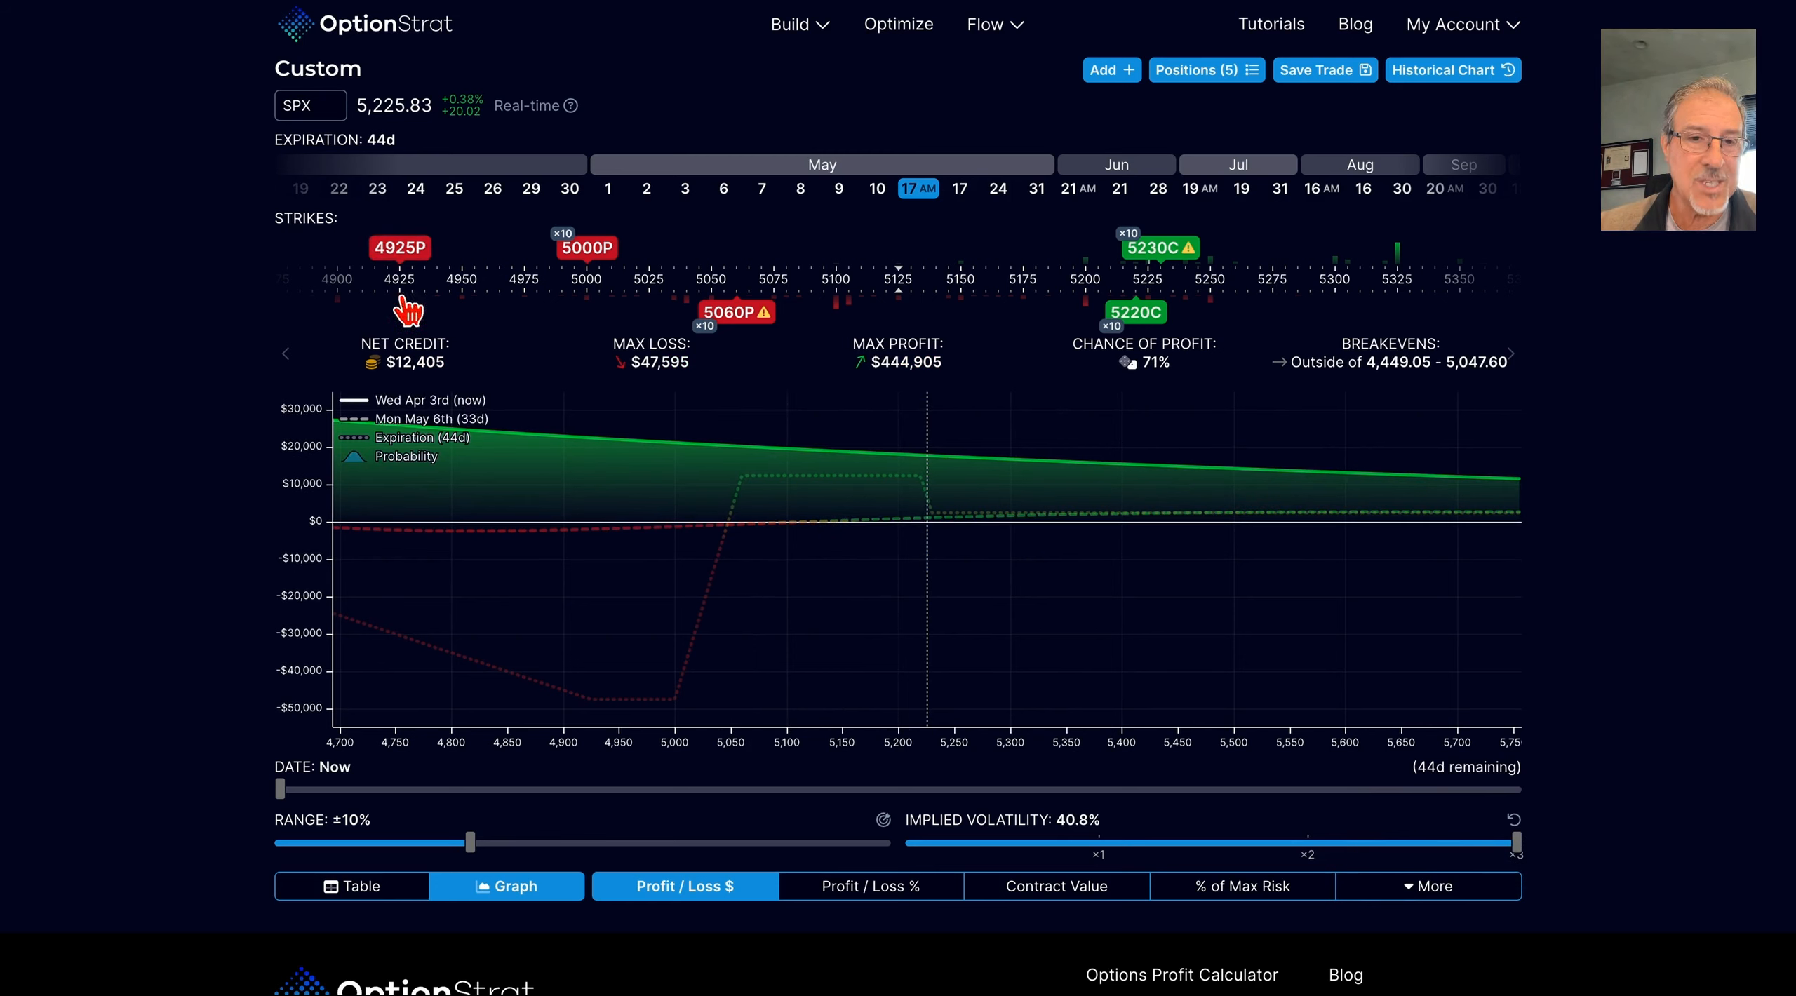
mouse_move(412, 319)
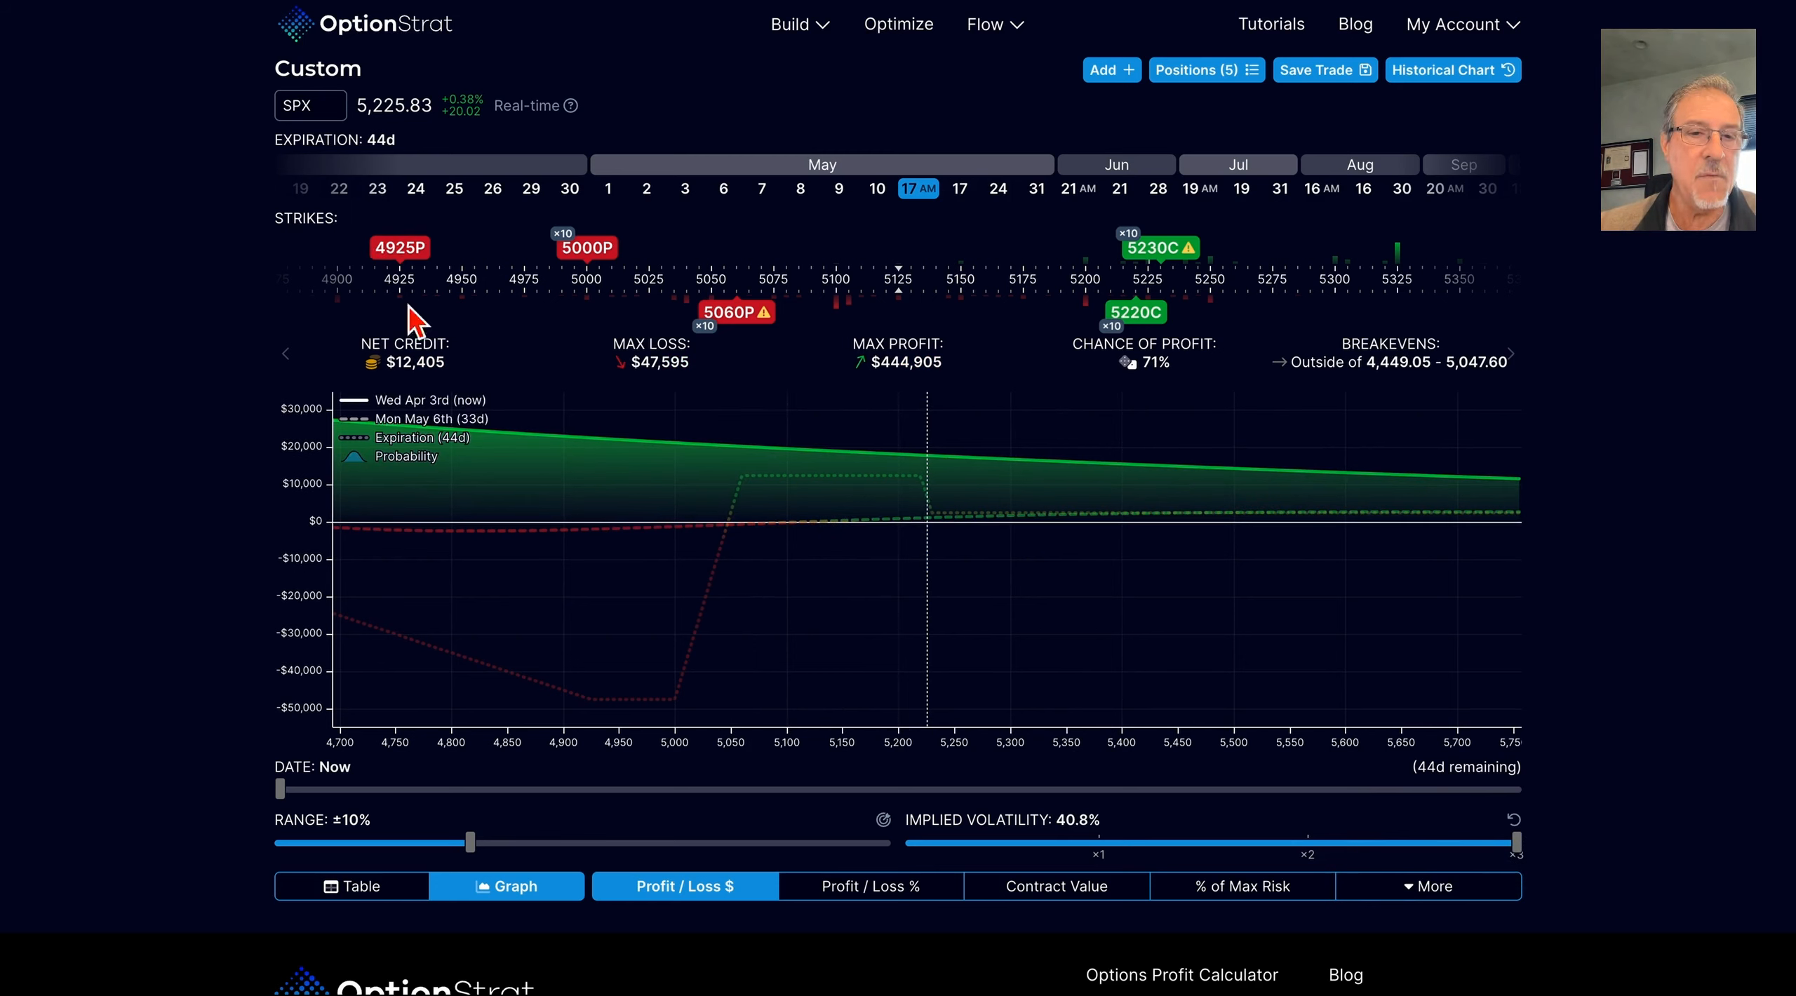
mouse_move(673, 527)
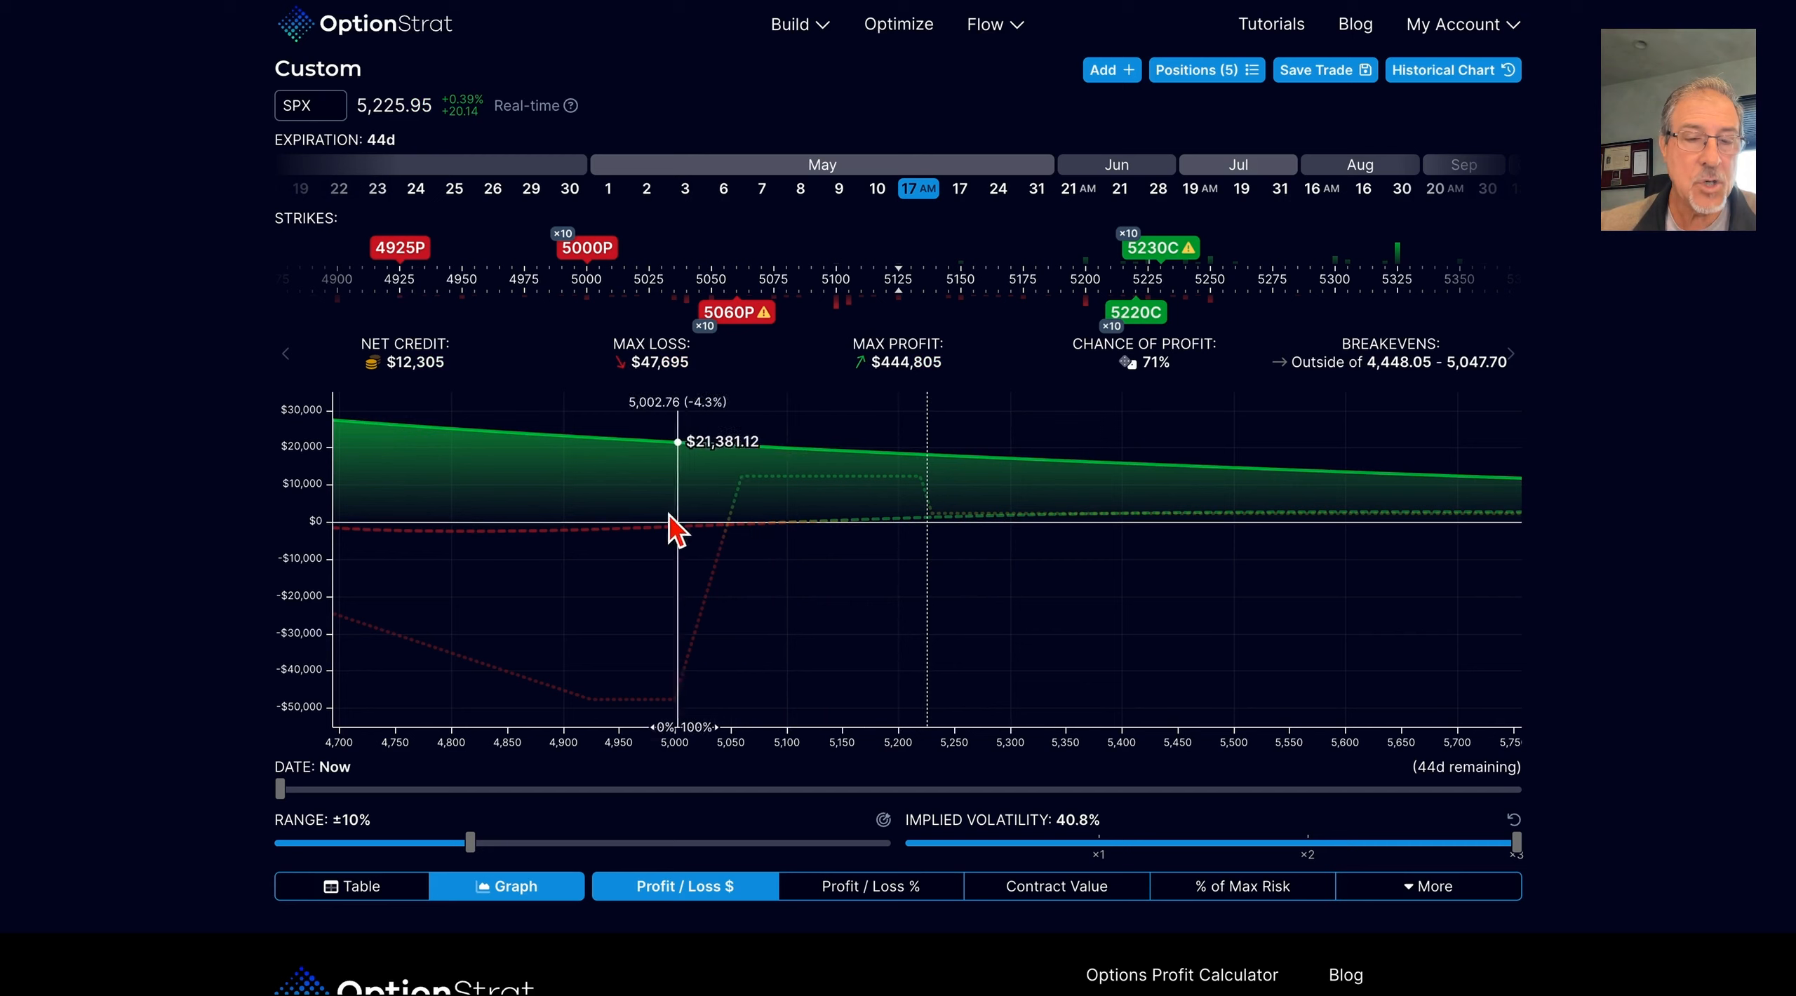
mouse_move(647, 515)
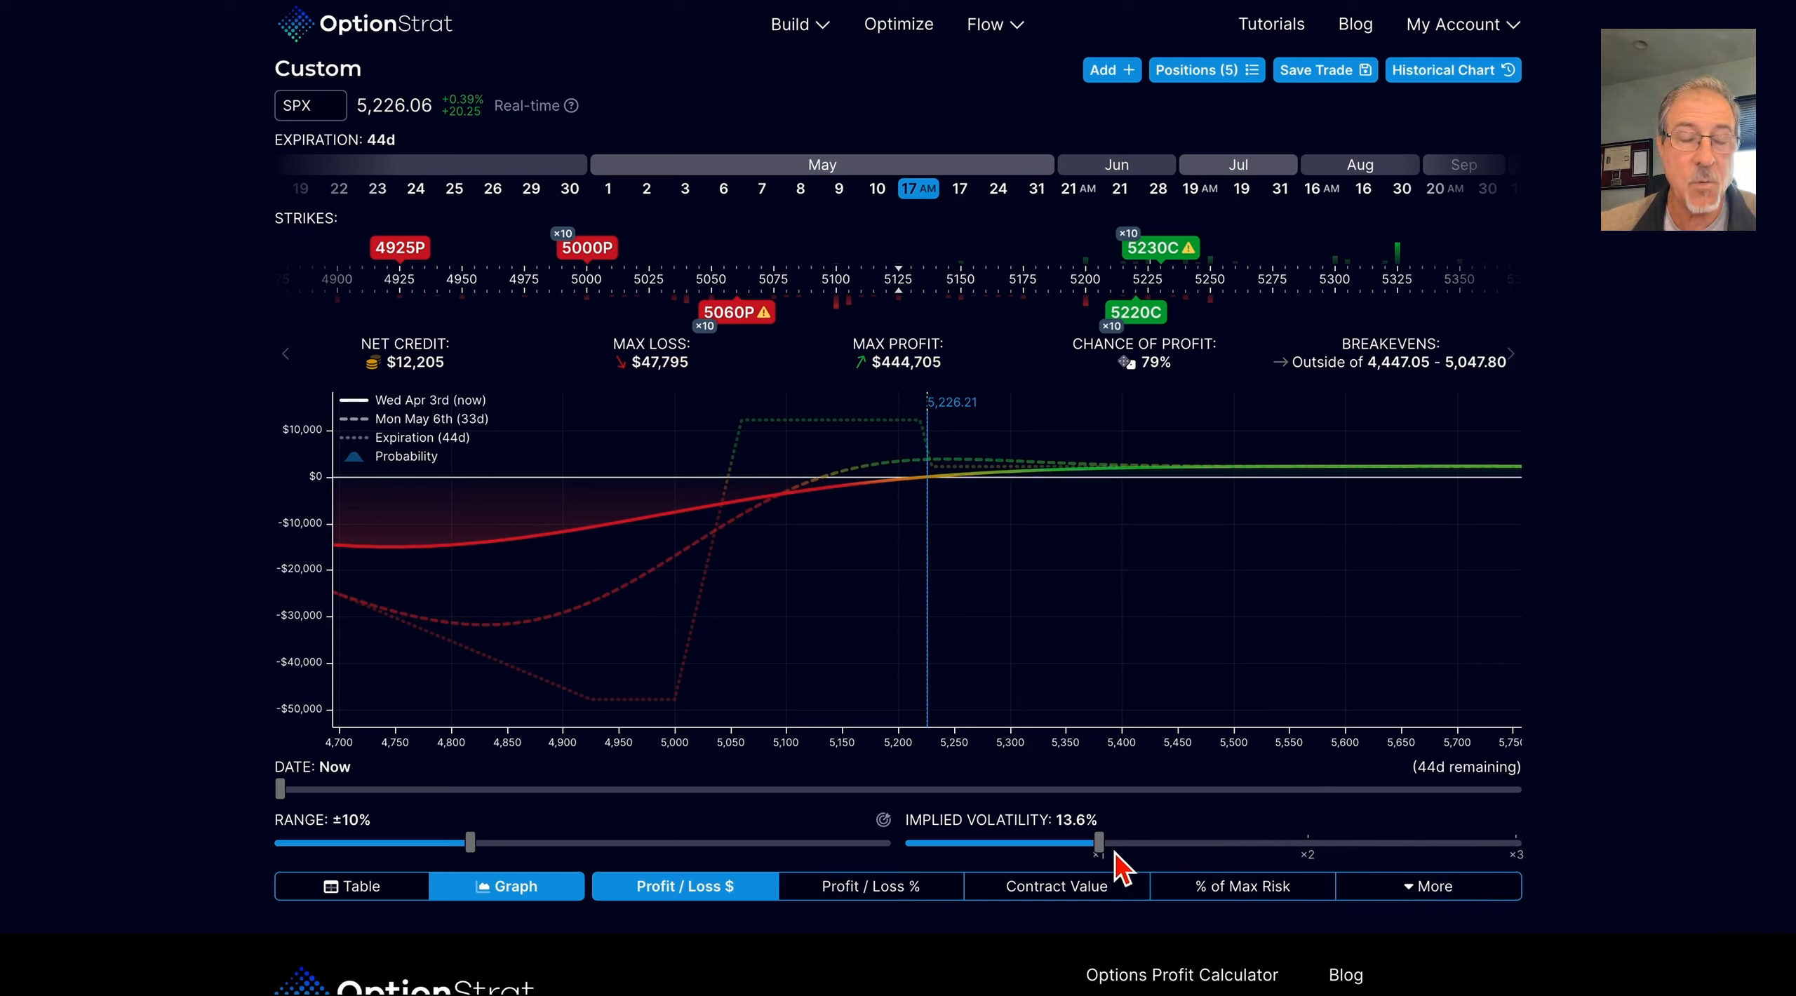
mouse_move(1259, 862)
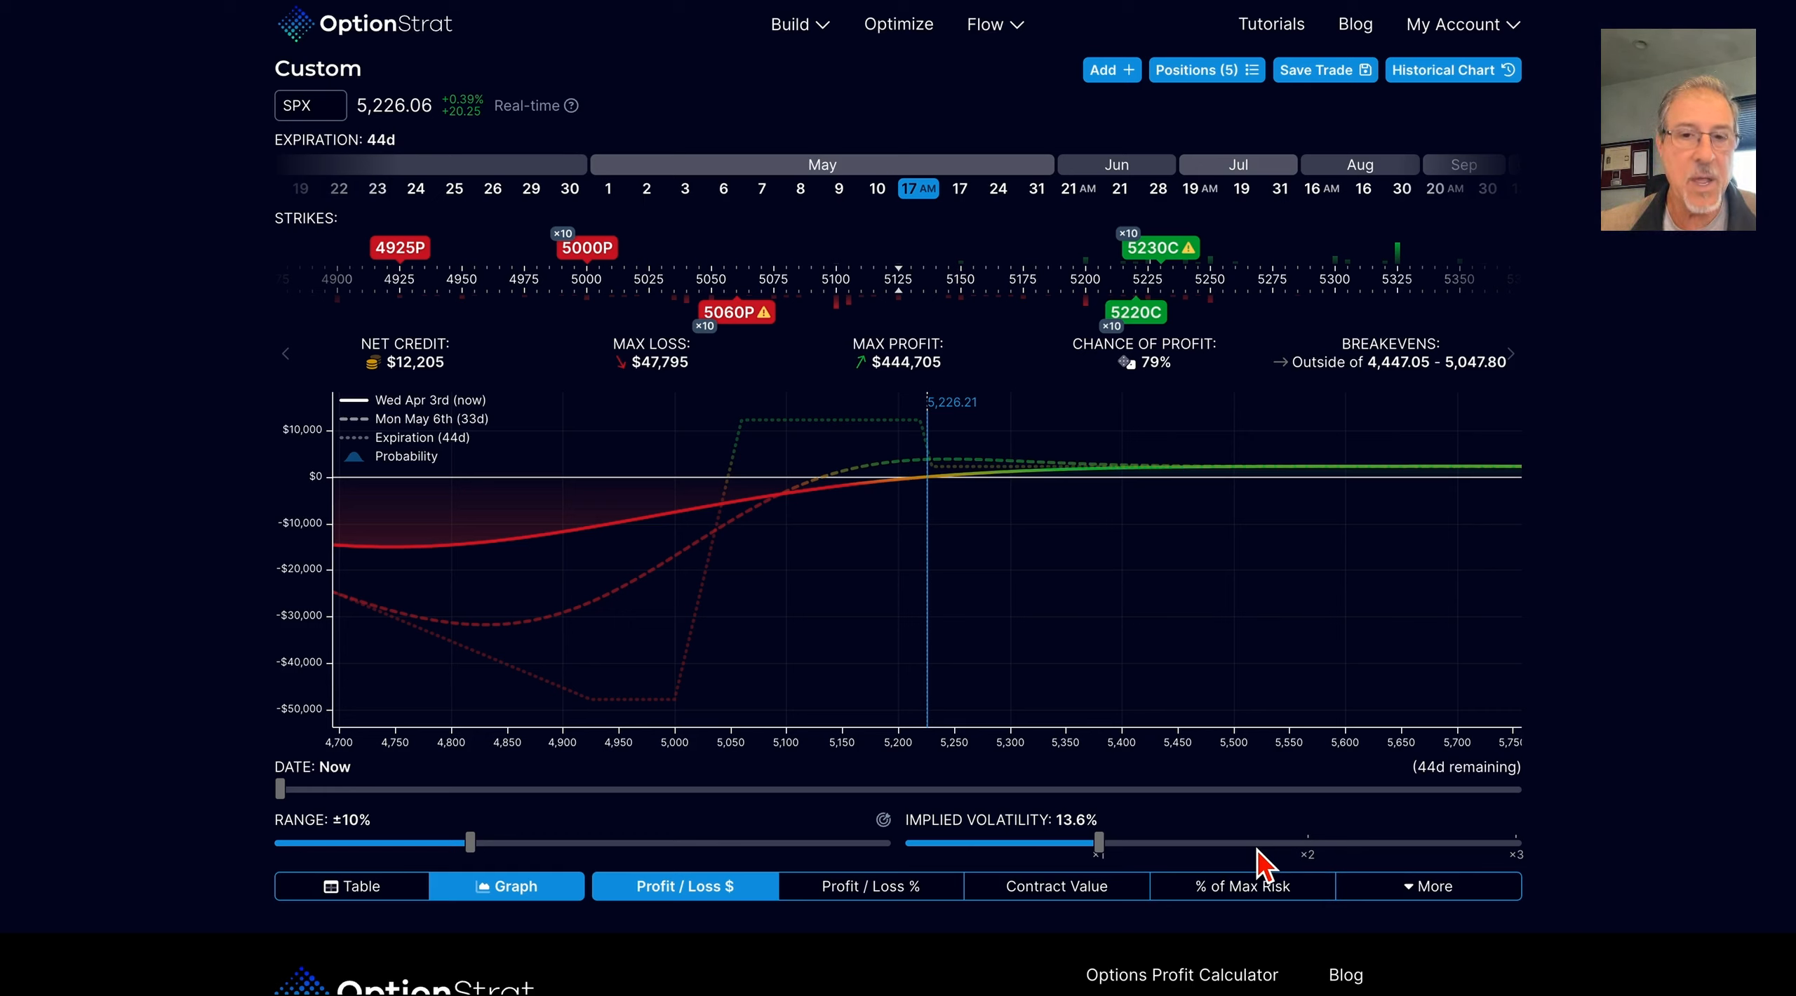
Step: View the 4925 put's quote details: price 17.95, IV 16.5%, delta −0.119, theta −0.581
click(398, 248)
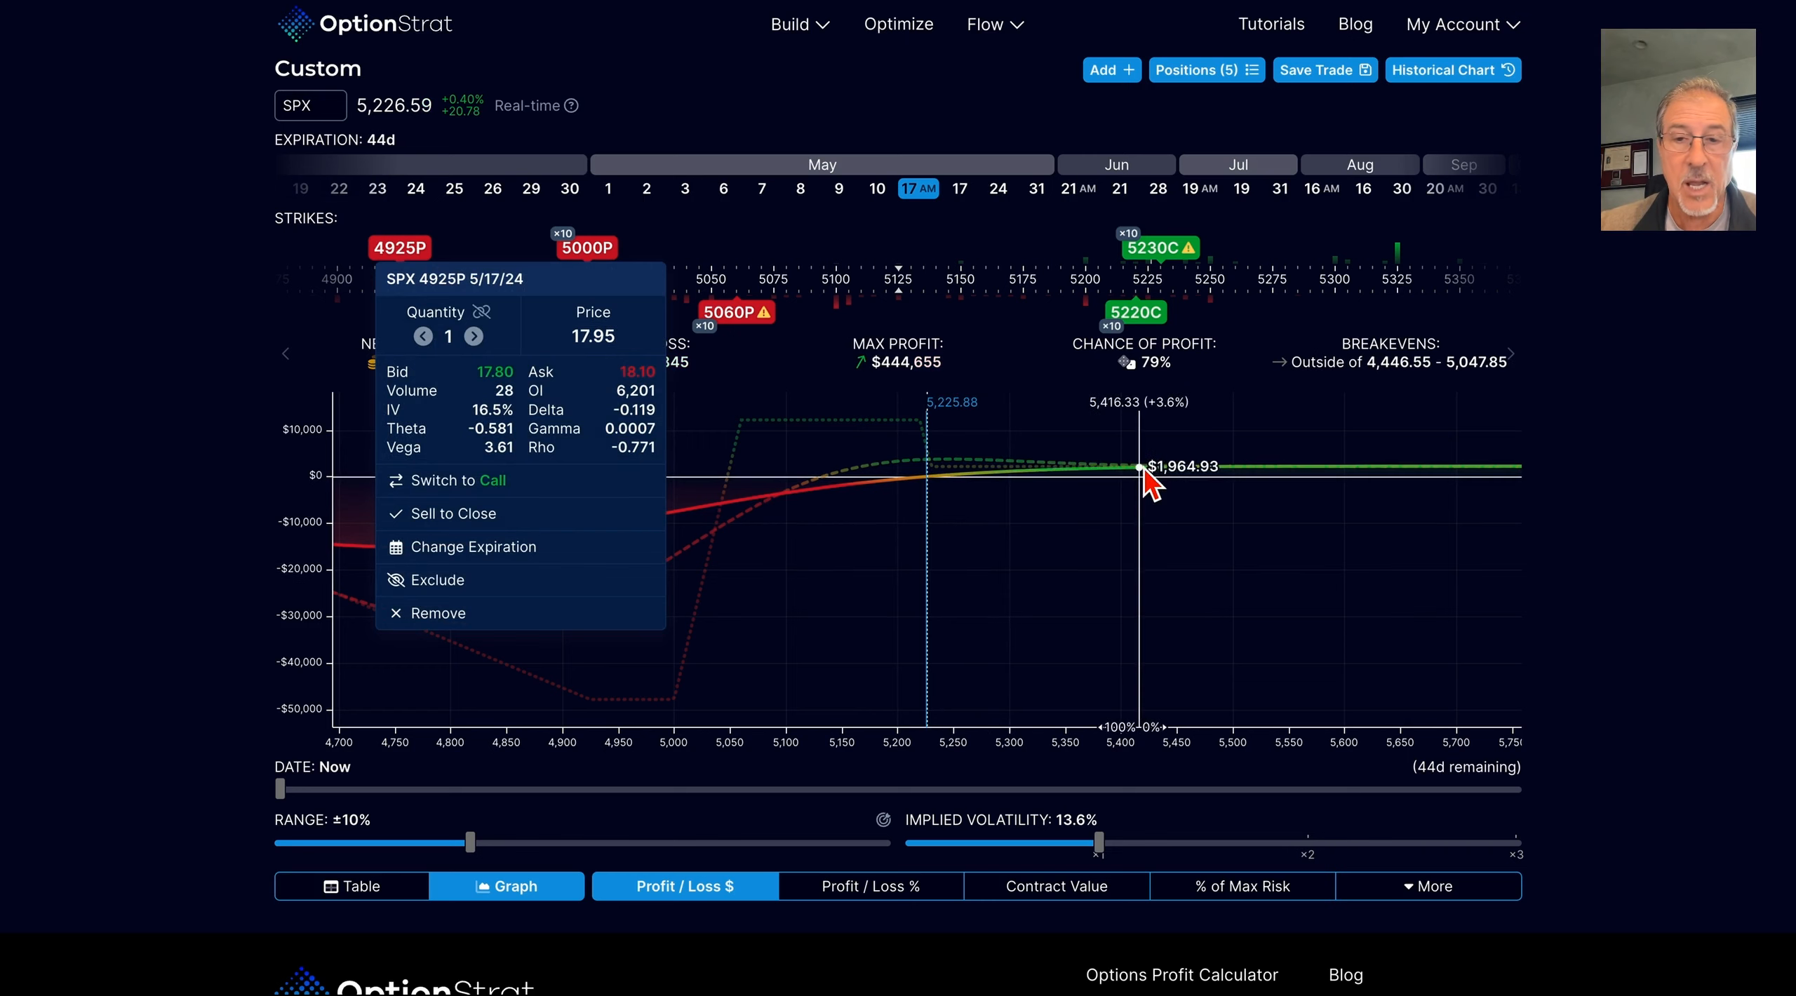
mouse_move(1014, 635)
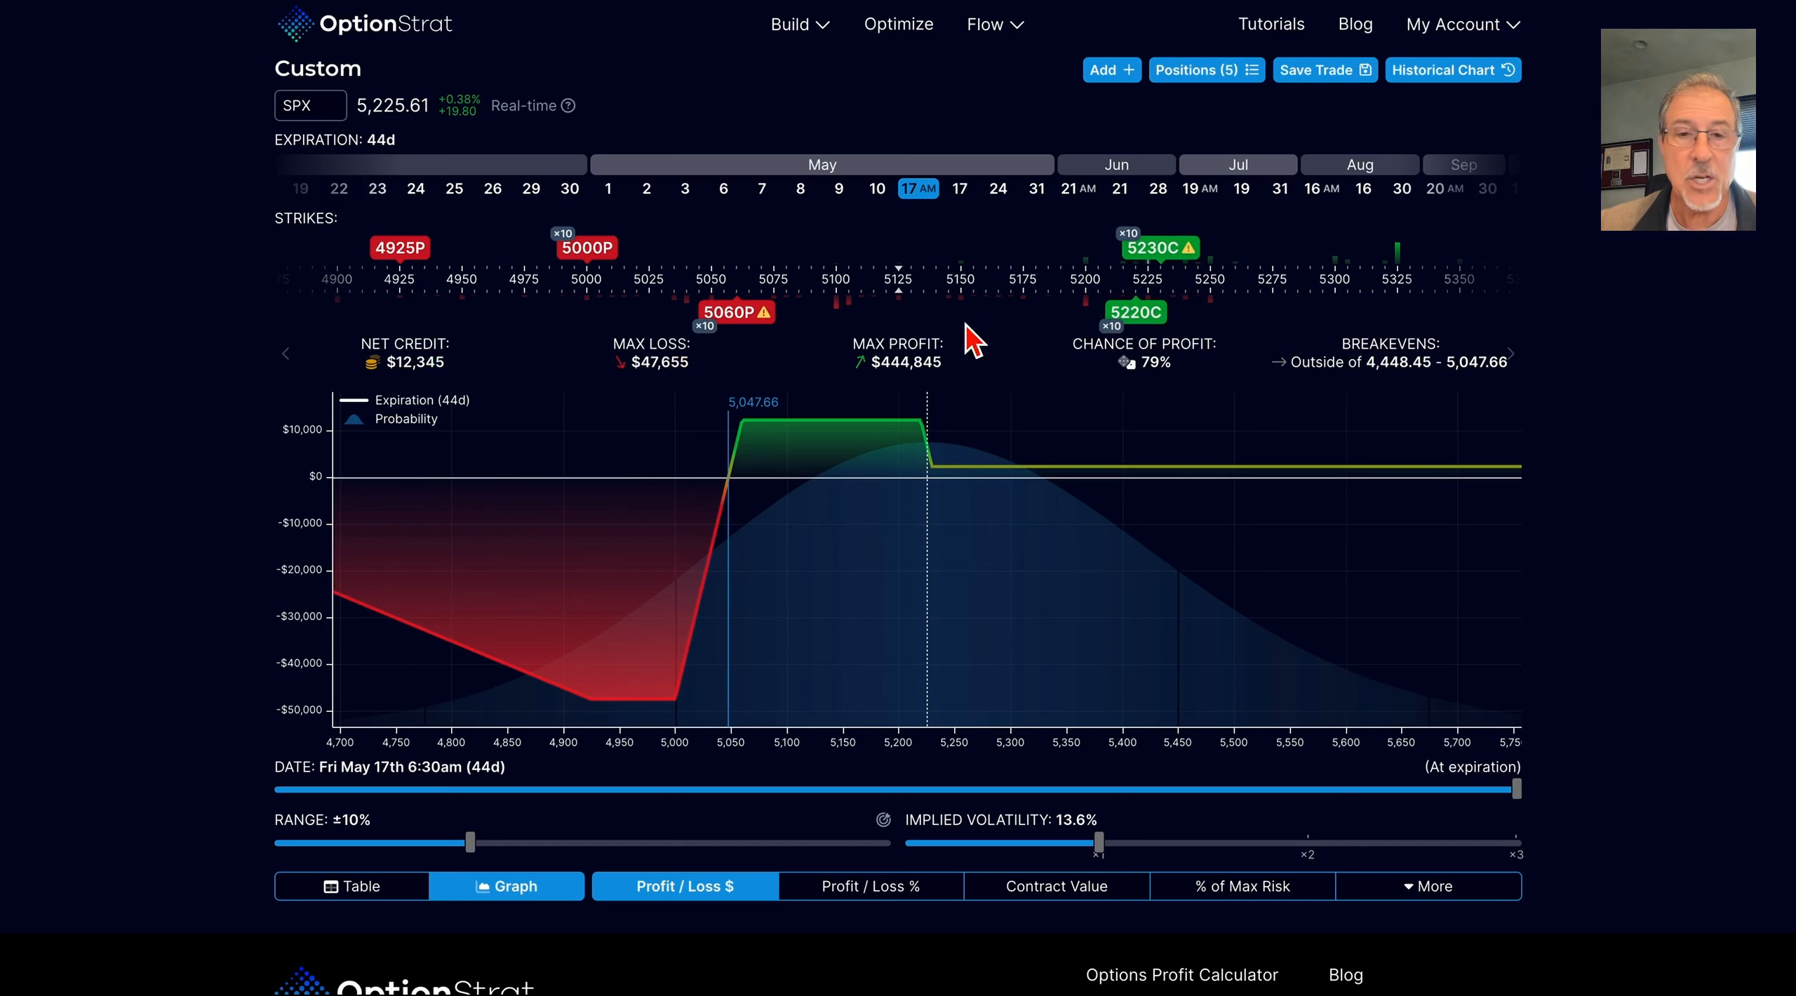
mouse_move(943, 479)
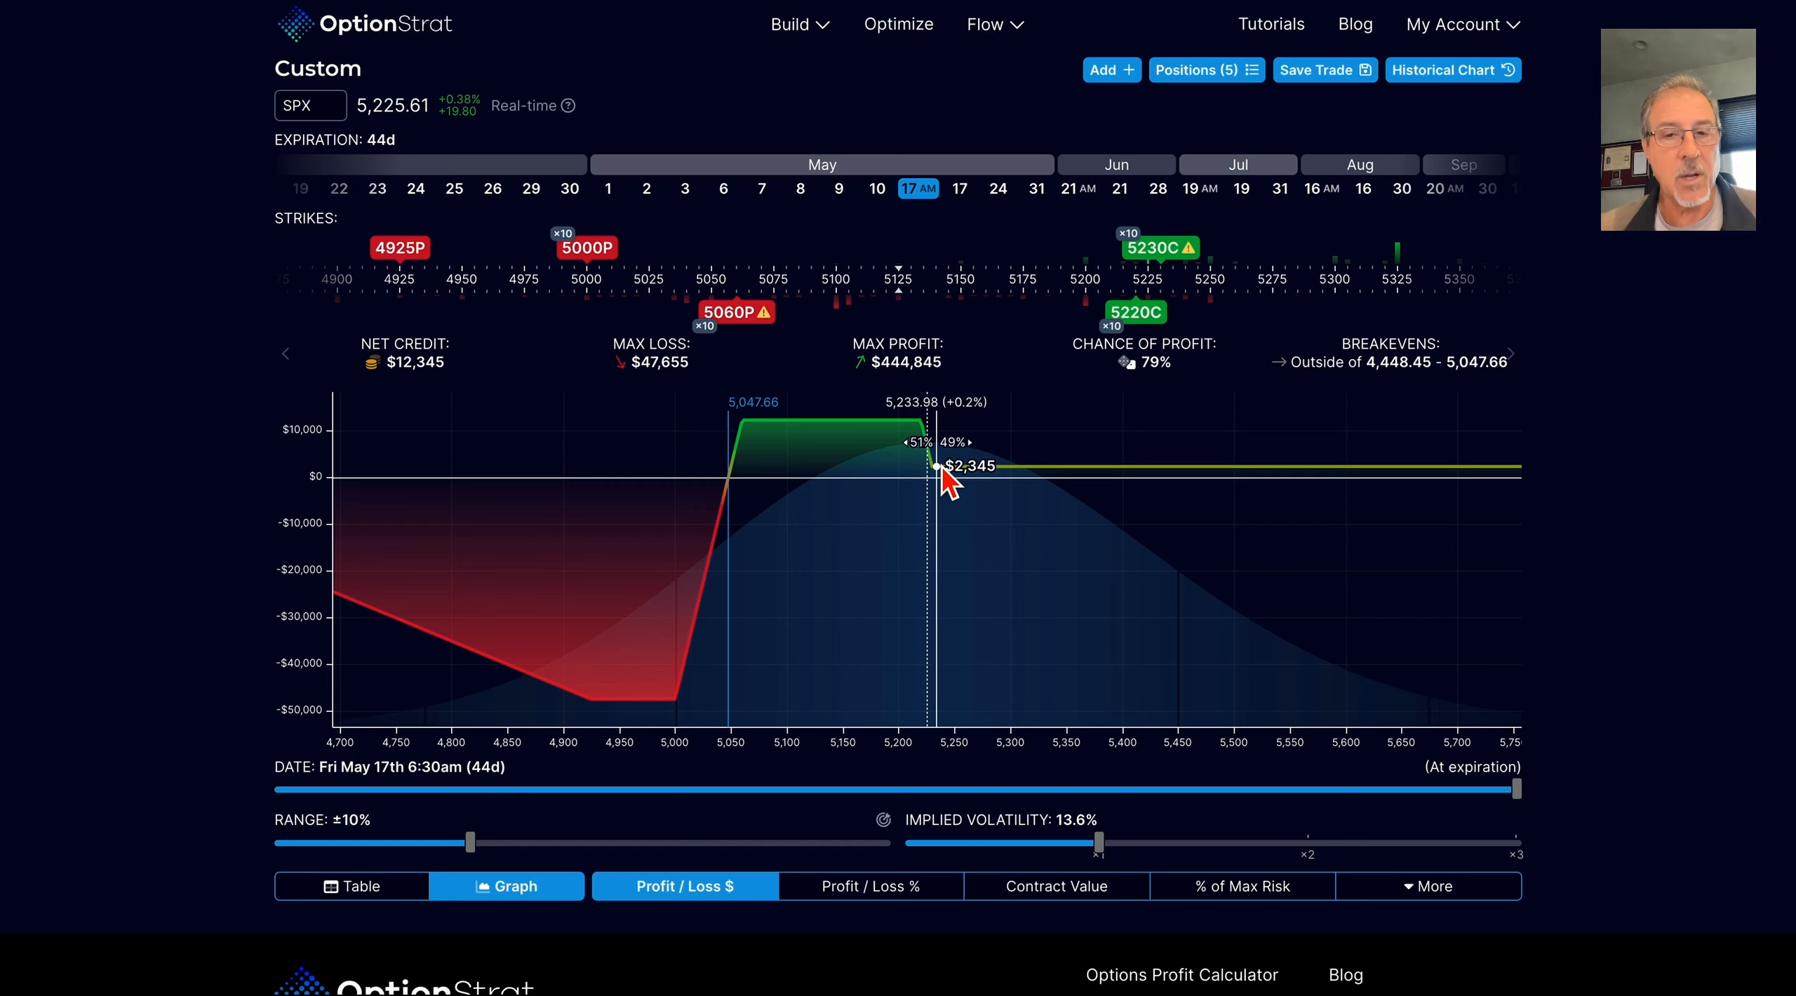
mouse_move(1013, 584)
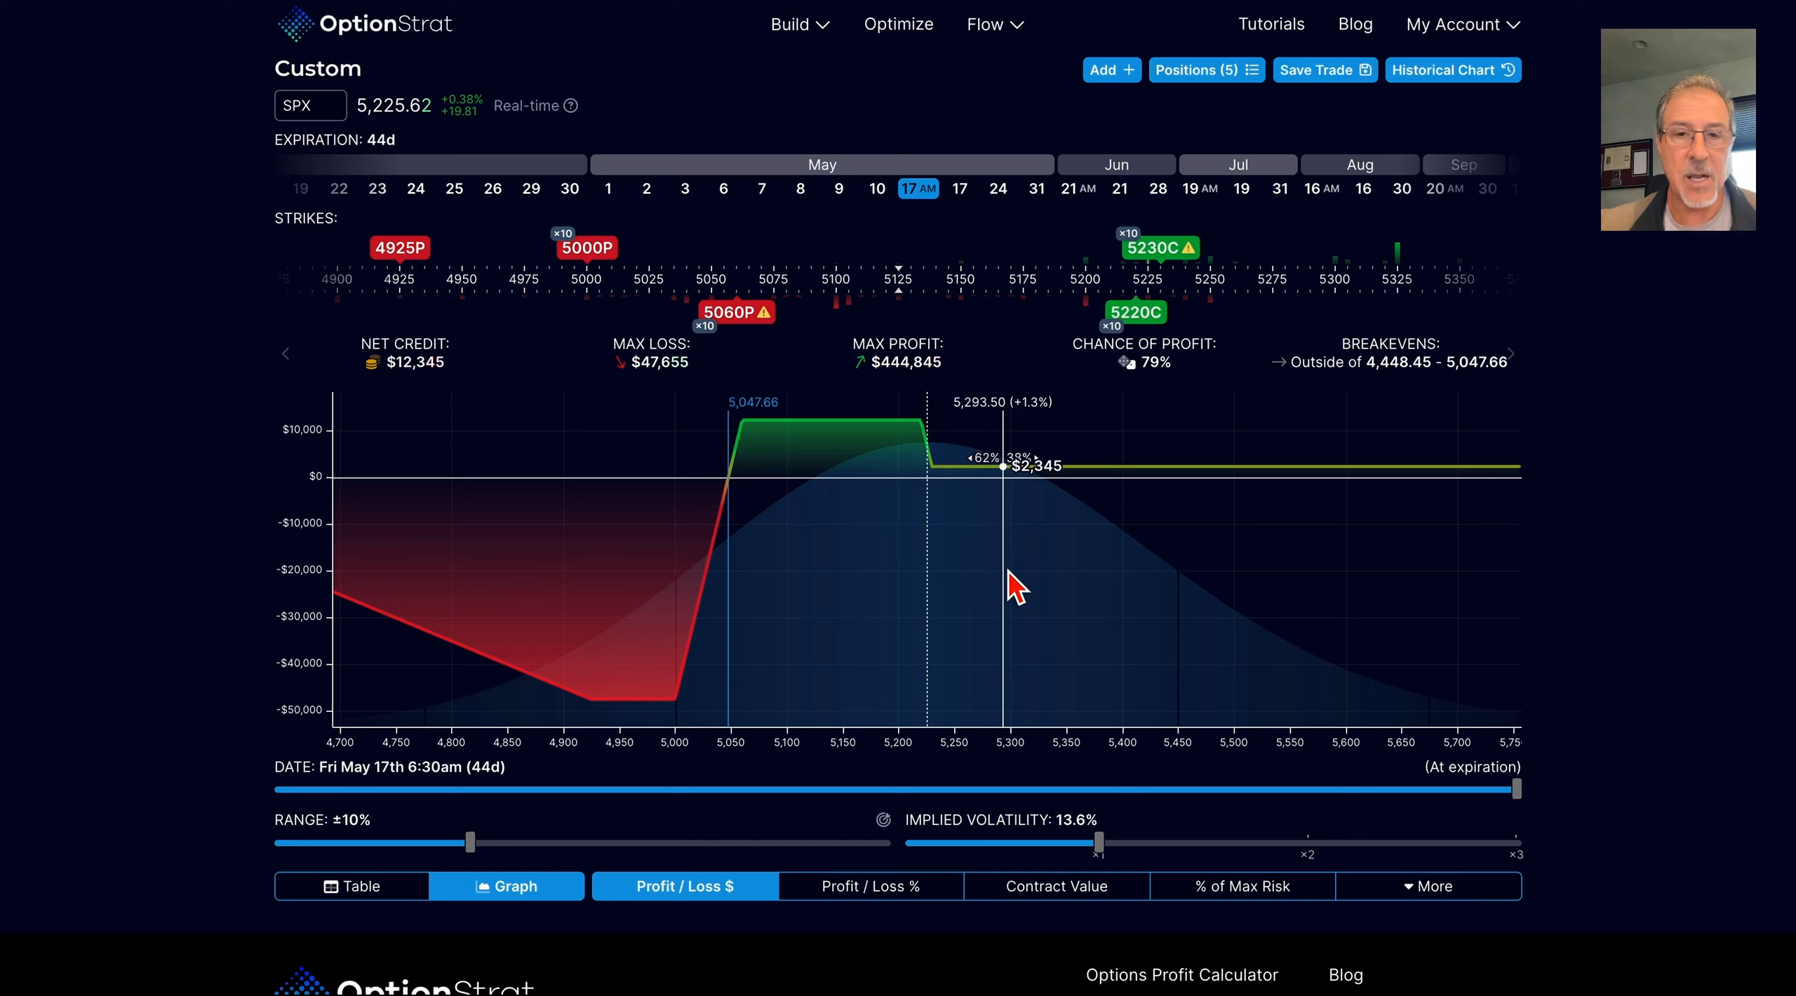
mouse_move(974, 567)
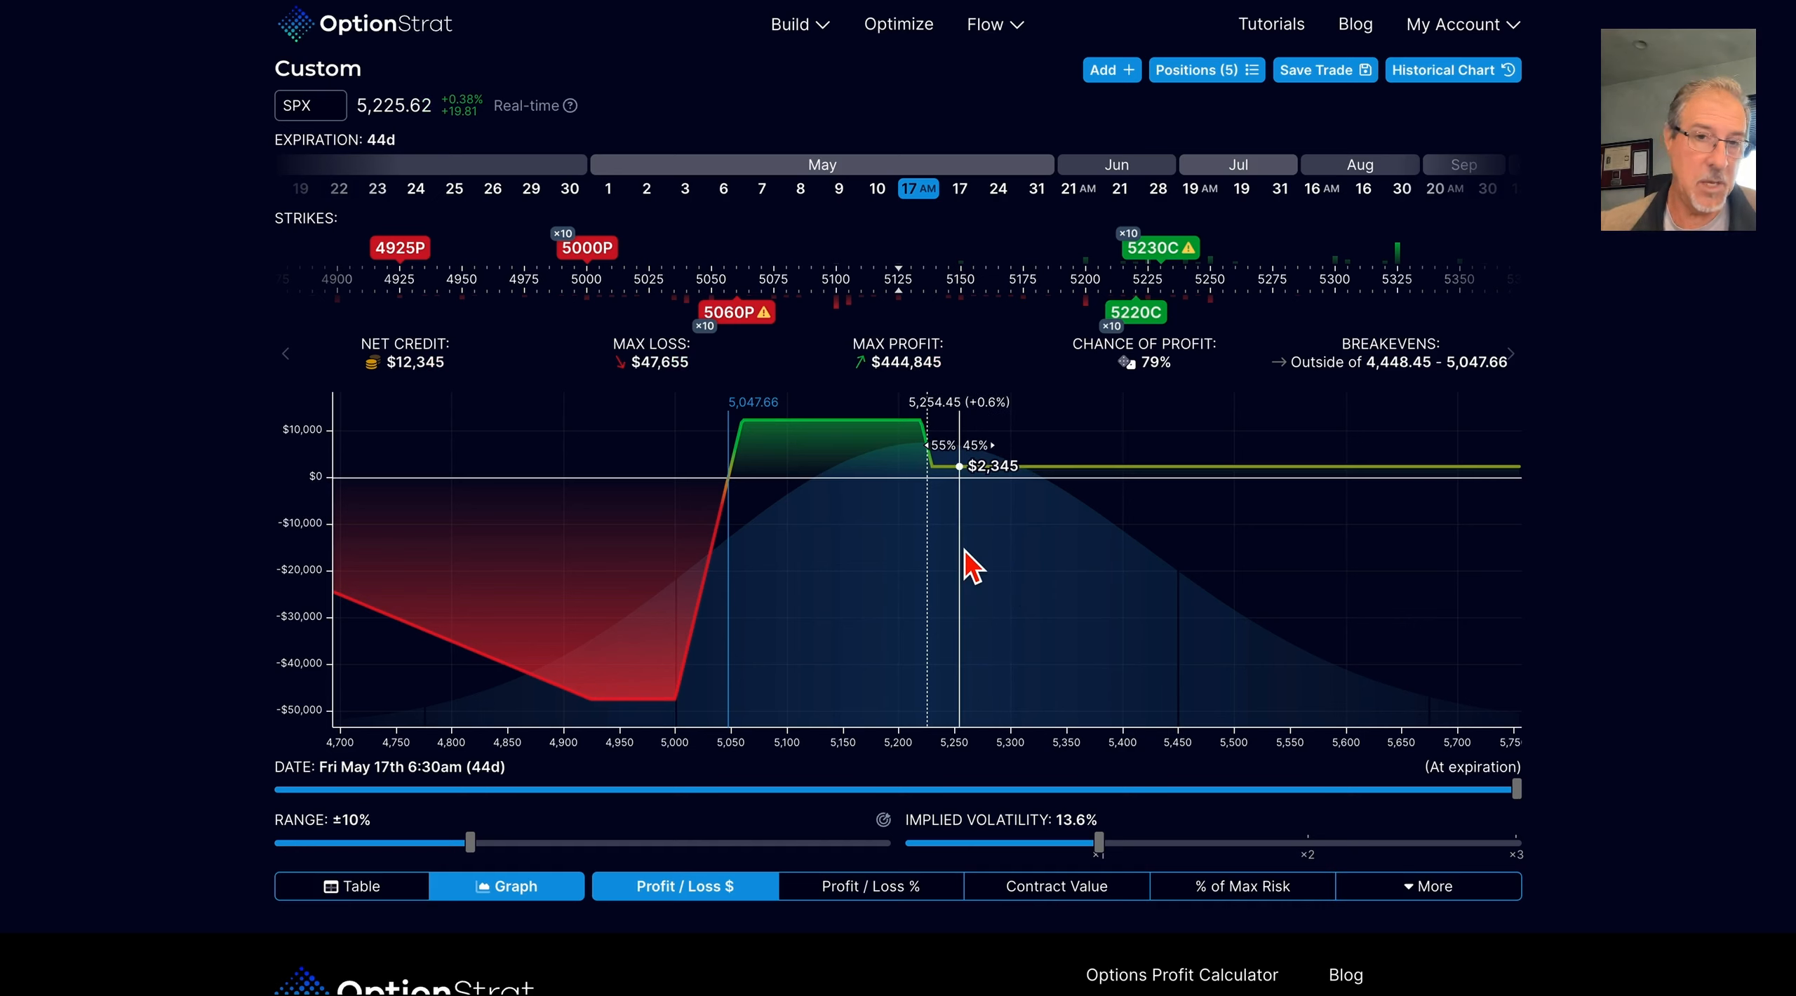
mouse_move(983, 507)
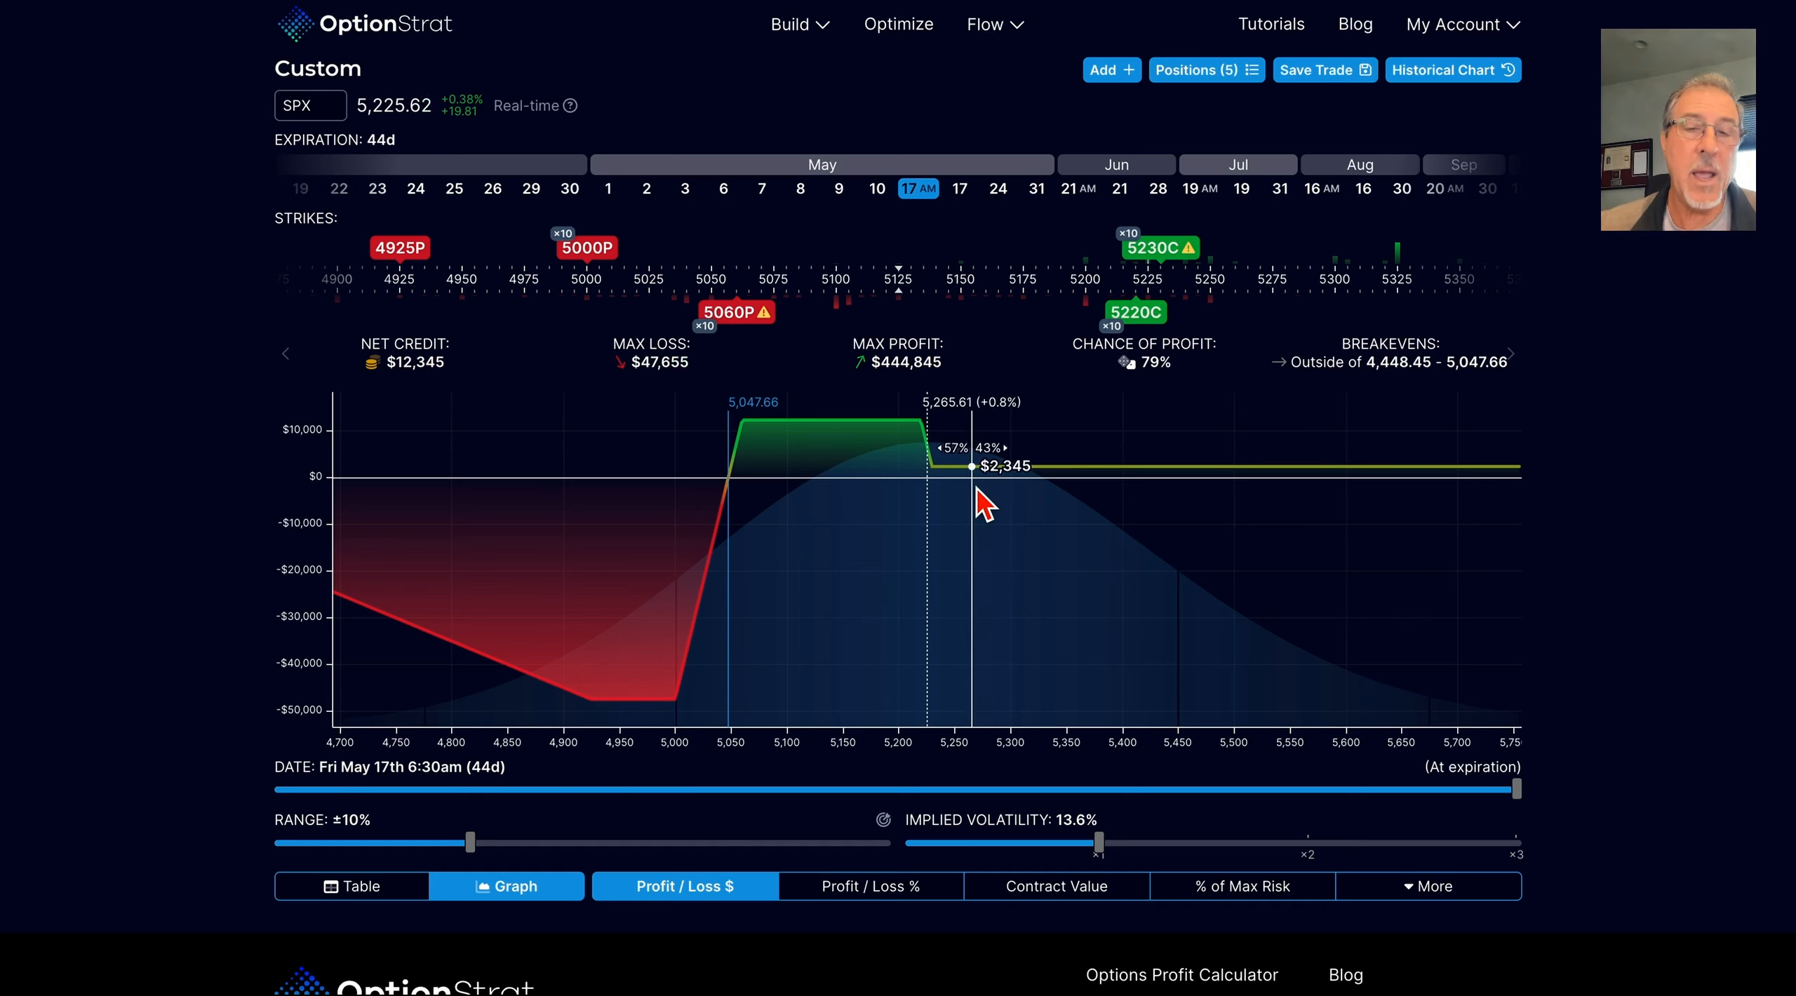
mouse_move(1017, 495)
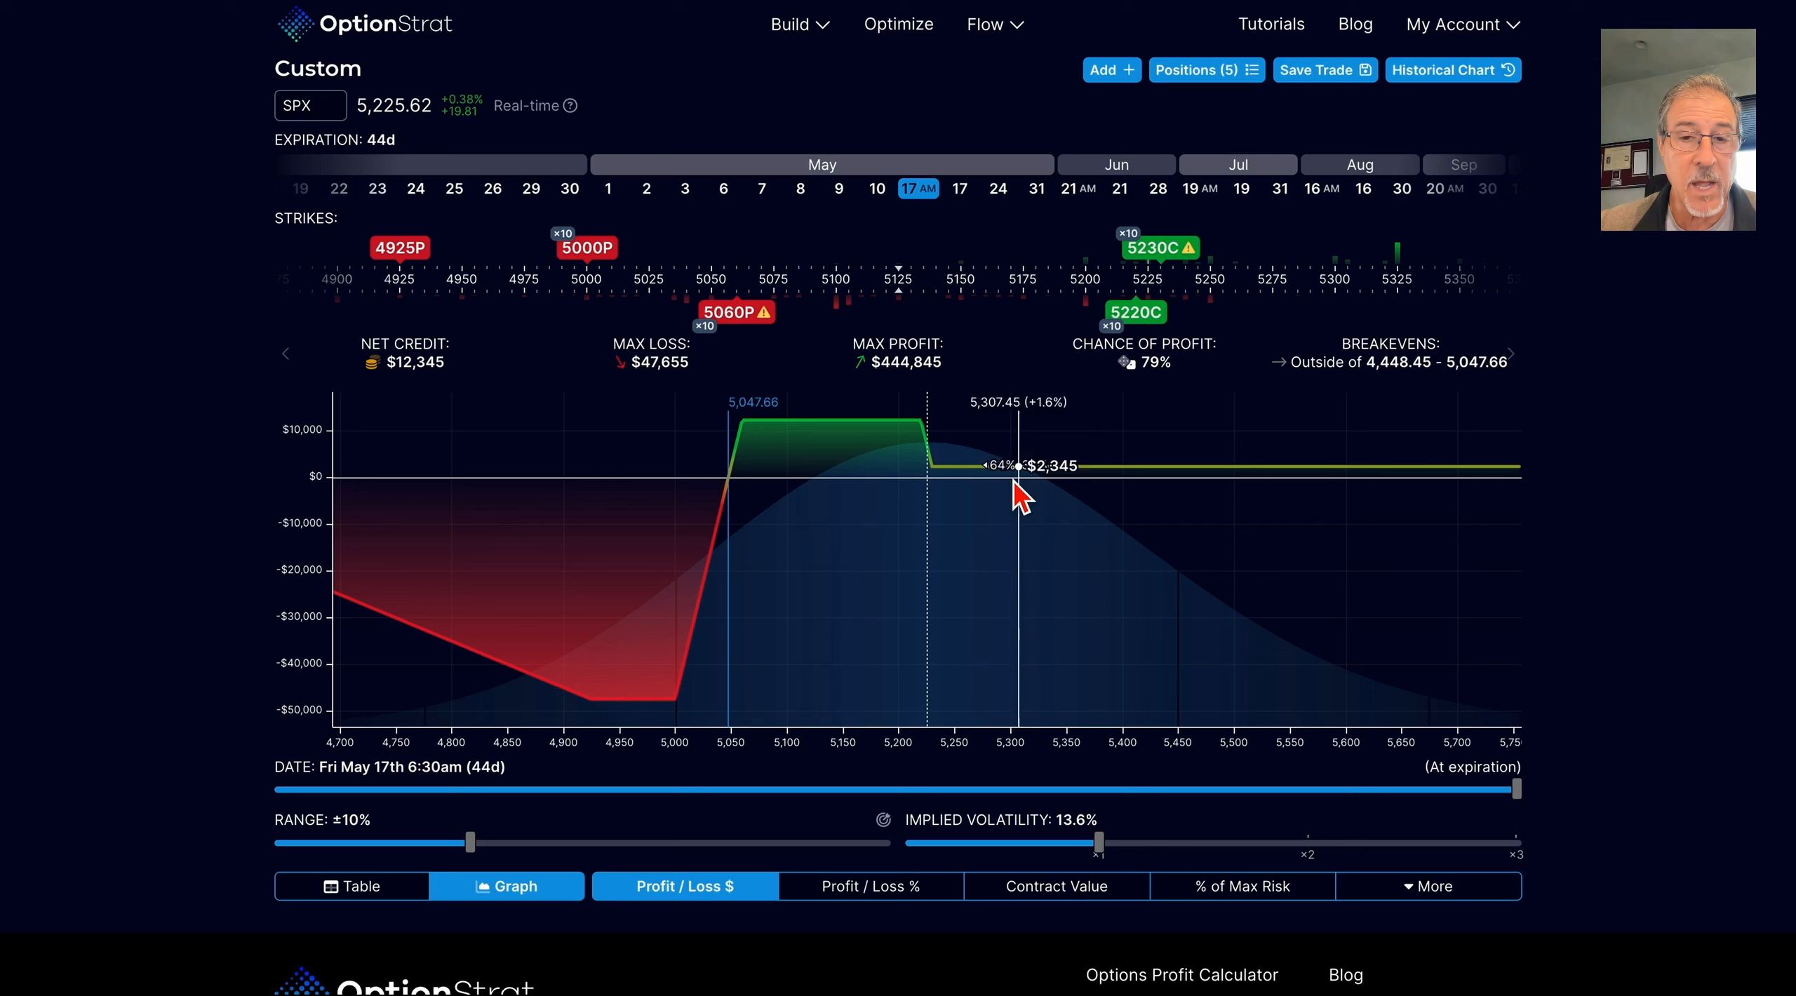
mouse_move(985, 481)
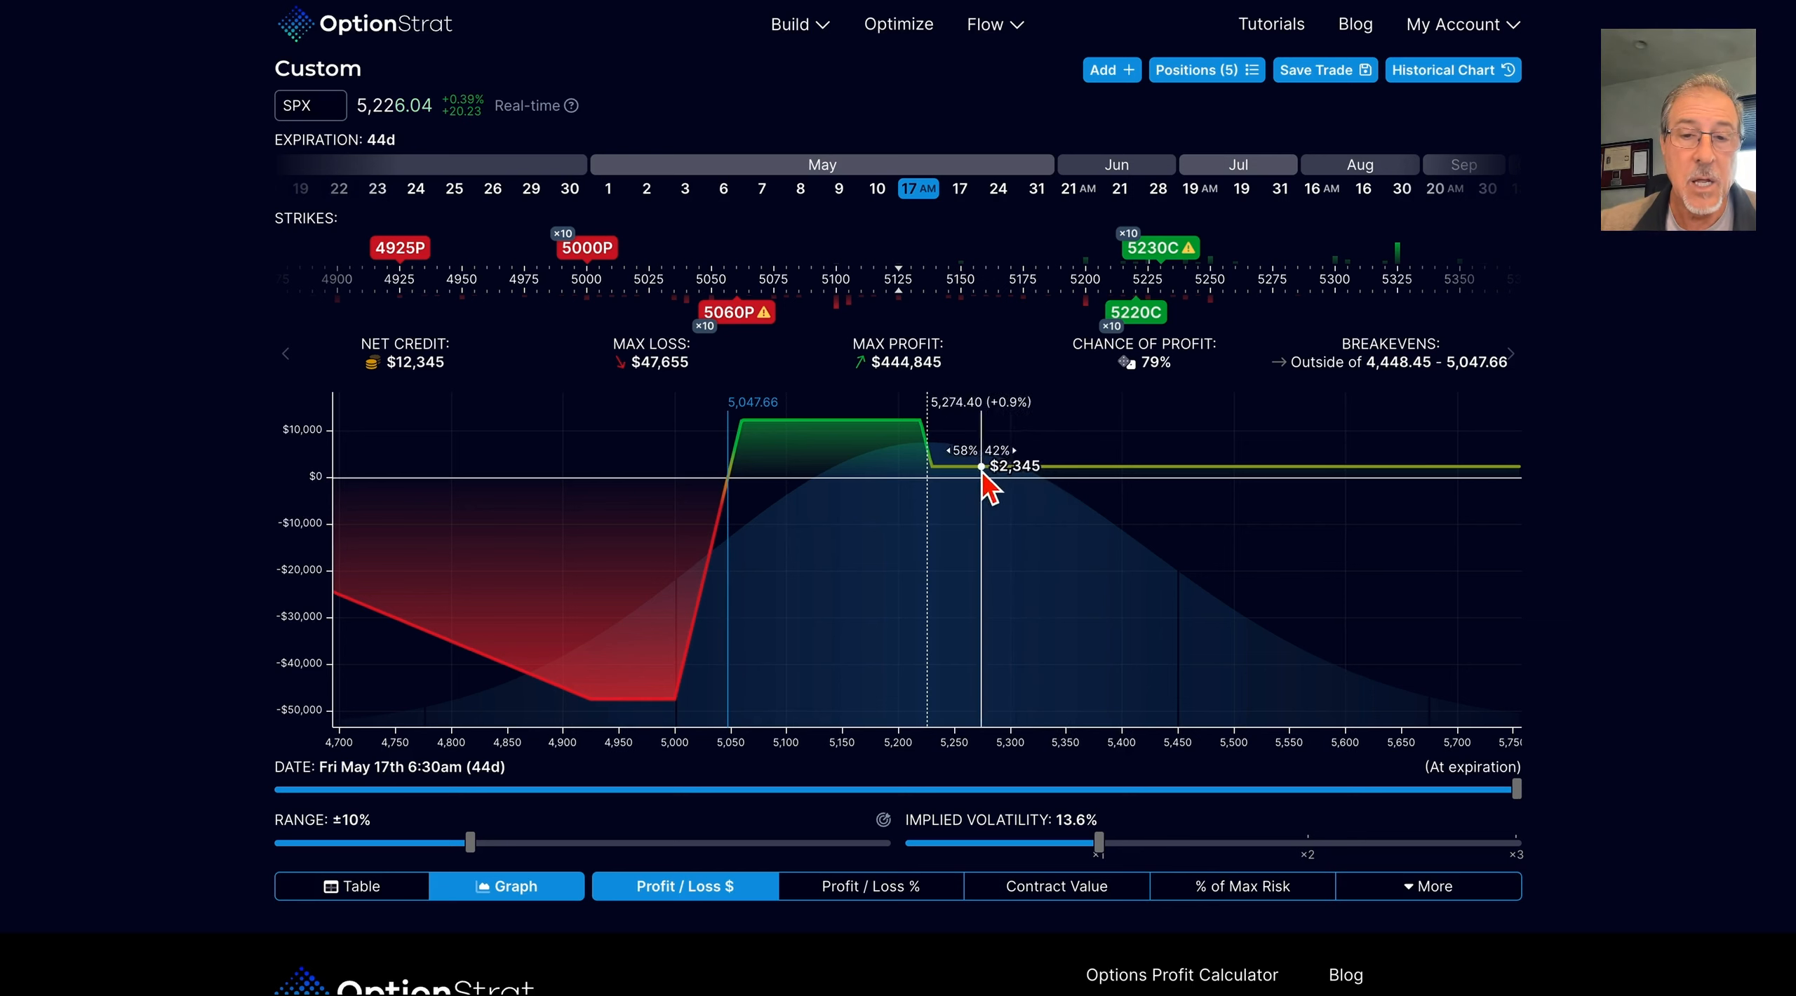
mouse_move(1133, 487)
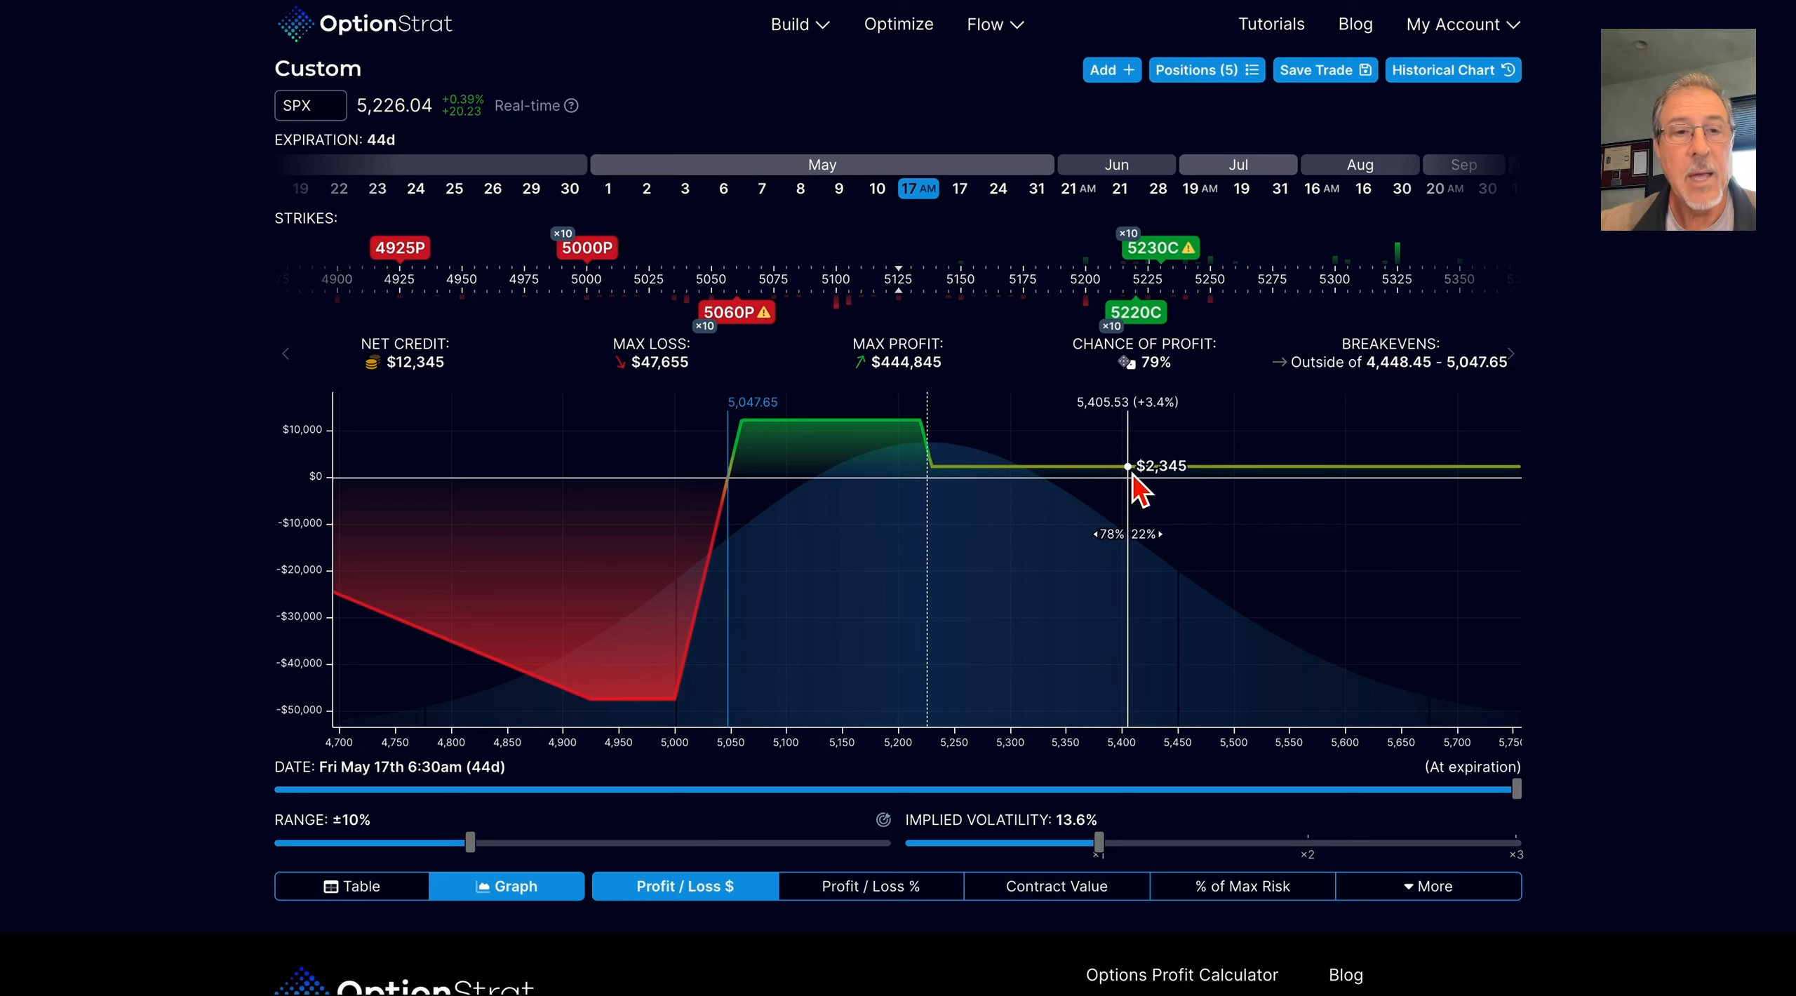
mouse_move(487, 349)
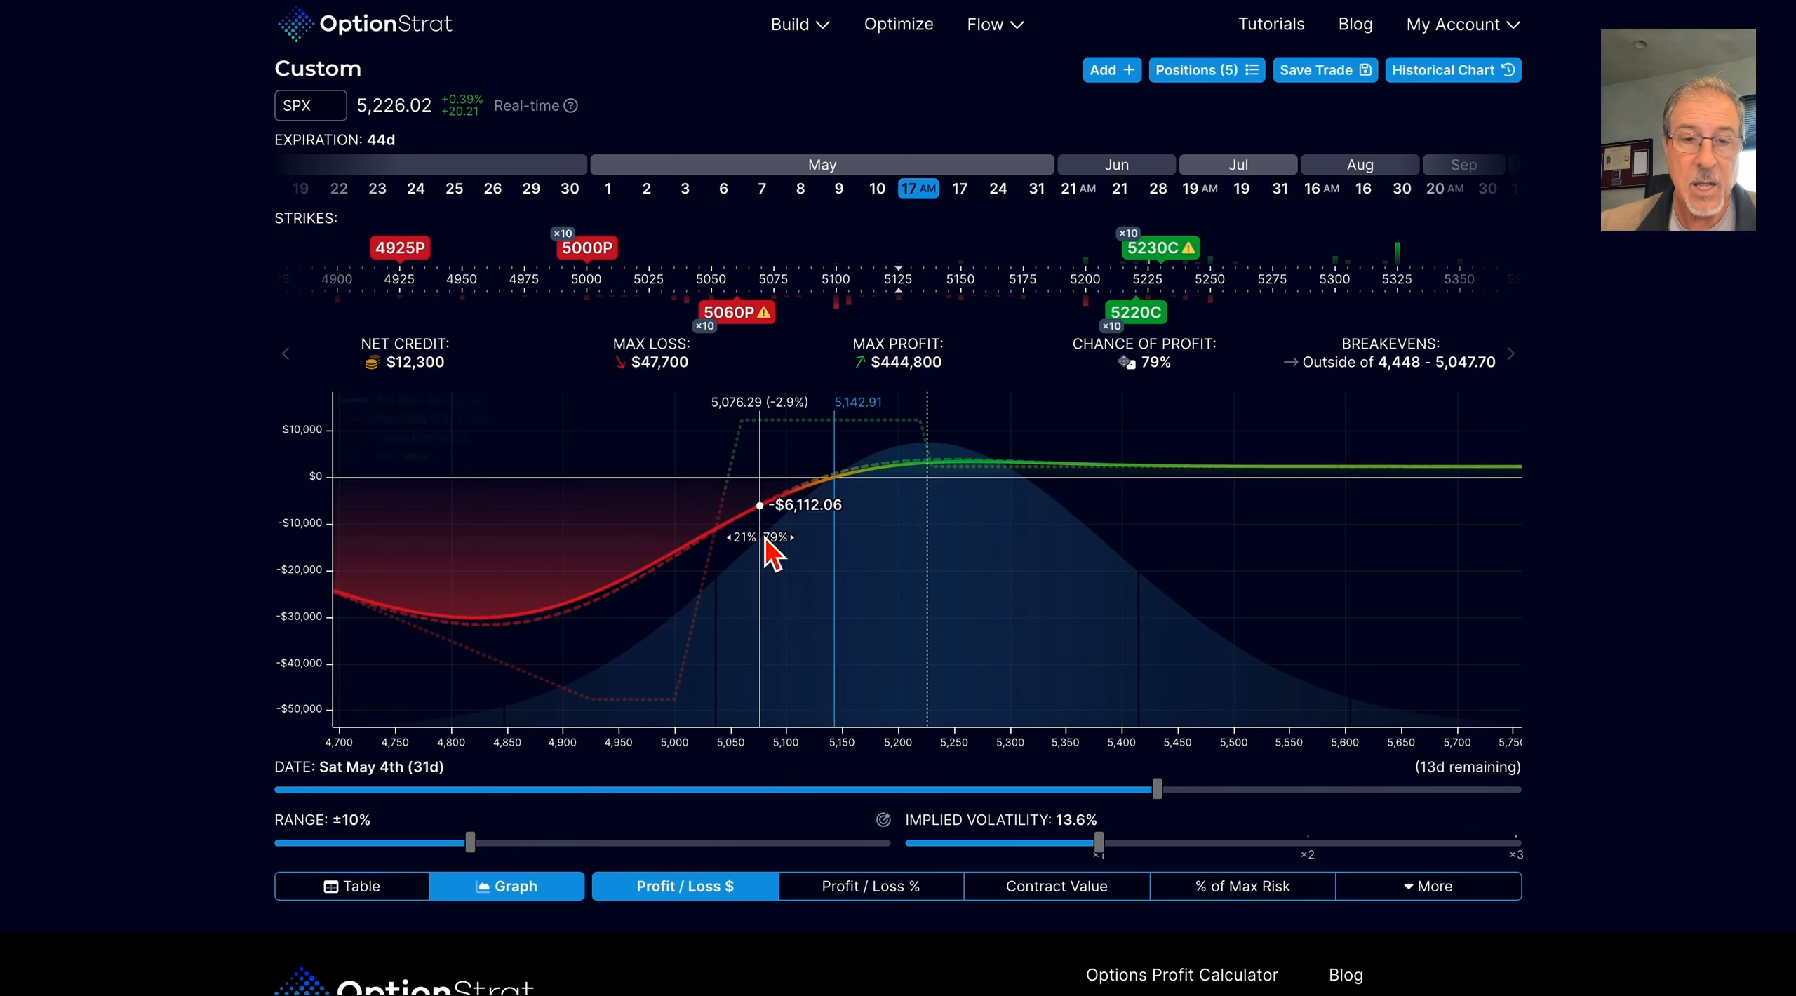
mouse_move(603, 588)
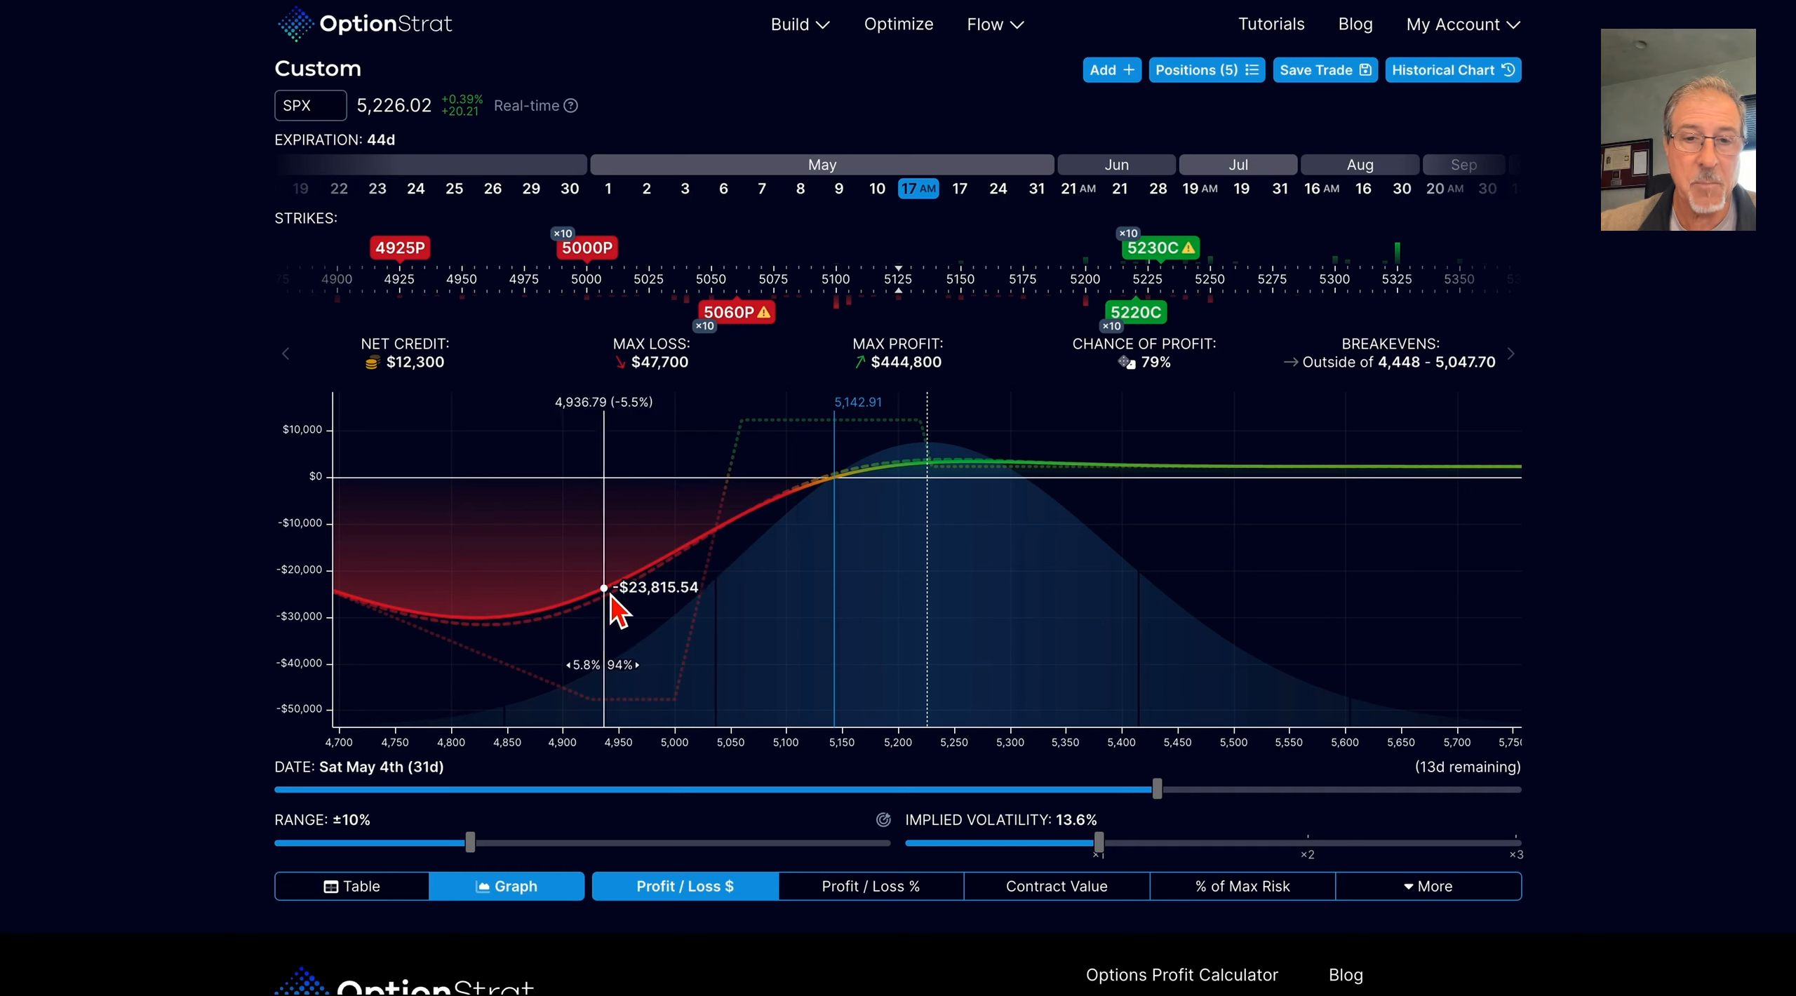
mouse_move(1111, 867)
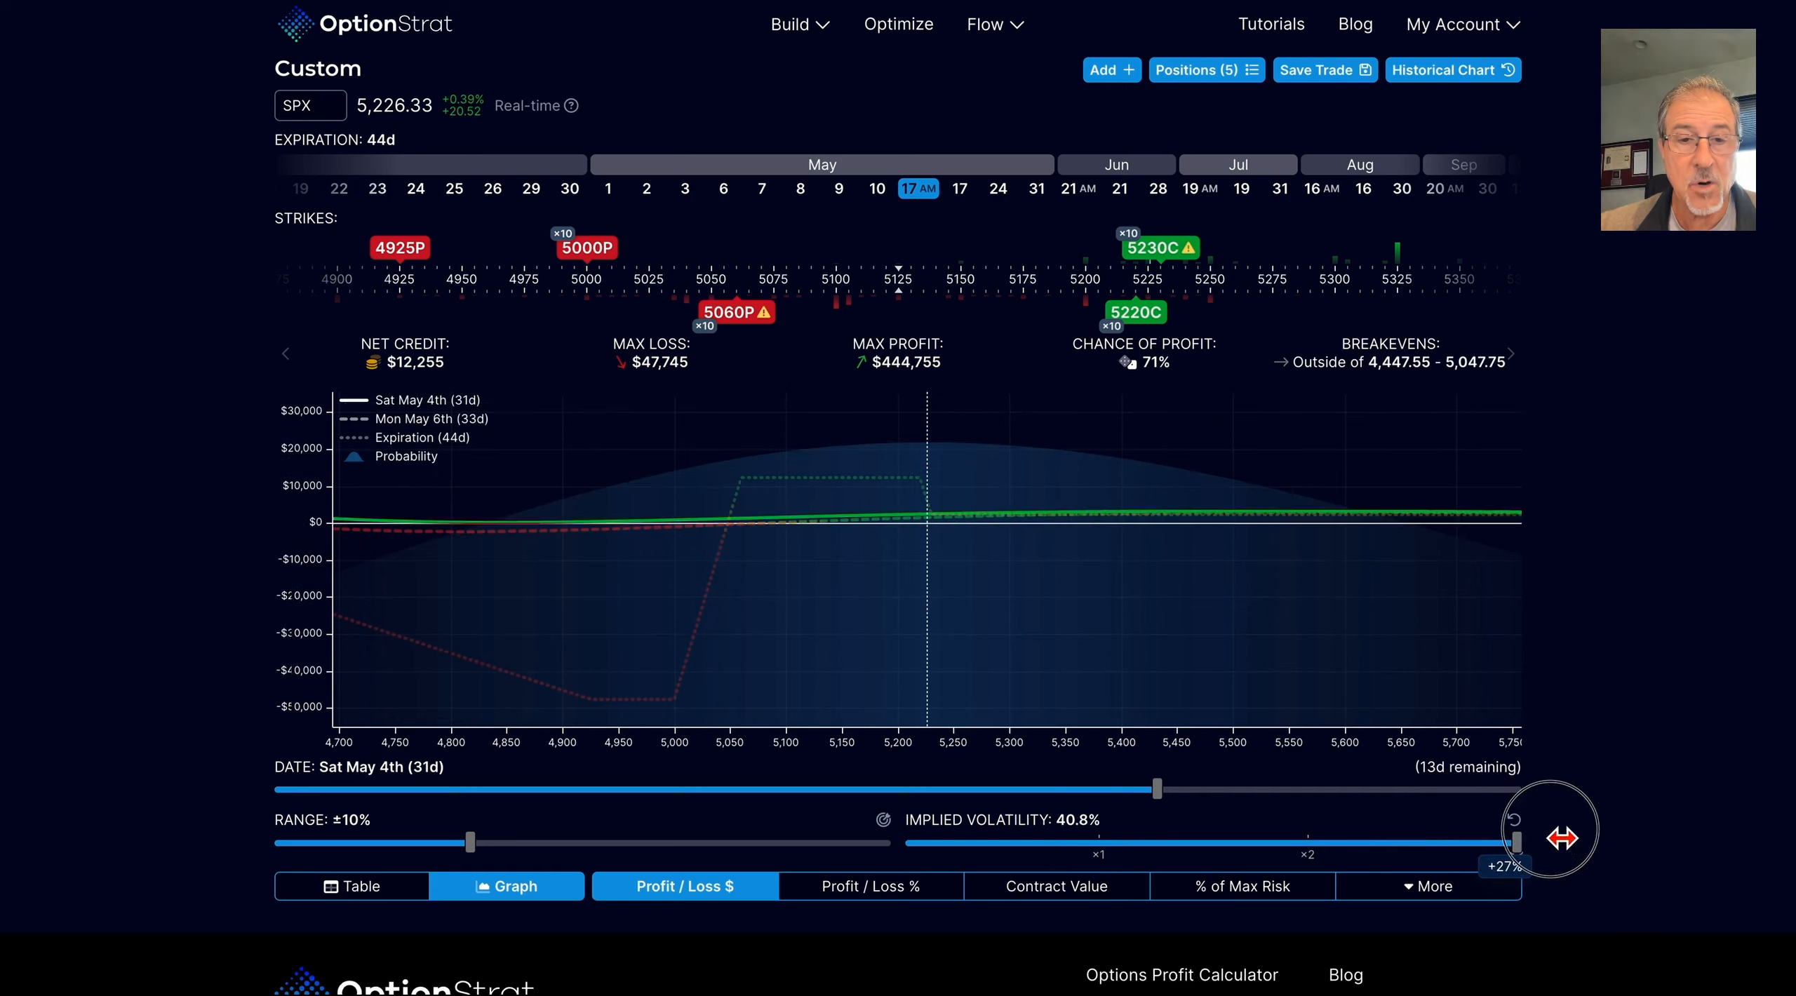
mouse_move(788, 538)
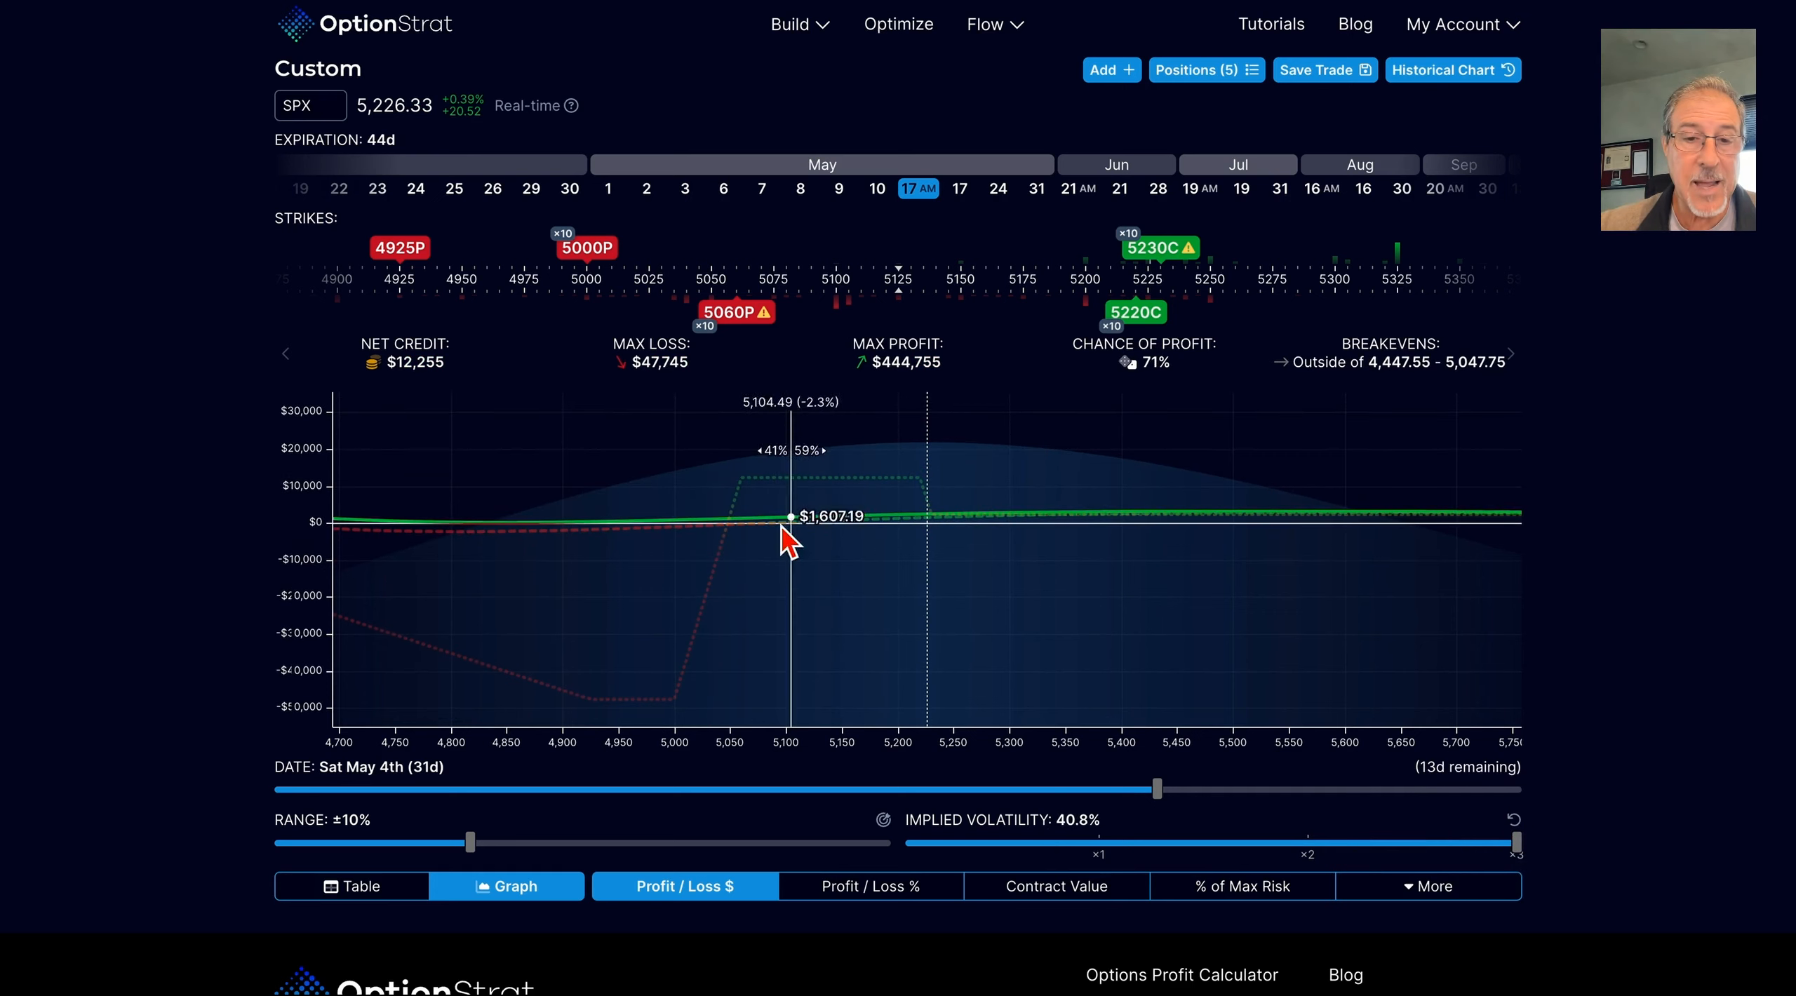
mouse_move(619, 556)
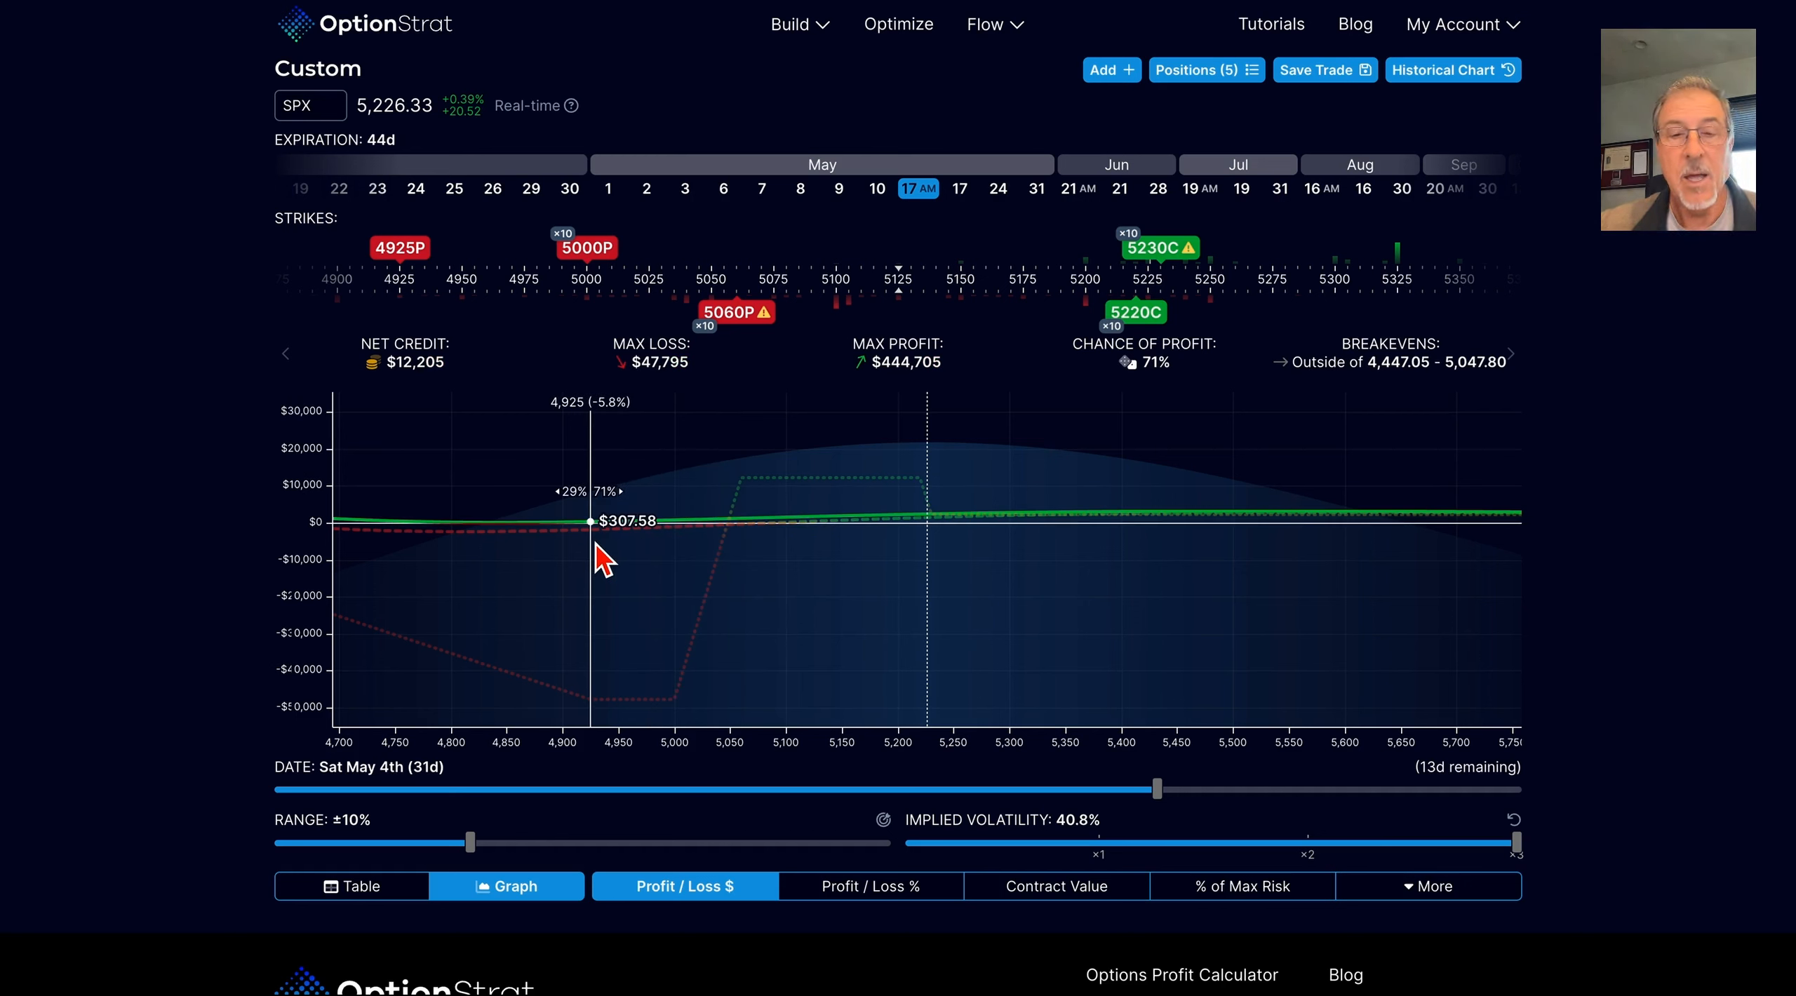
mouse_move(519, 157)
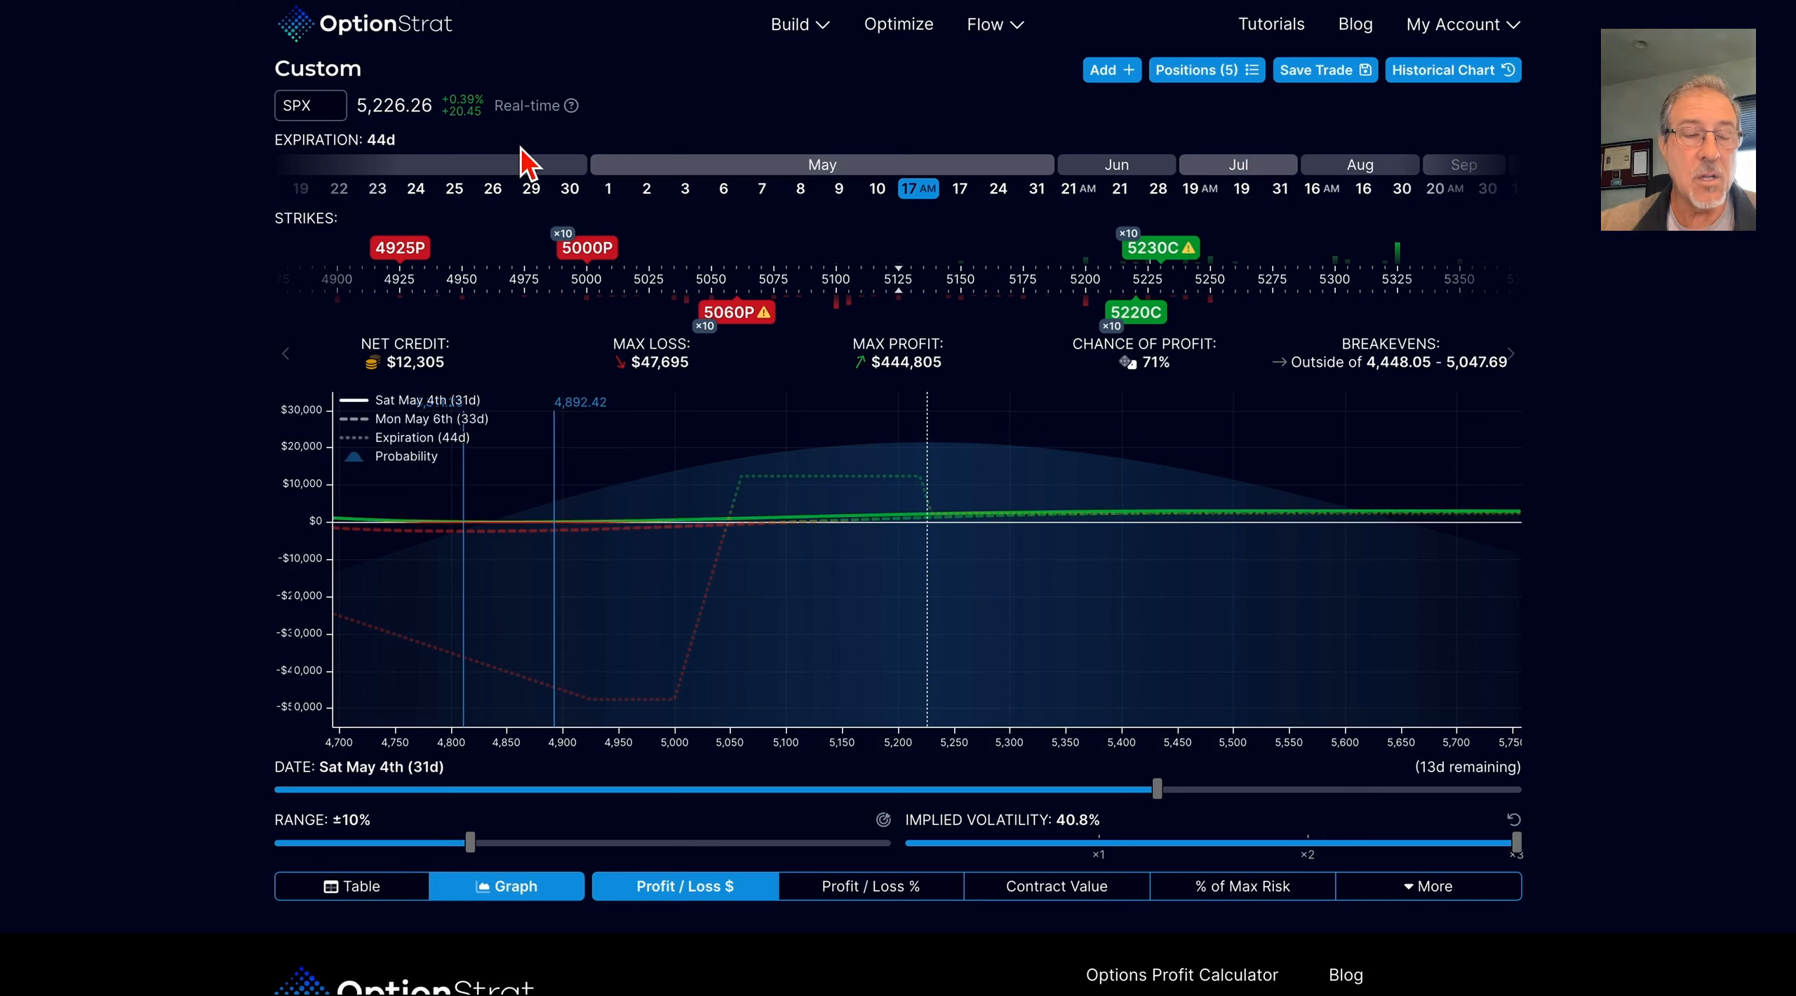
mouse_move(382, 161)
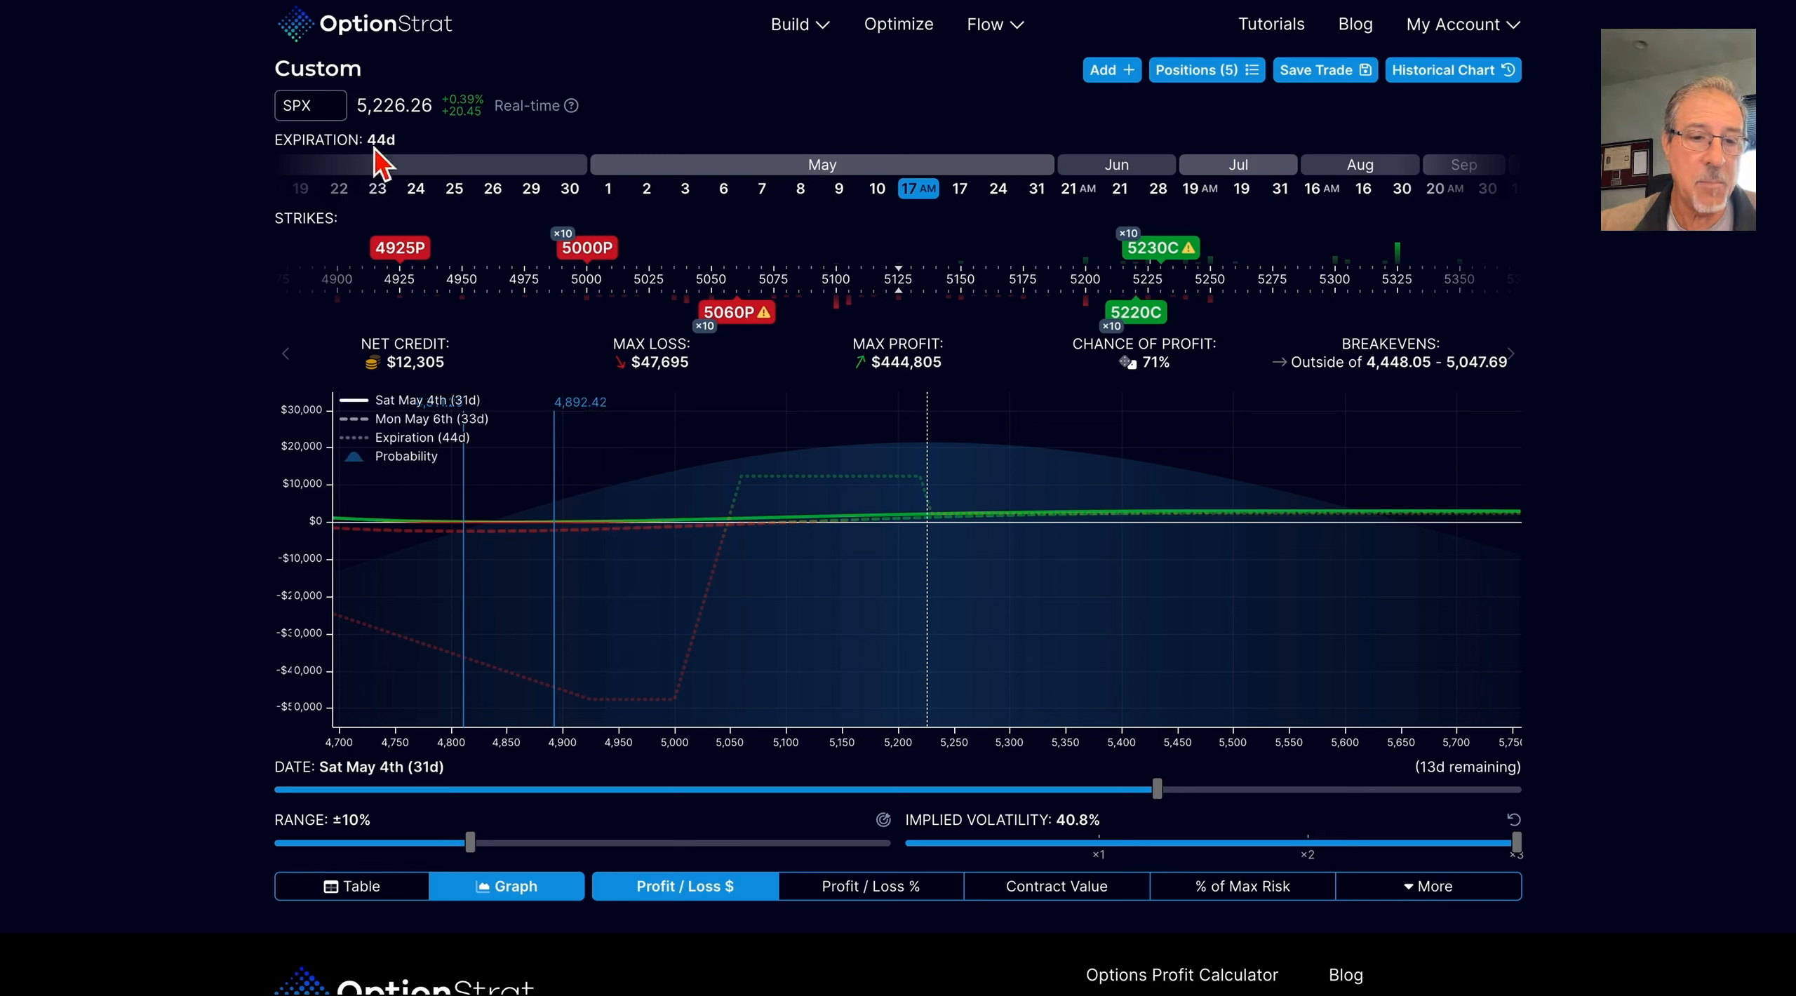
mouse_move(425, 170)
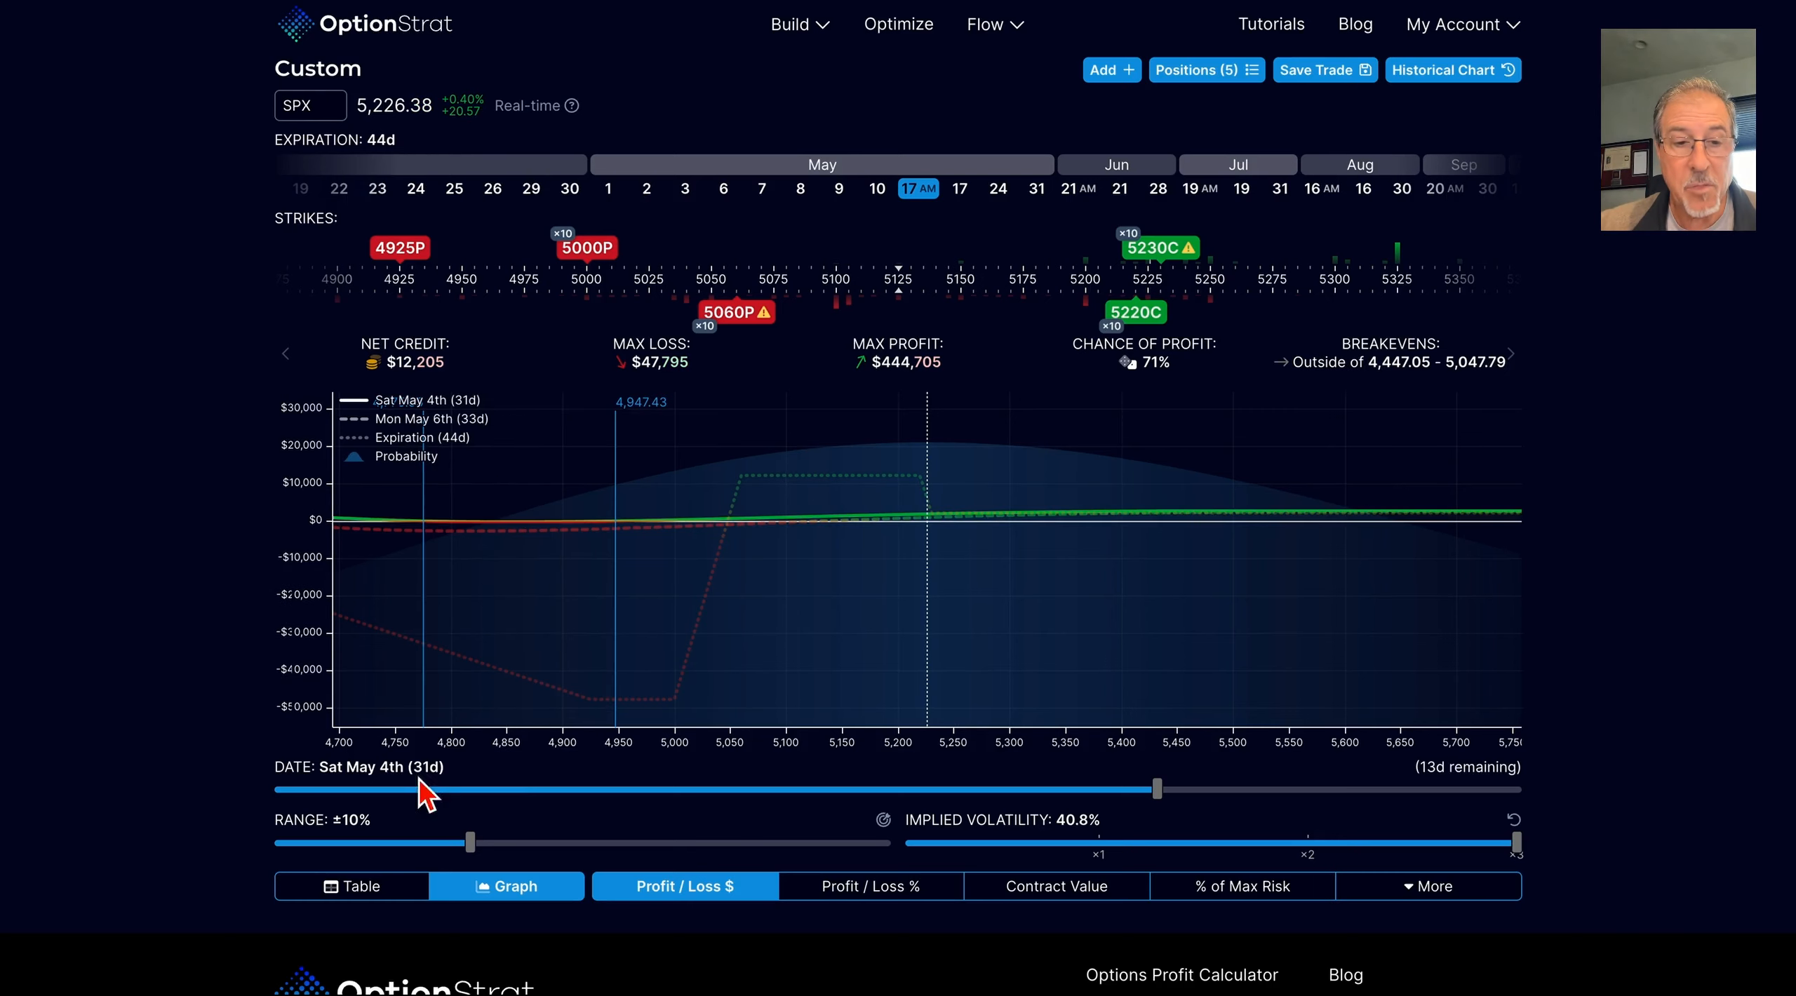
mouse_move(432, 805)
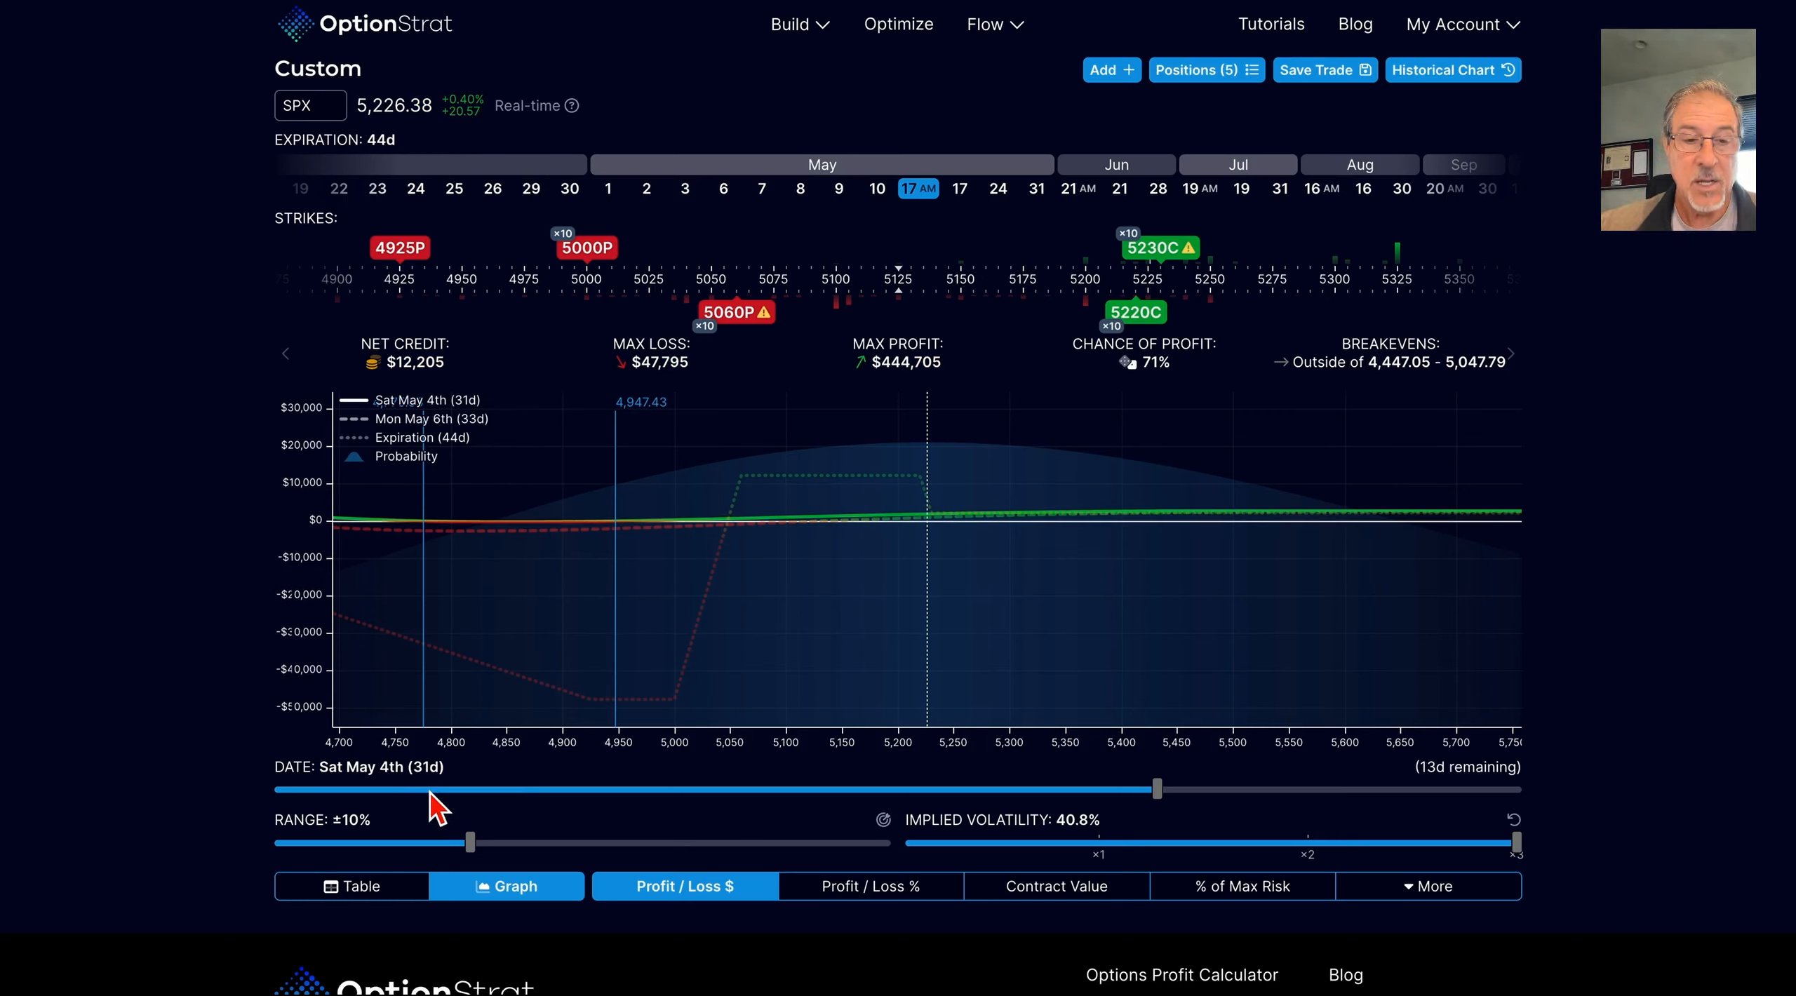
mouse_move(925, 543)
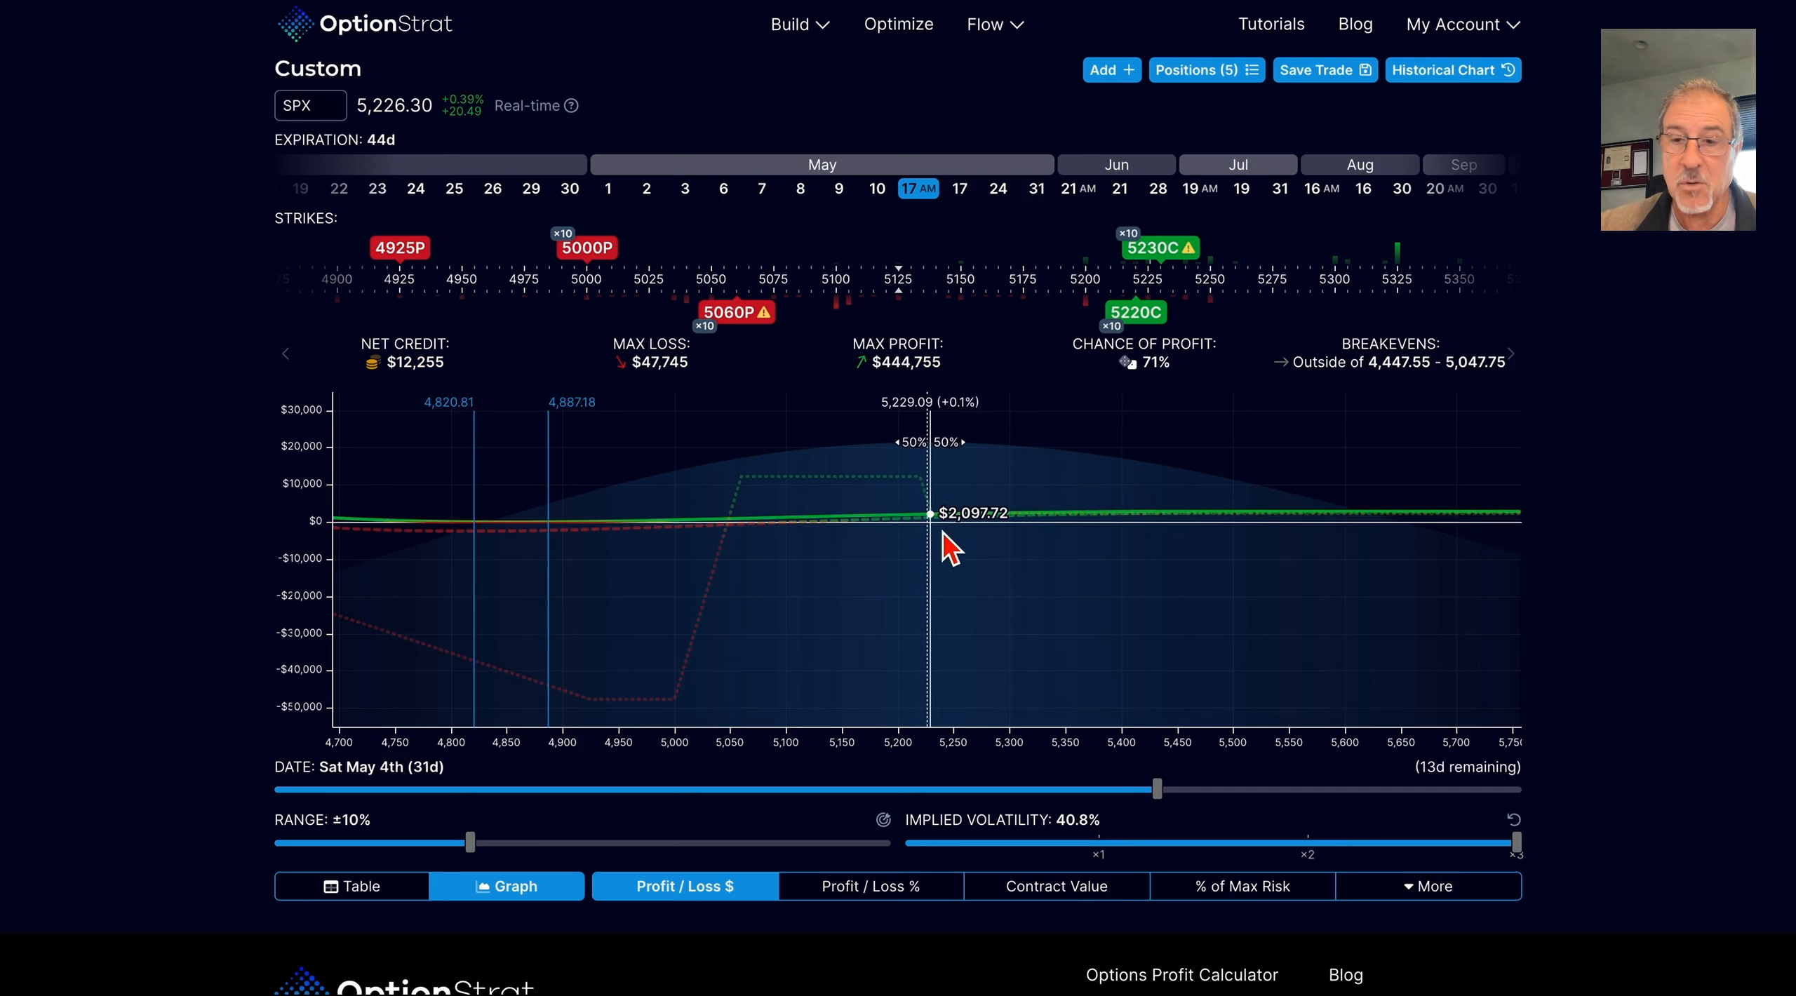
mouse_move(922, 569)
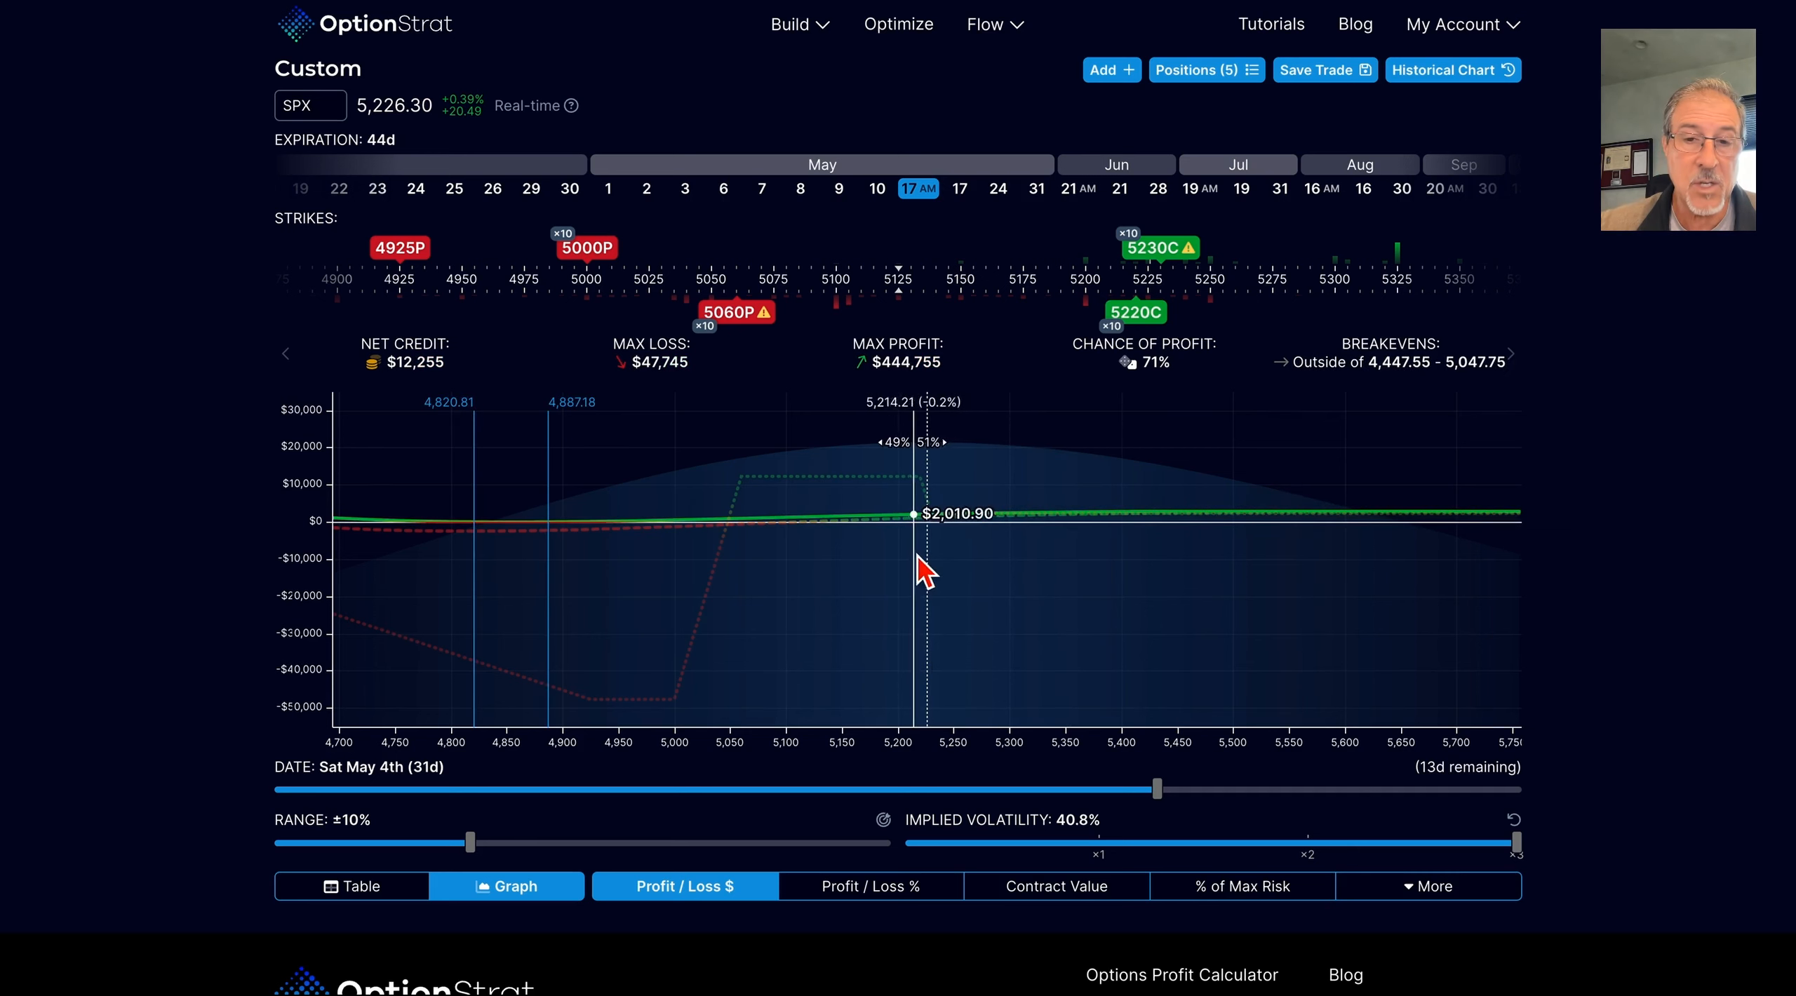
mouse_move(1245, 538)
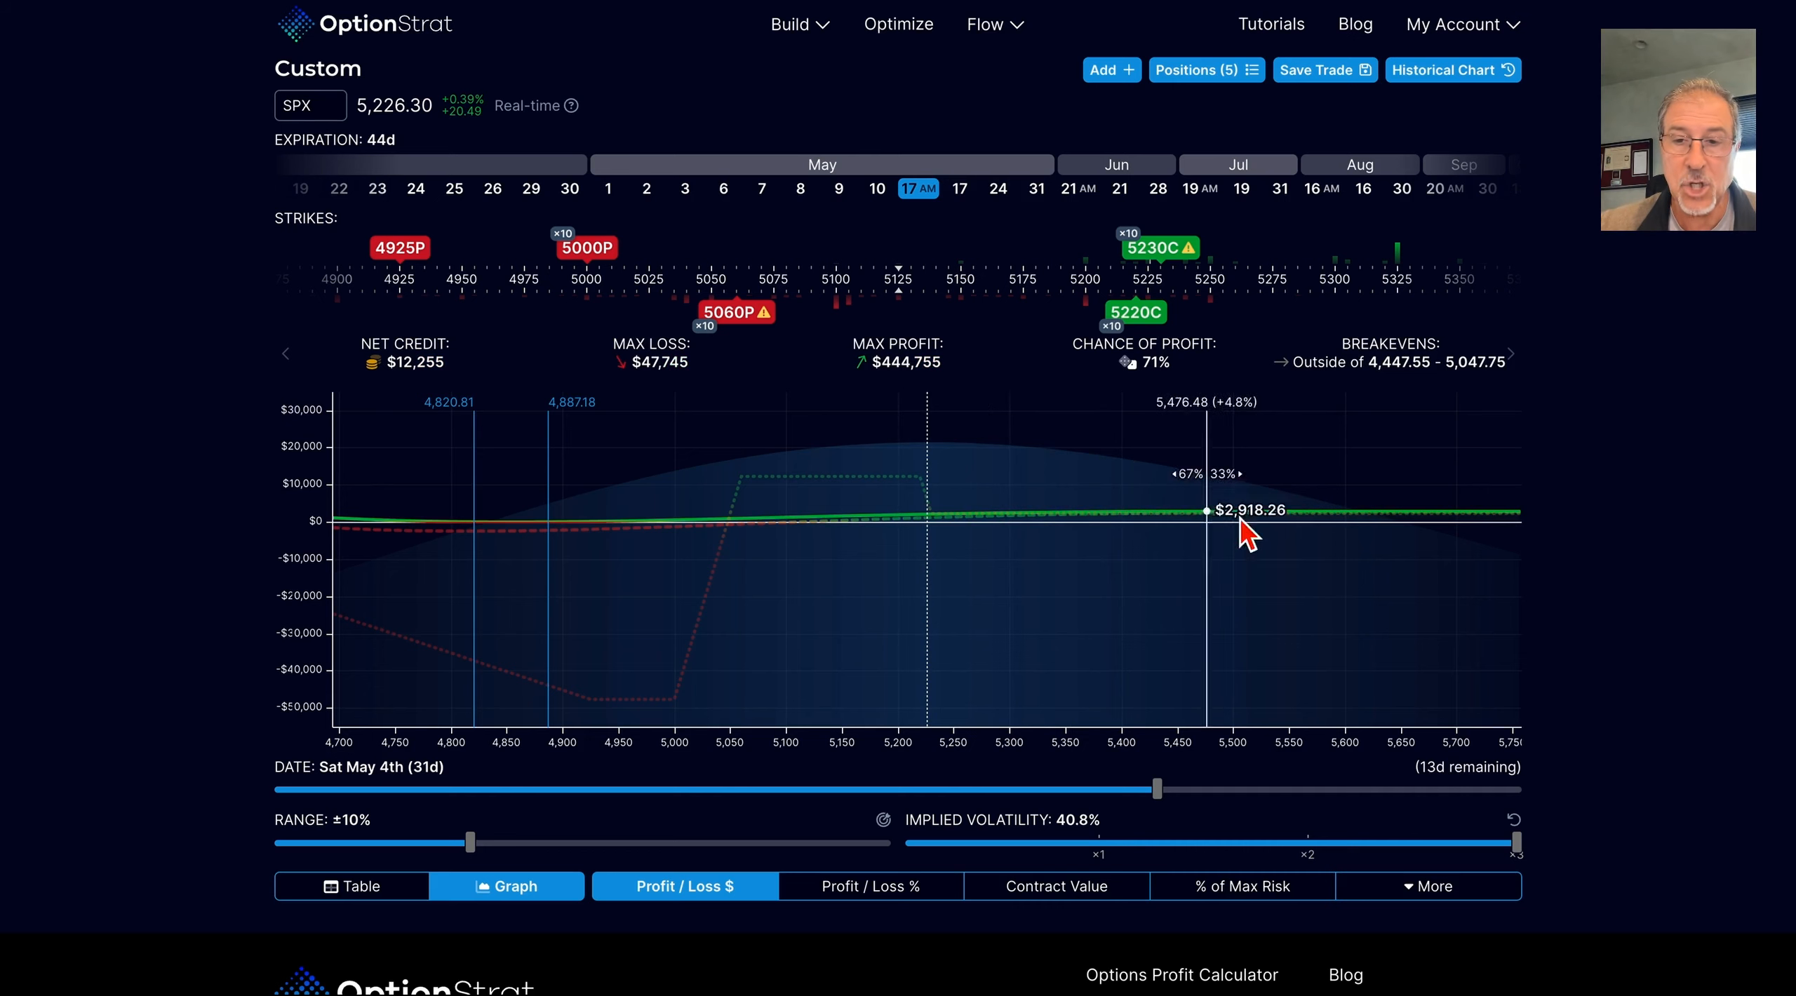
mouse_move(1229, 547)
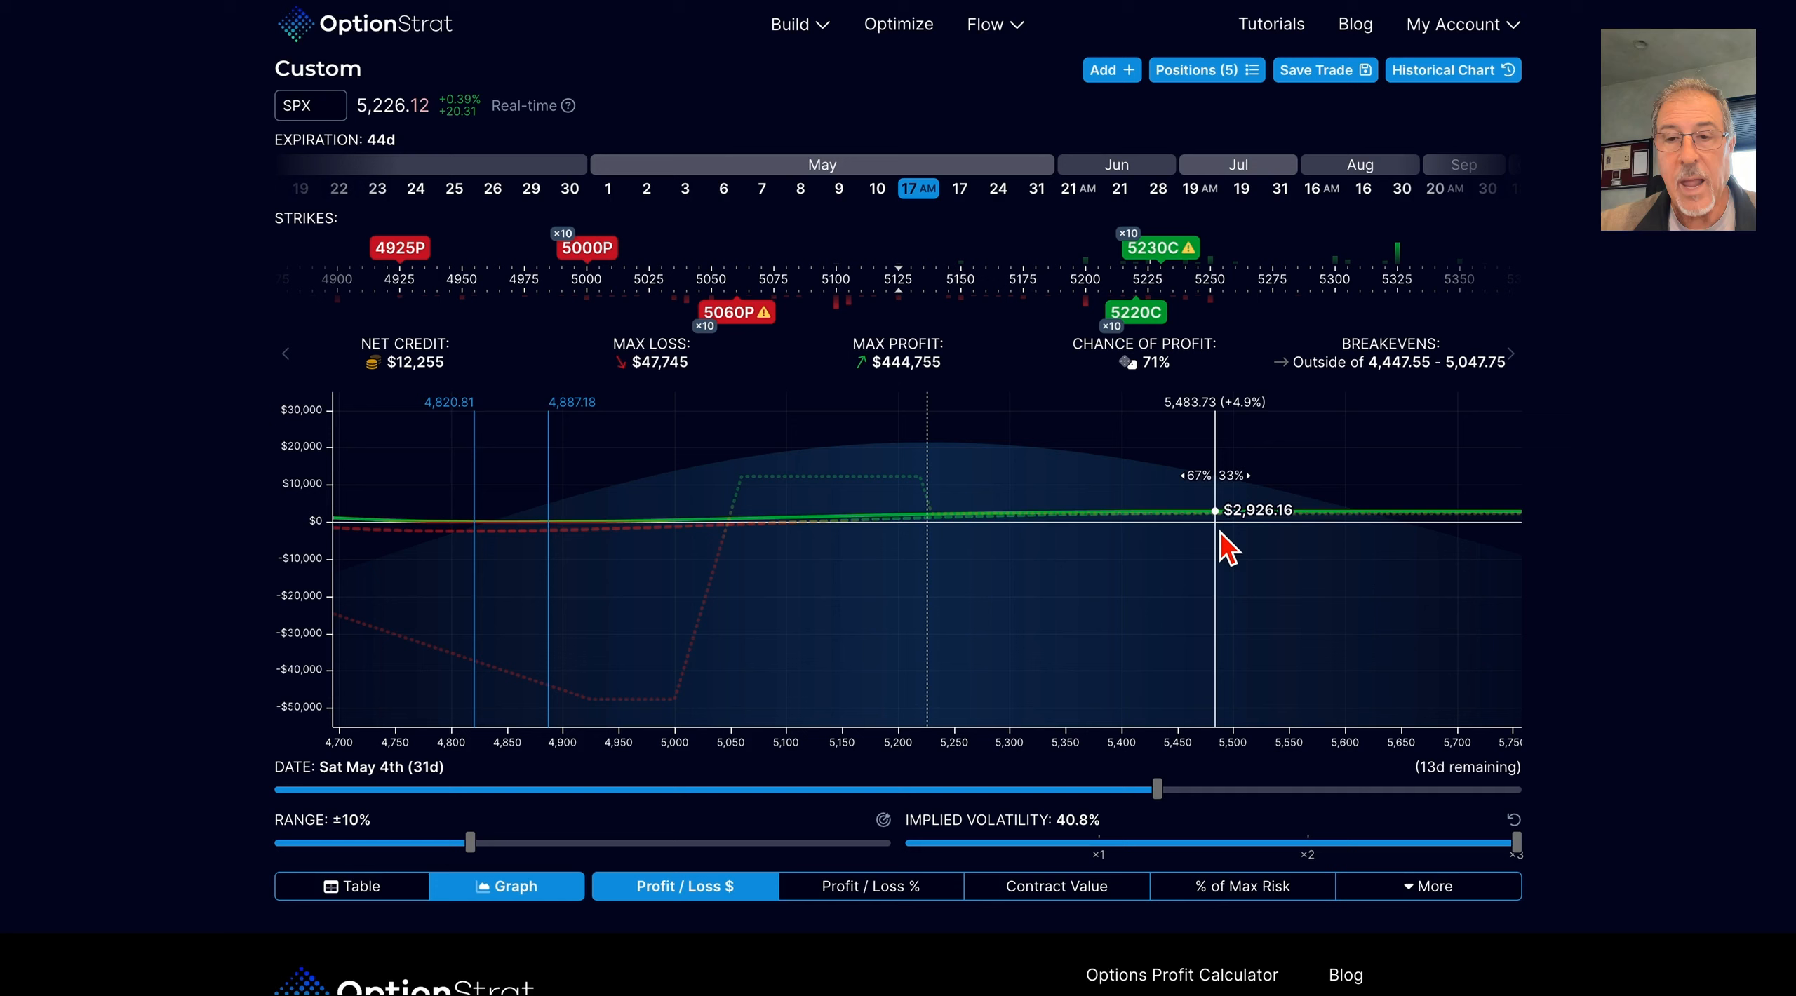
mouse_move(960, 556)
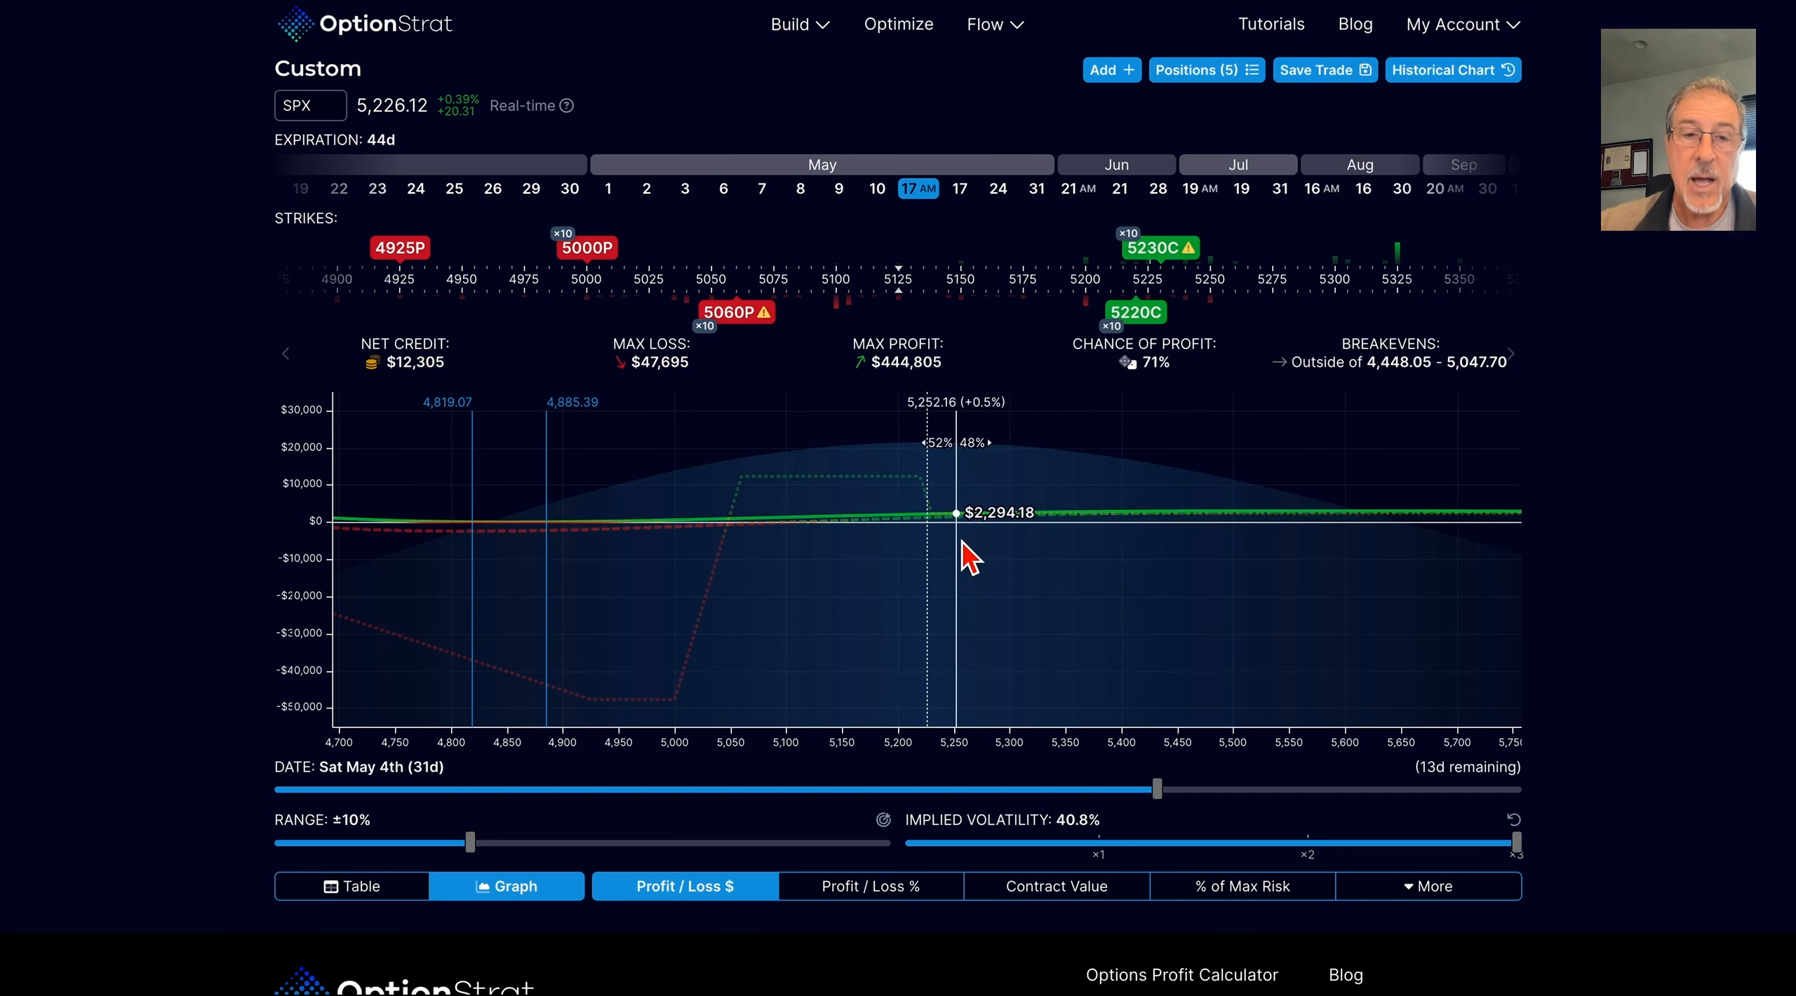
mouse_move(948, 555)
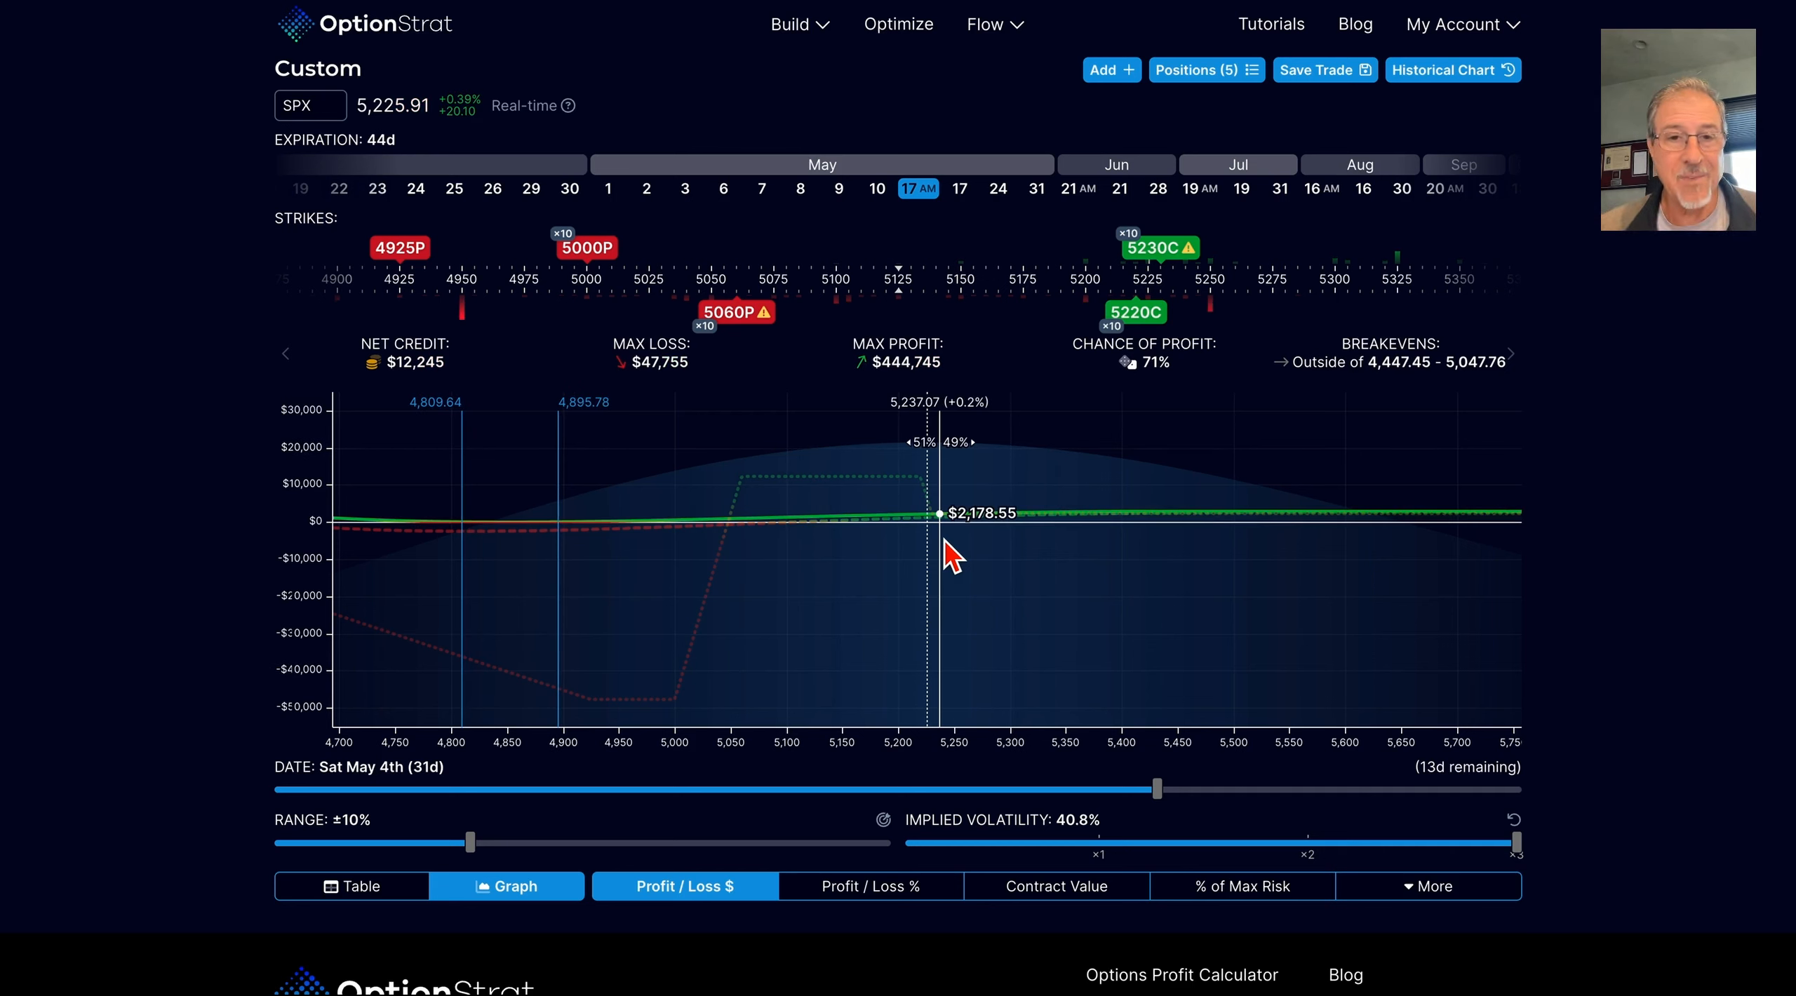
mouse_move(398, 247)
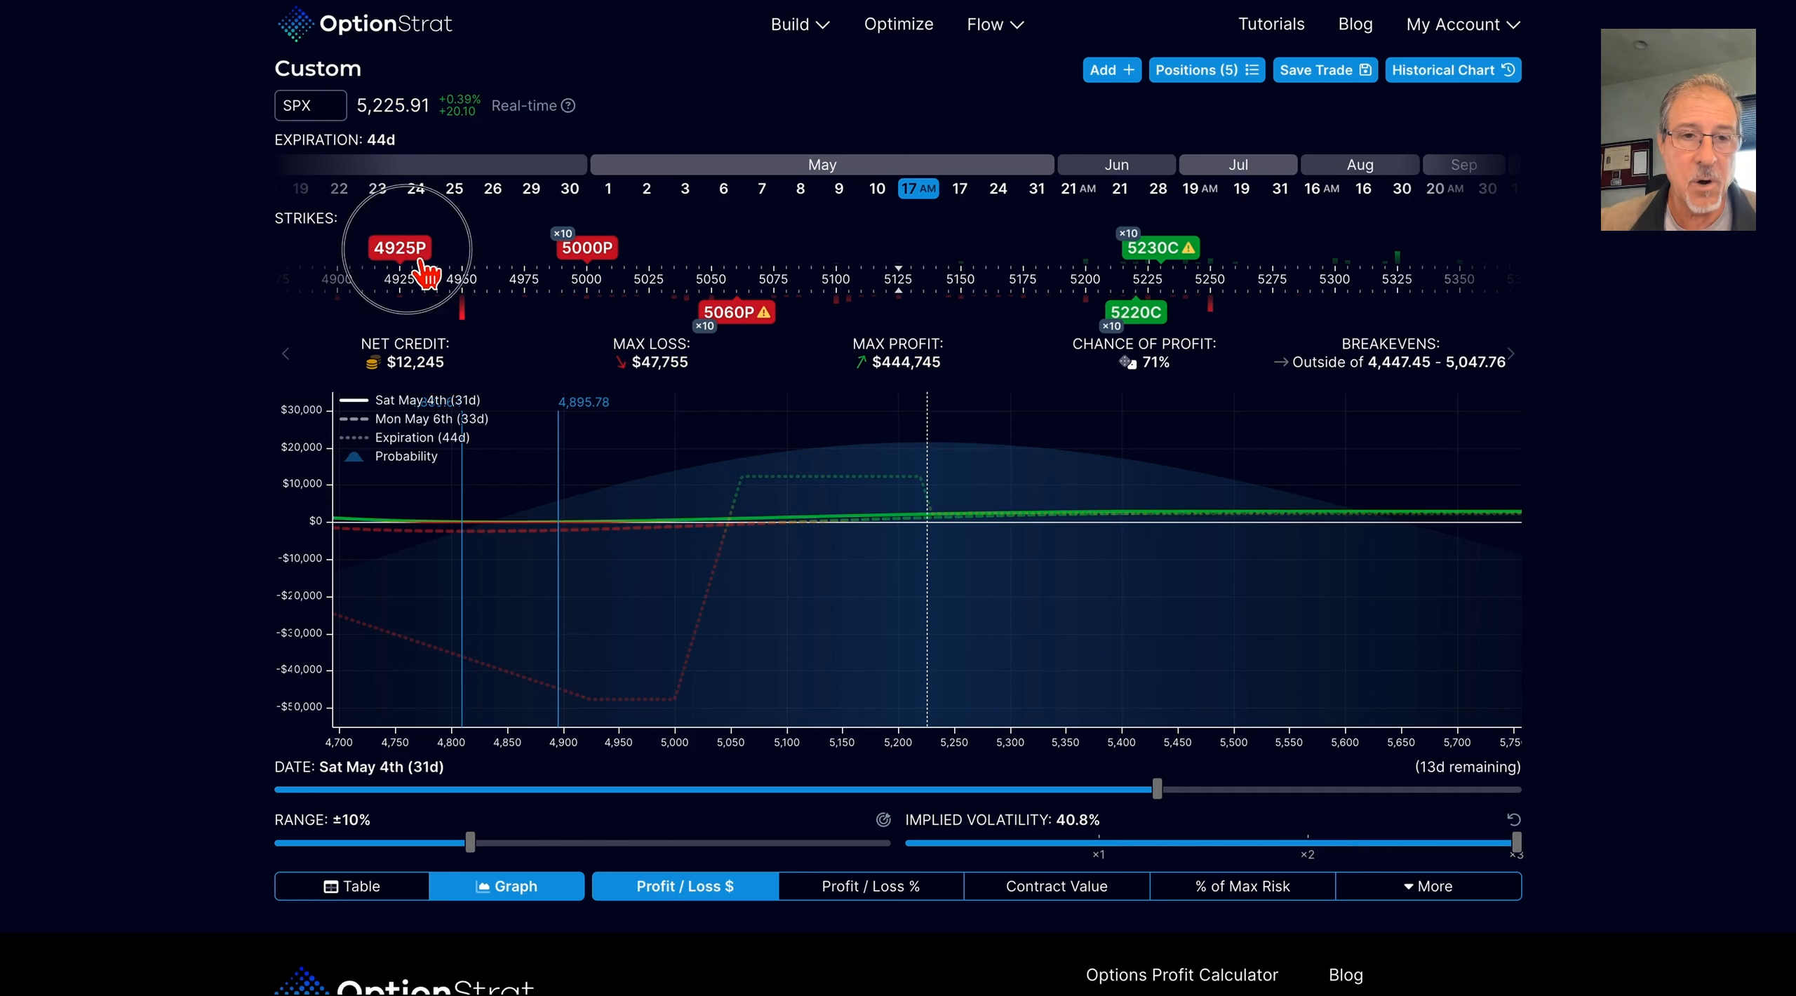
Step: Exclude and re-include the 4925 put, then start saving the trade to 'Start to Finish'
click(399, 248)
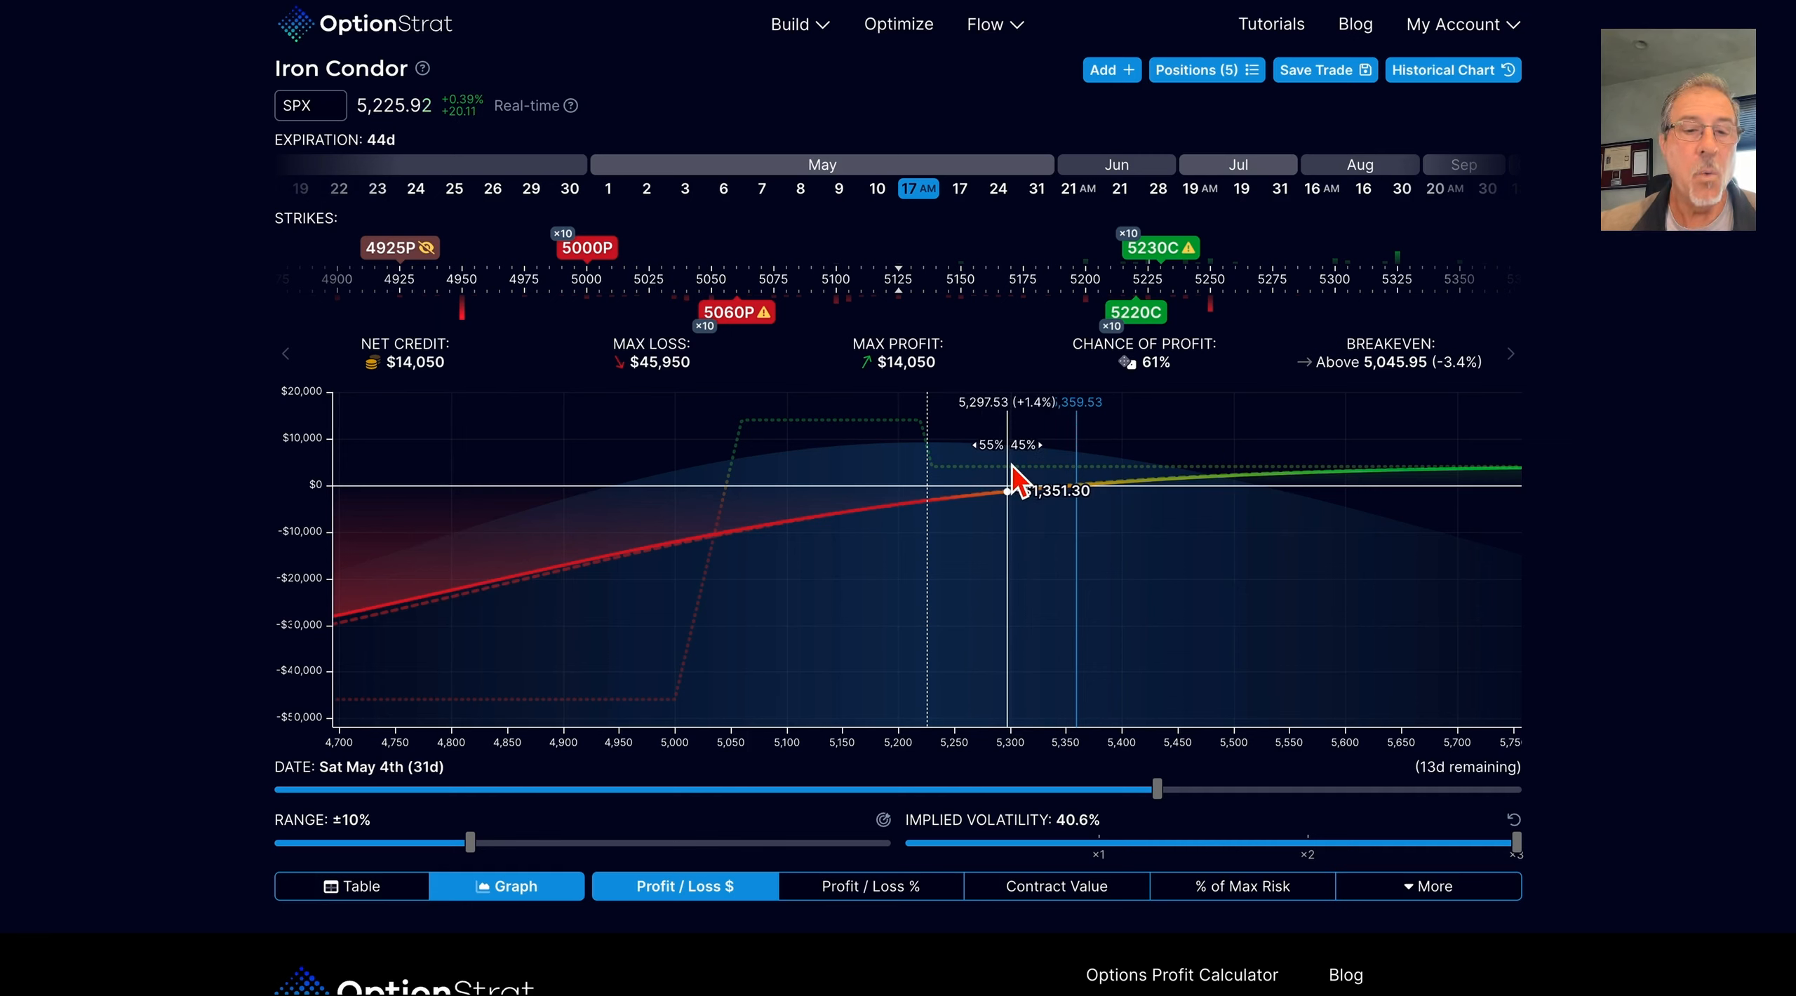
mouse_move(430, 281)
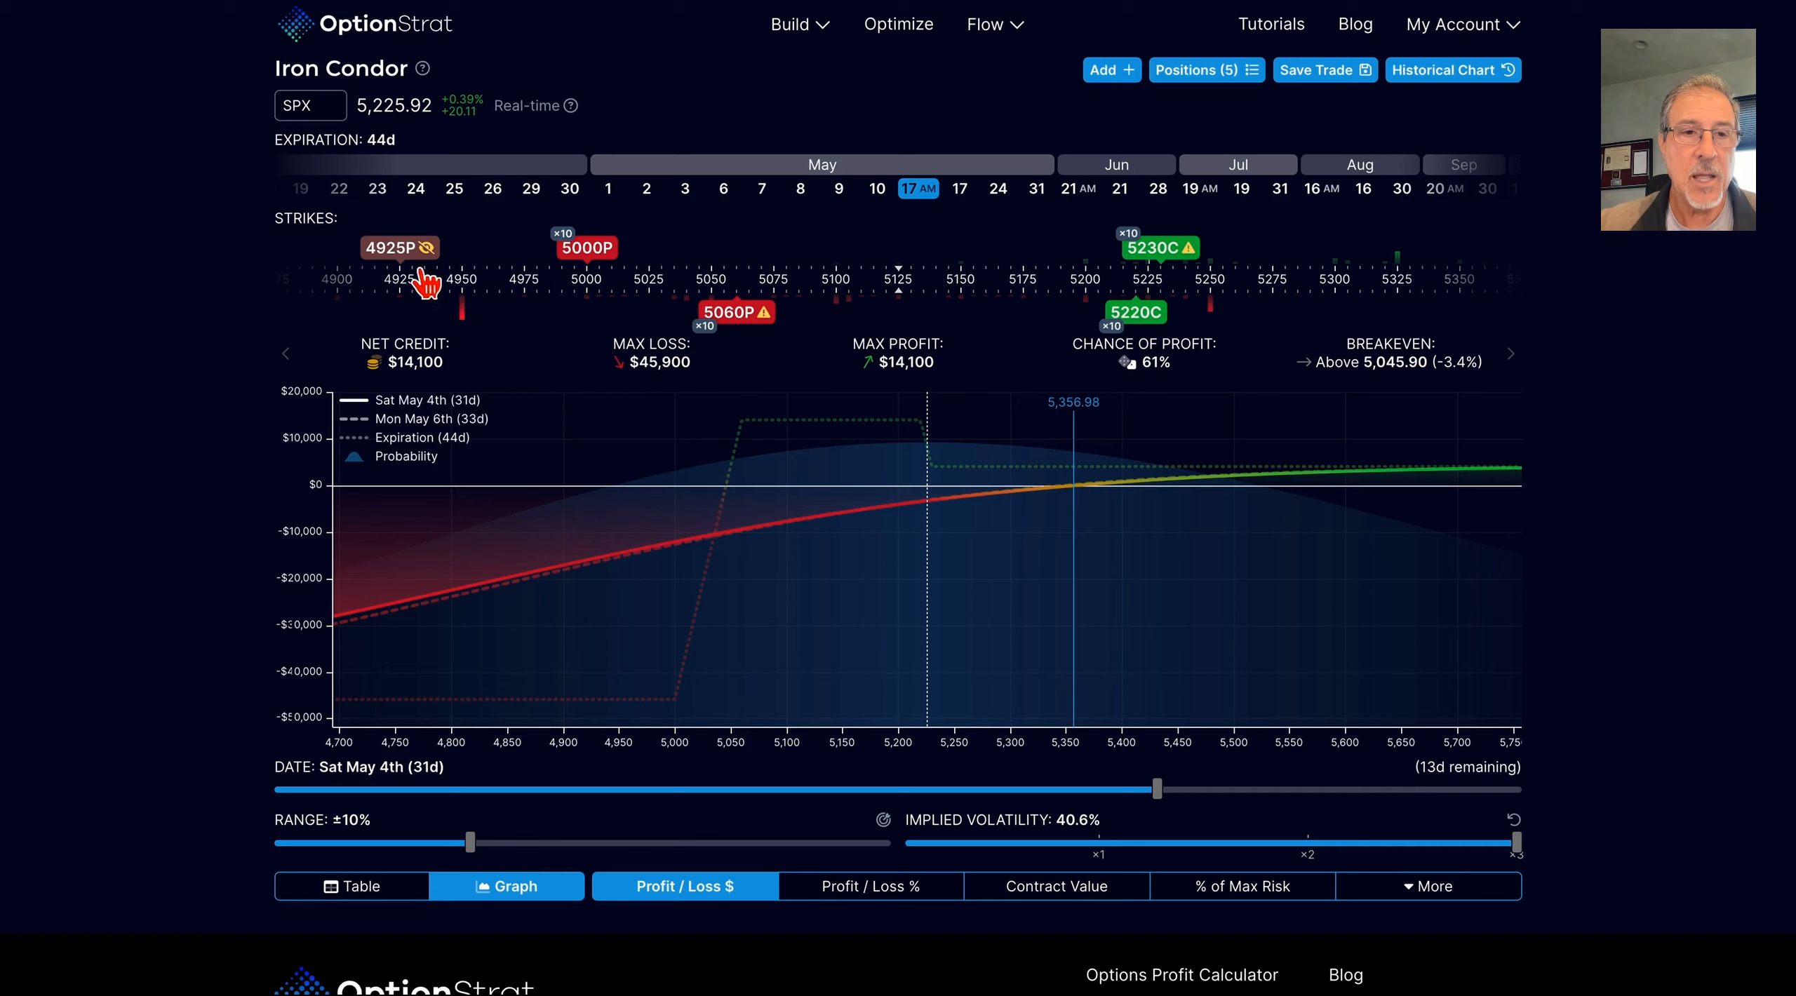
click(391, 247)
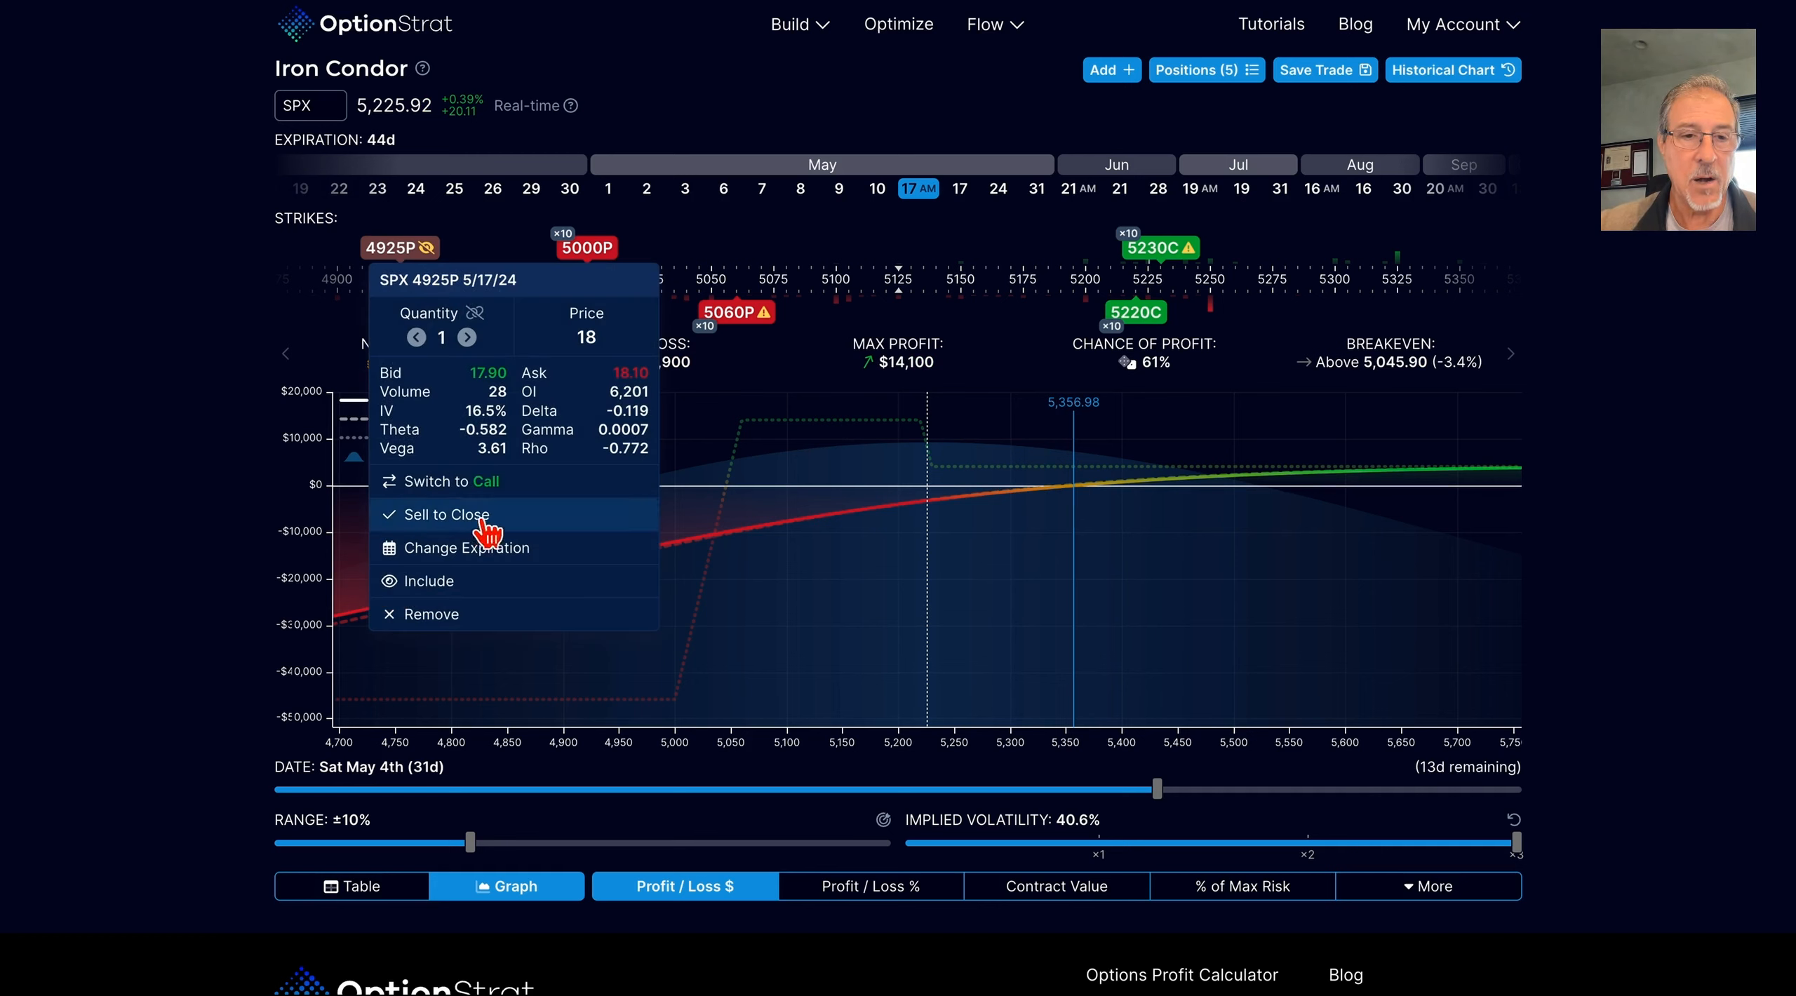
click(446, 513)
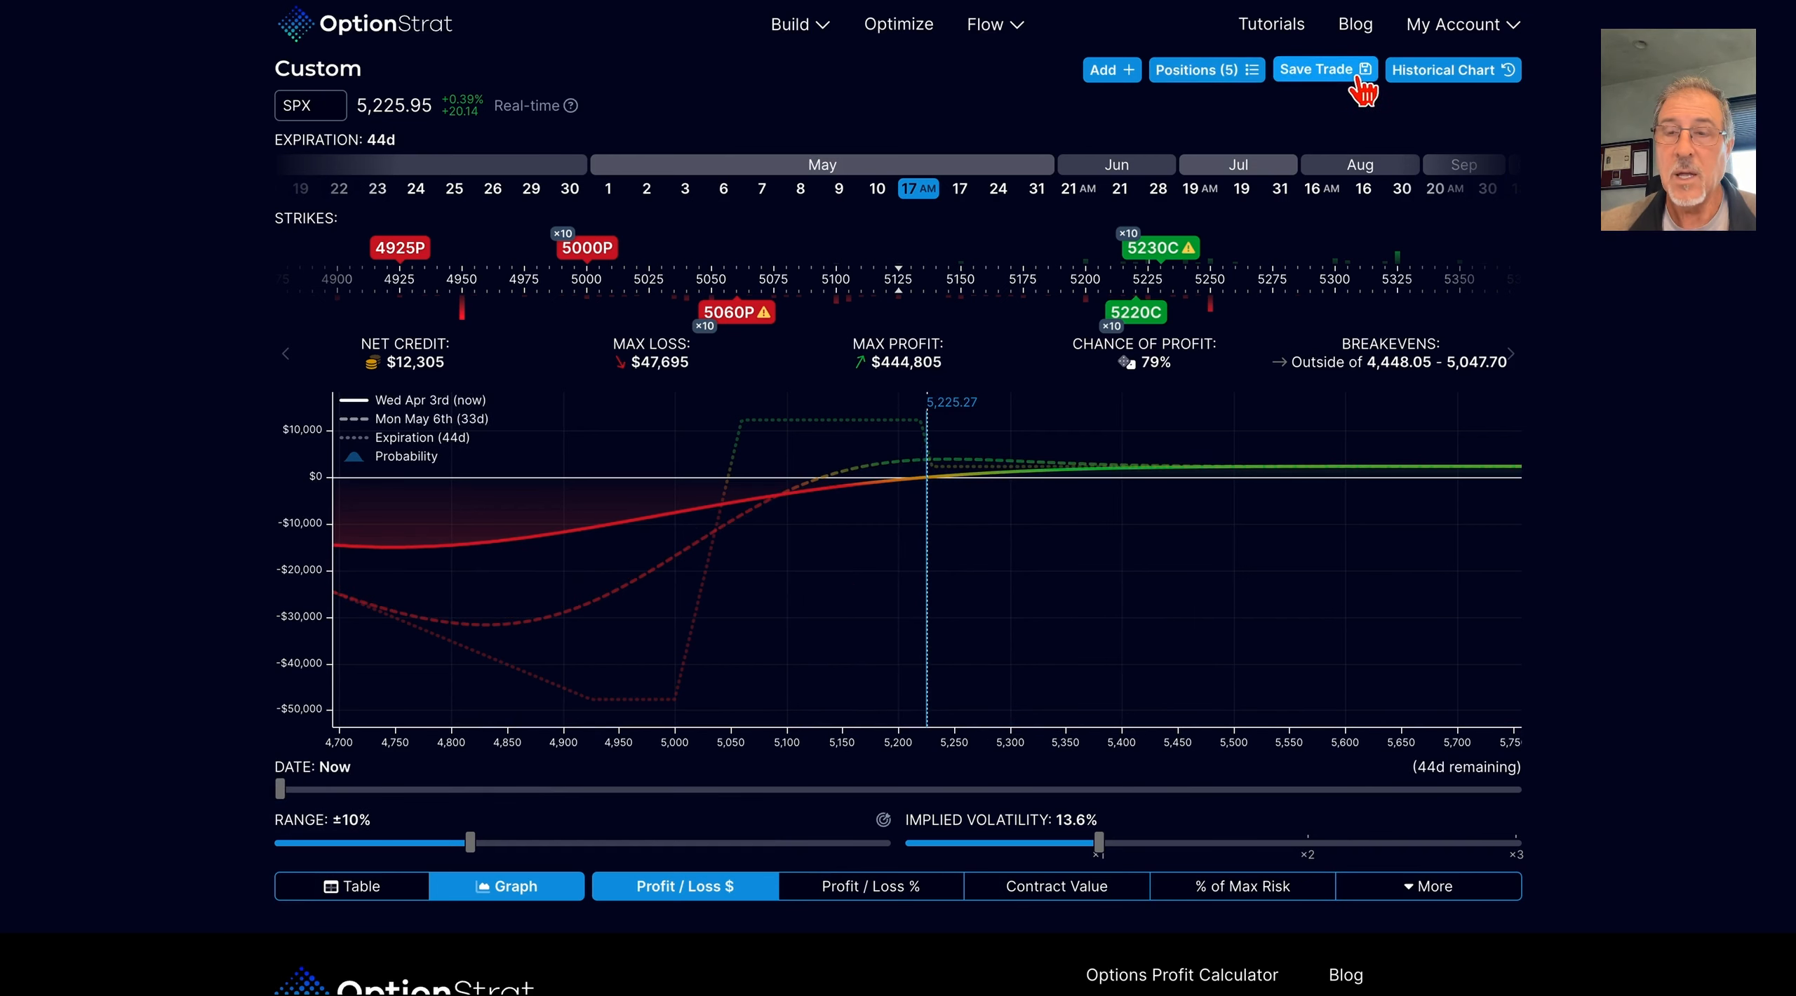
click(1317, 70)
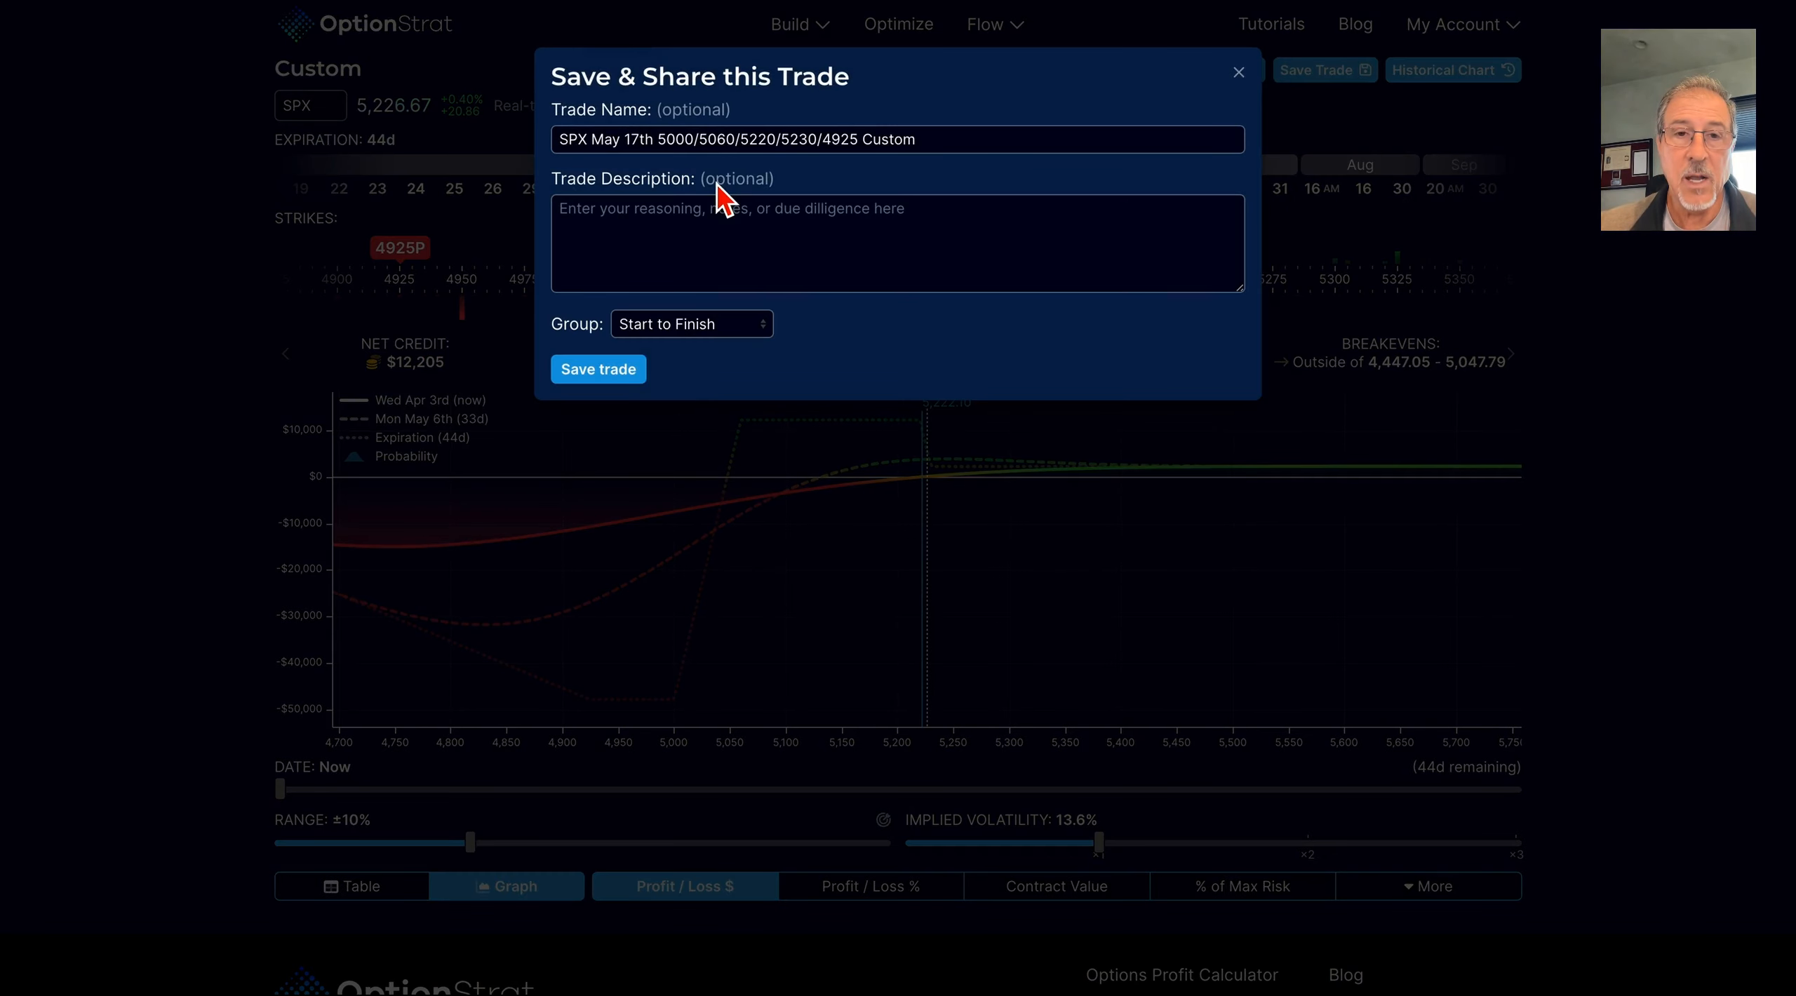
mouse_move(750, 344)
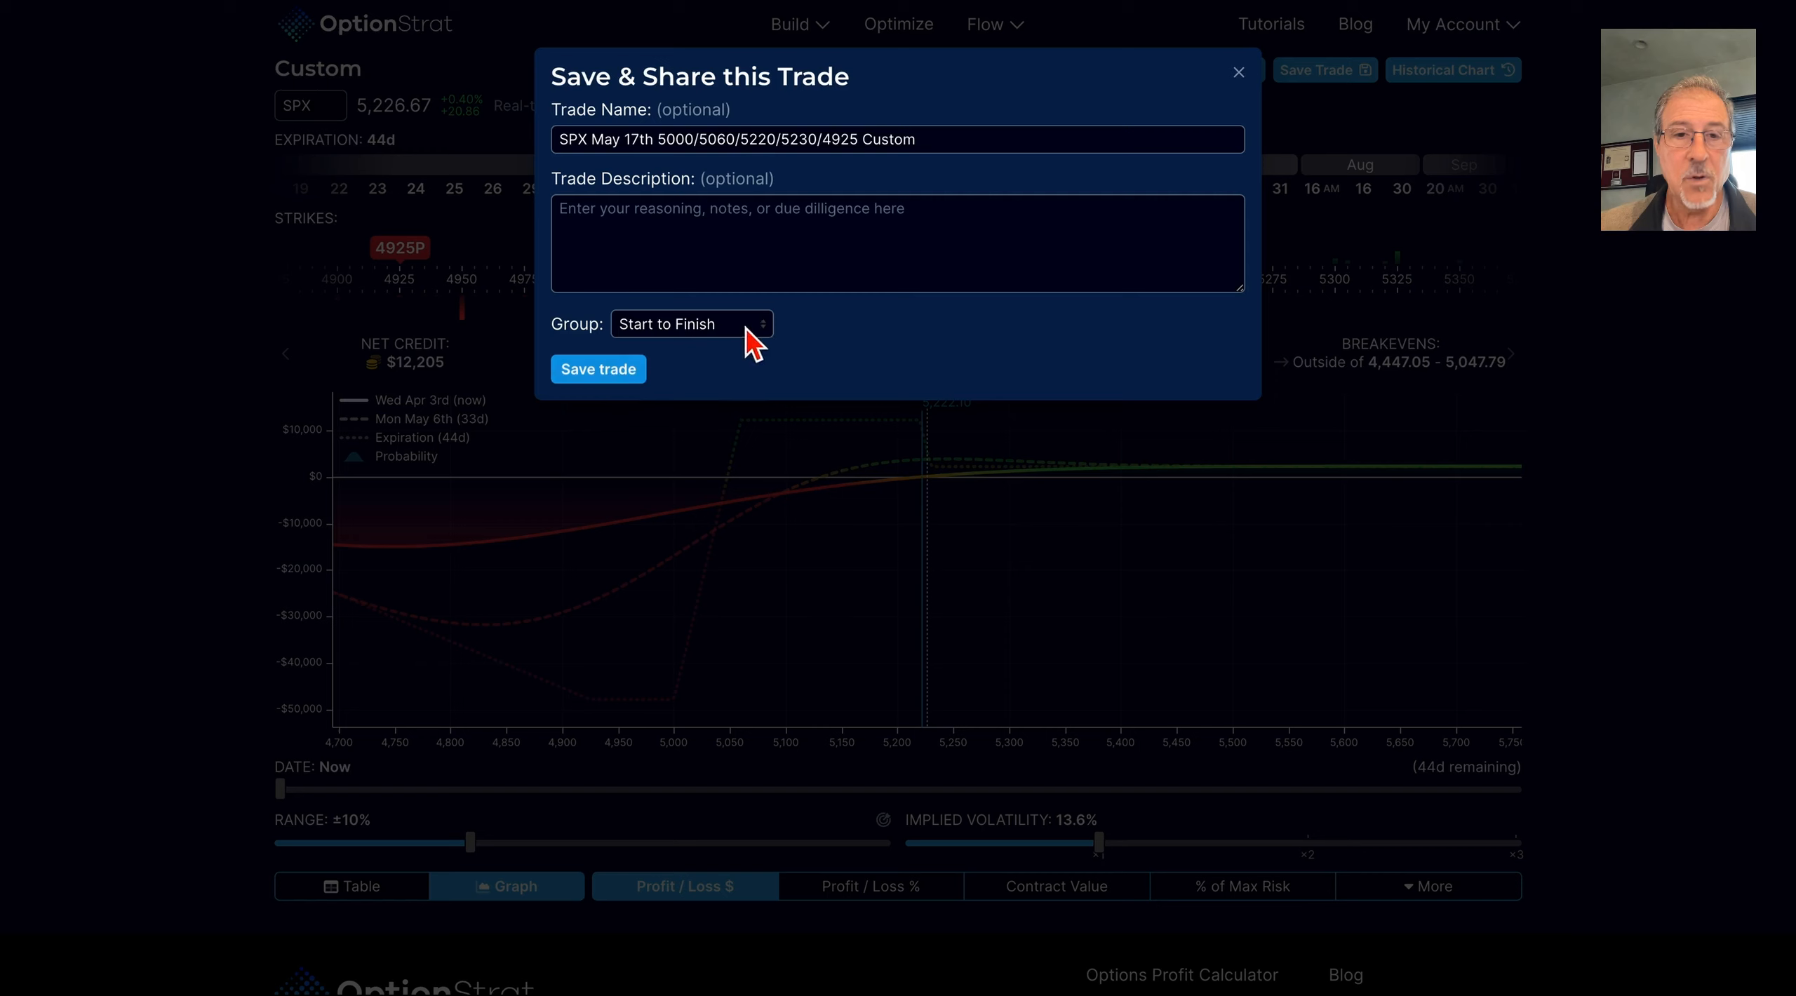